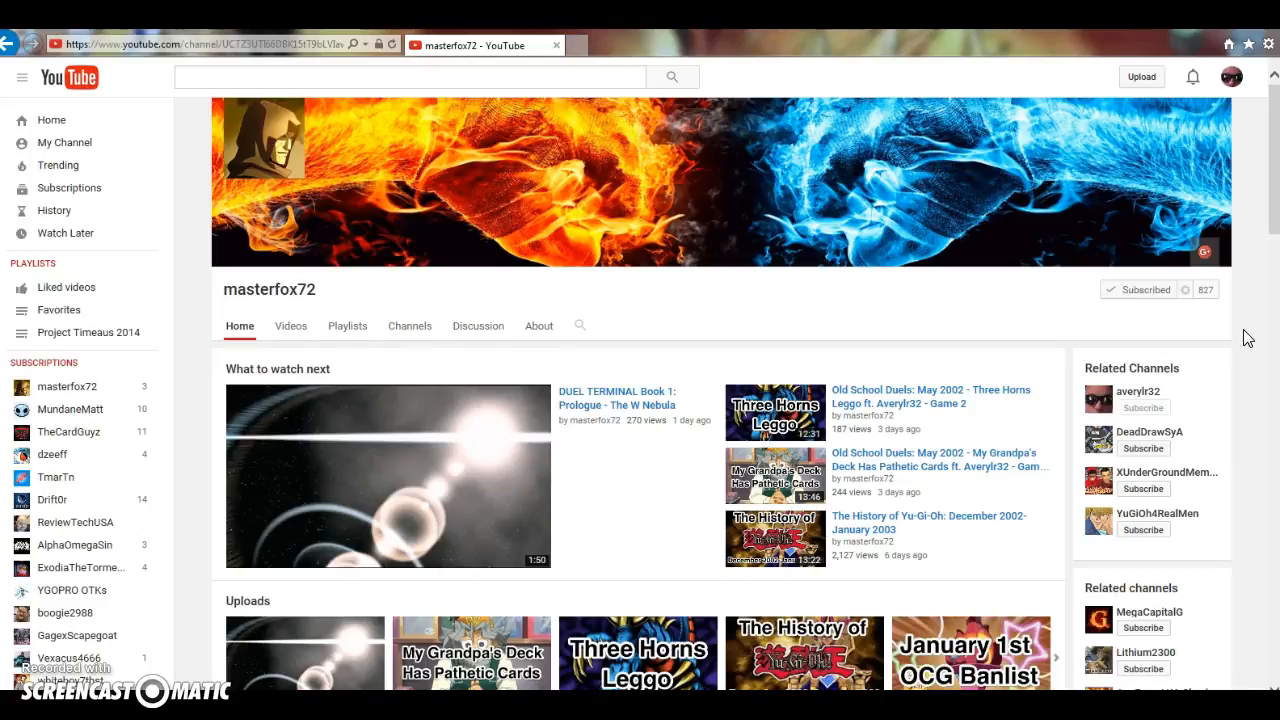
Scroll down the masterfox72 channel page past the featured video into the uploads list
{"action": "scroll", "scroll_direction": "down", "scroll_amount": 3}
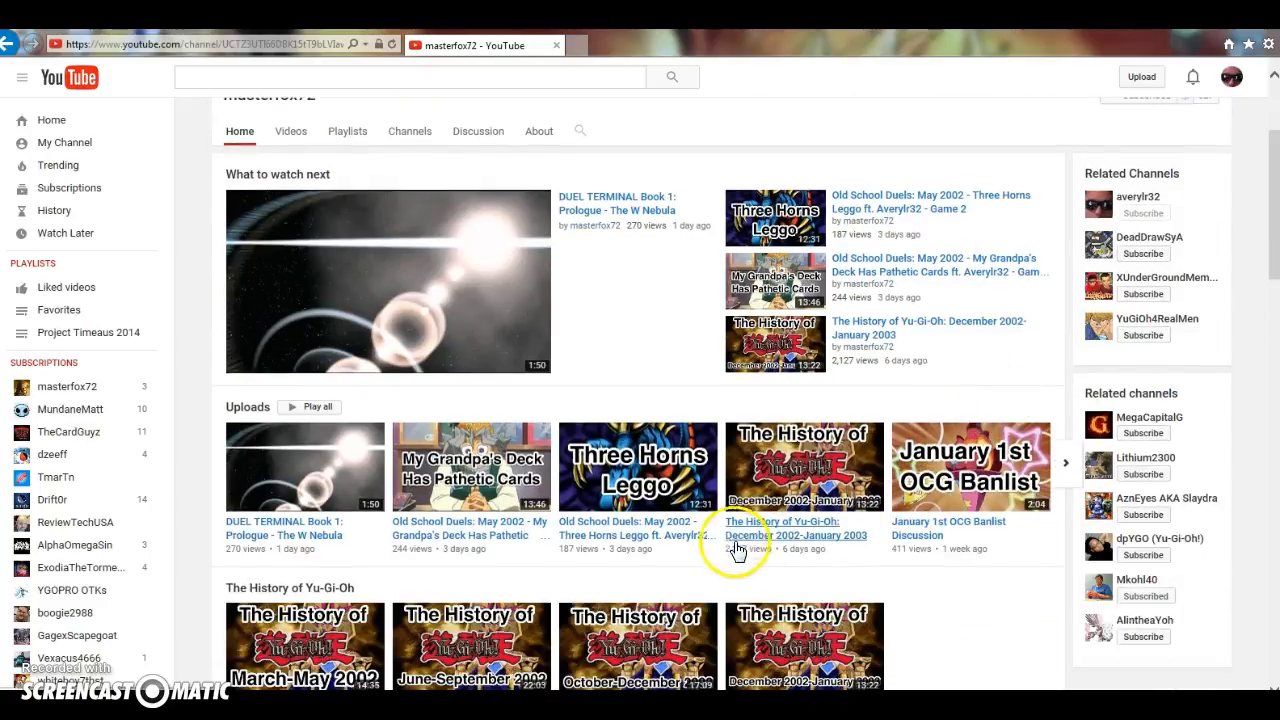
{"action": "mouse_move", "coordinate": [636, 548]}
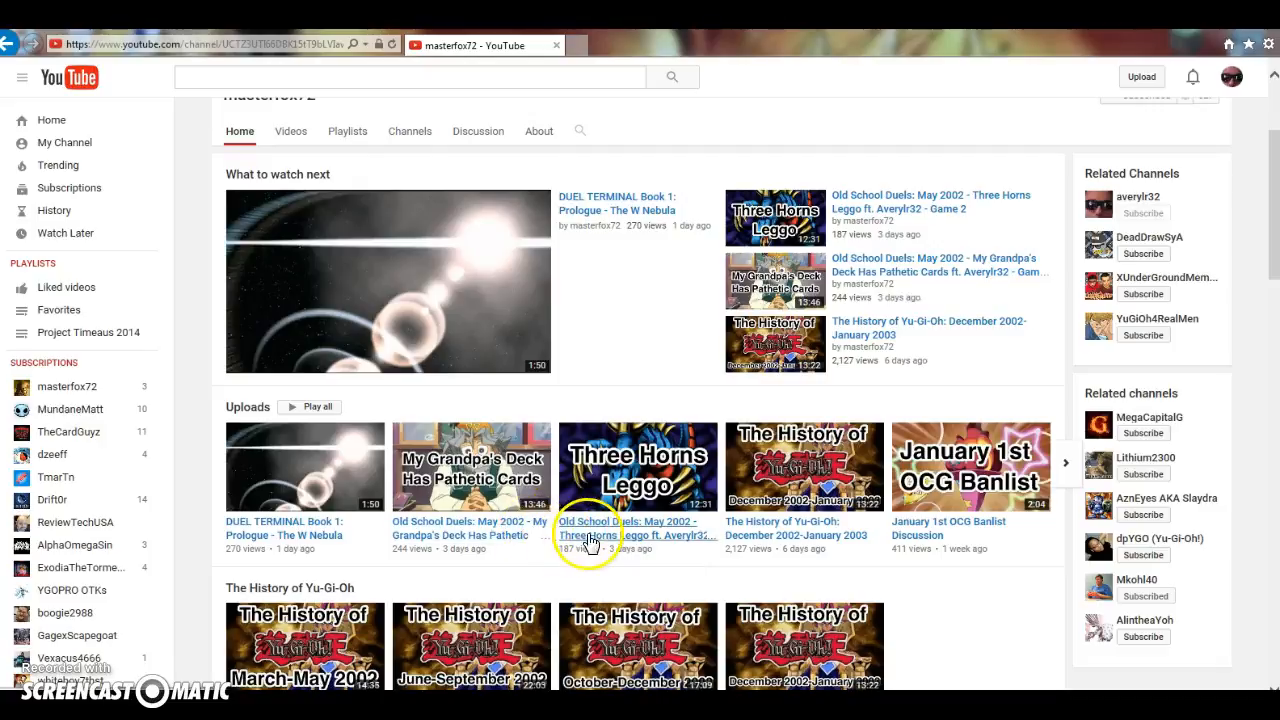
{"action": "mouse_move", "coordinate": [622, 540]}
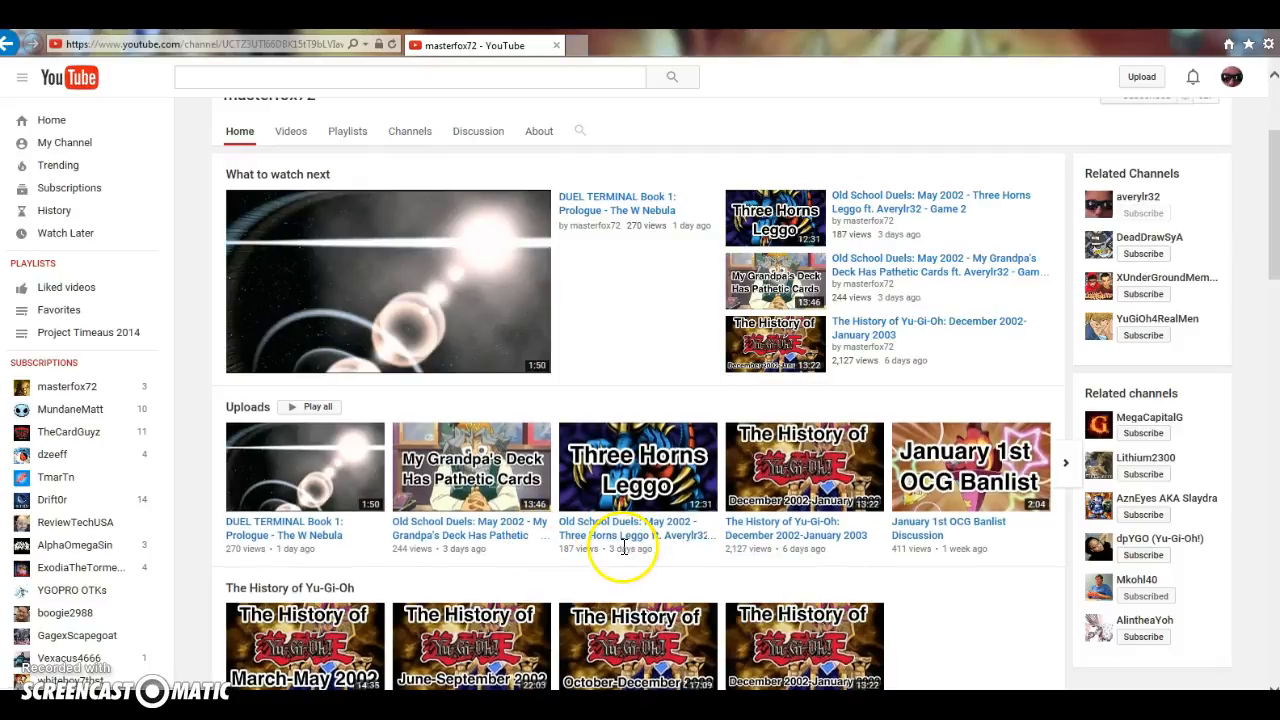
{"action": "mouse_move", "coordinate": [664, 540]}
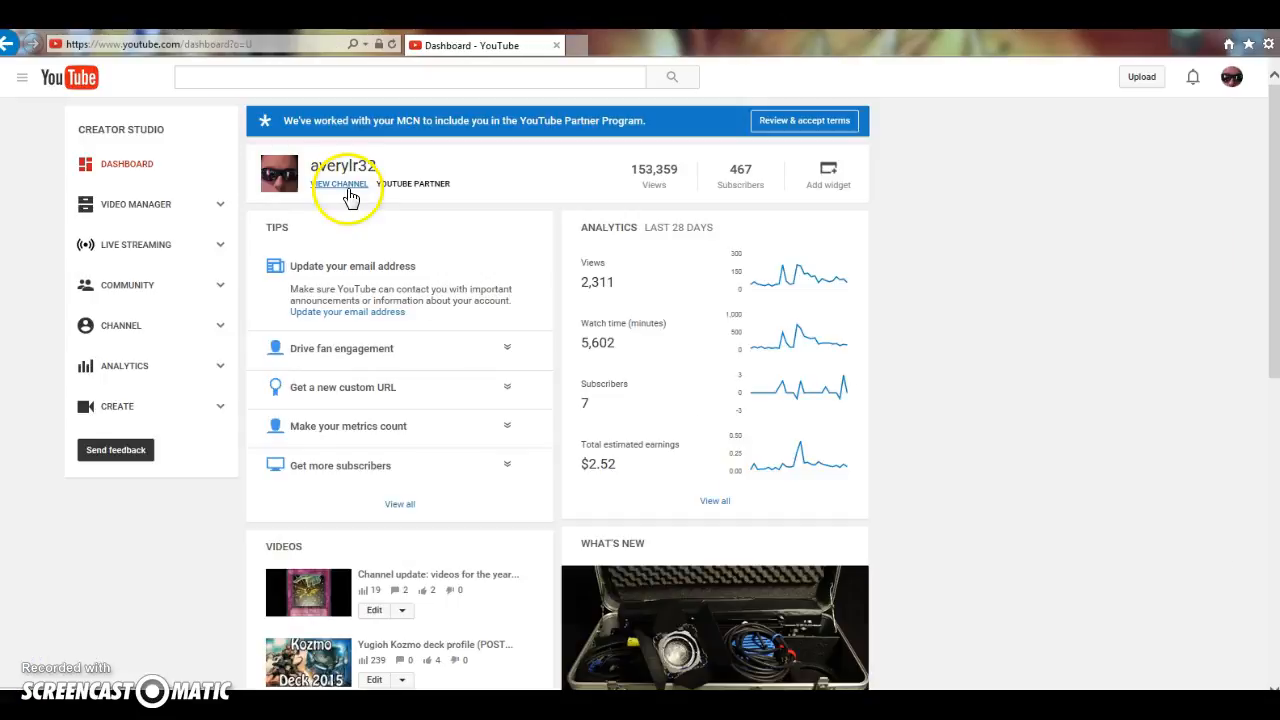
Go from the Creator Studio dashboard to the averylr32 channel home via the View channel link
{"action": "left_click", "coordinate": [340, 184]}
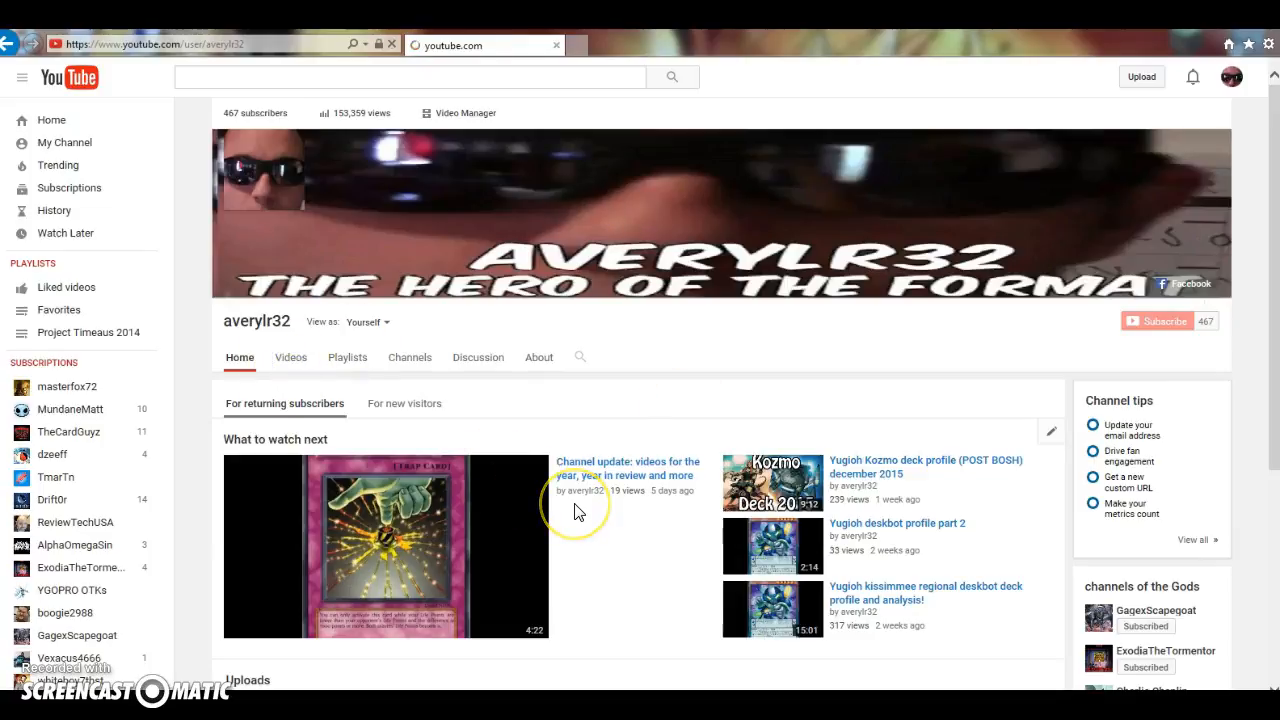
Show the Videos tab uploads grid and scroll down to the videos from a few months back
{"action": "left_click", "coordinate": [290, 356]}
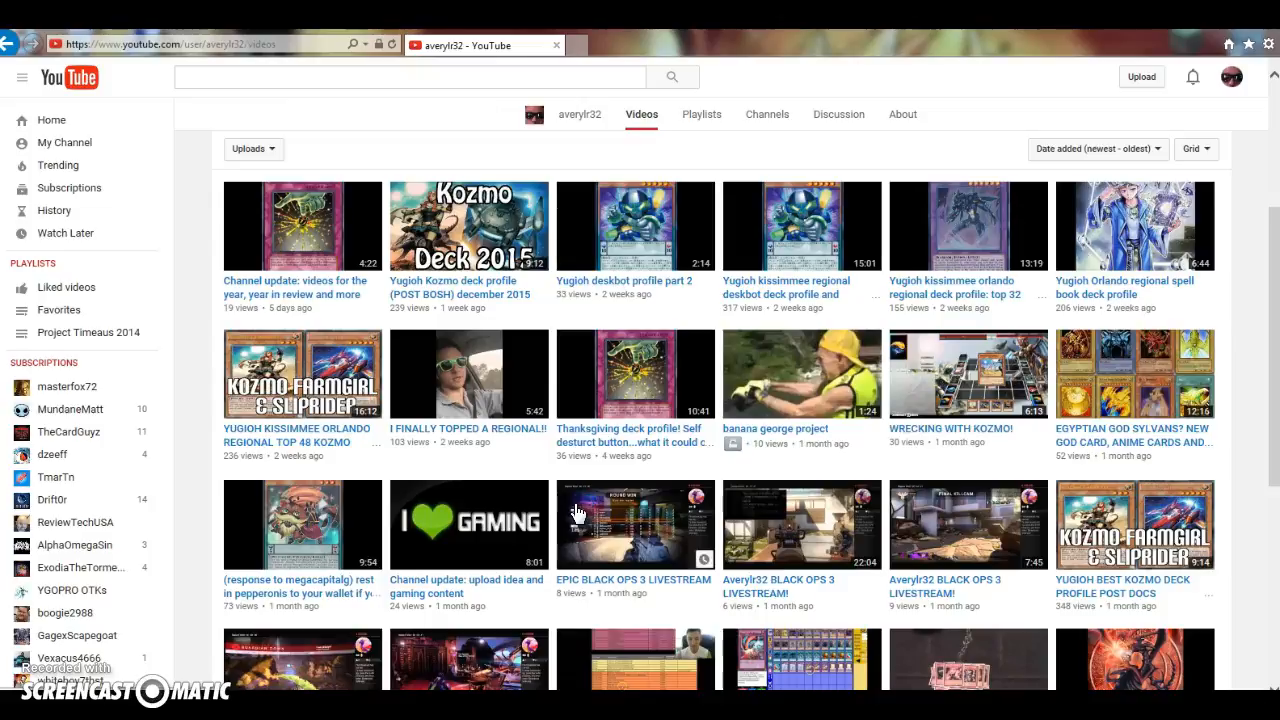
{"action": "scroll", "scroll_direction": "down", "scroll_amount": 3}
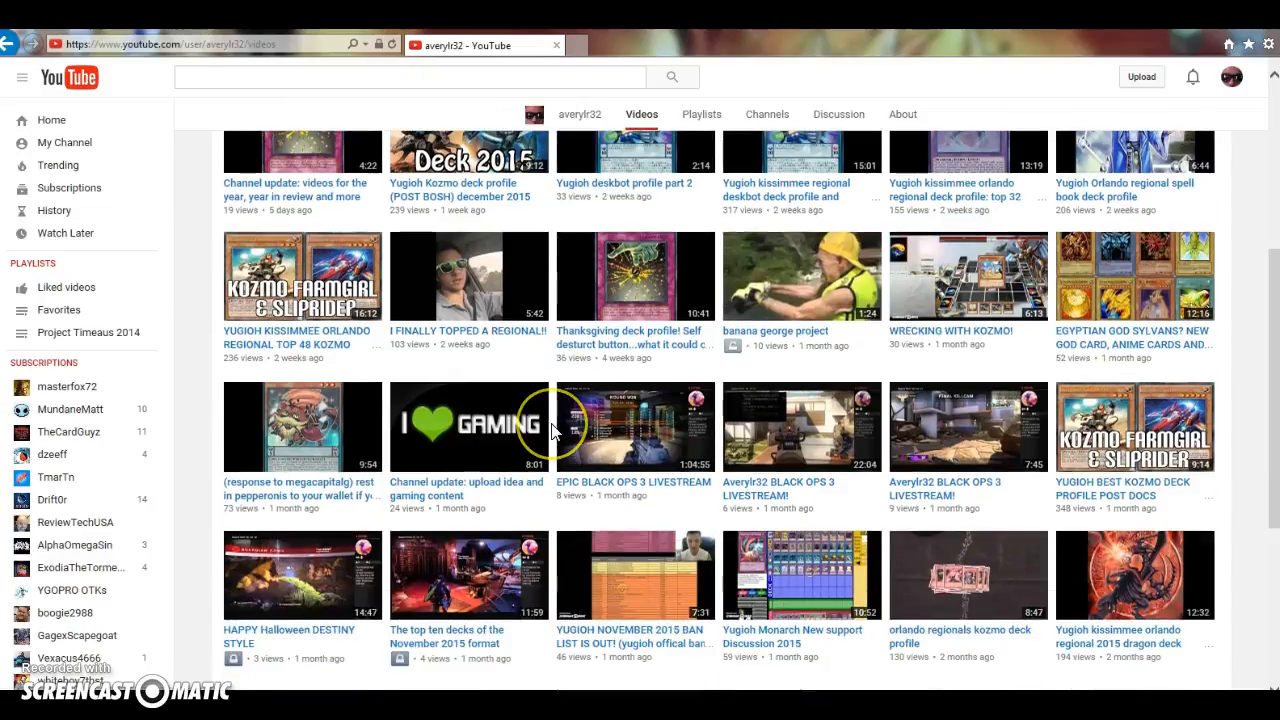
{"action": "scroll", "scroll_direction": "down", "scroll_amount": 3}
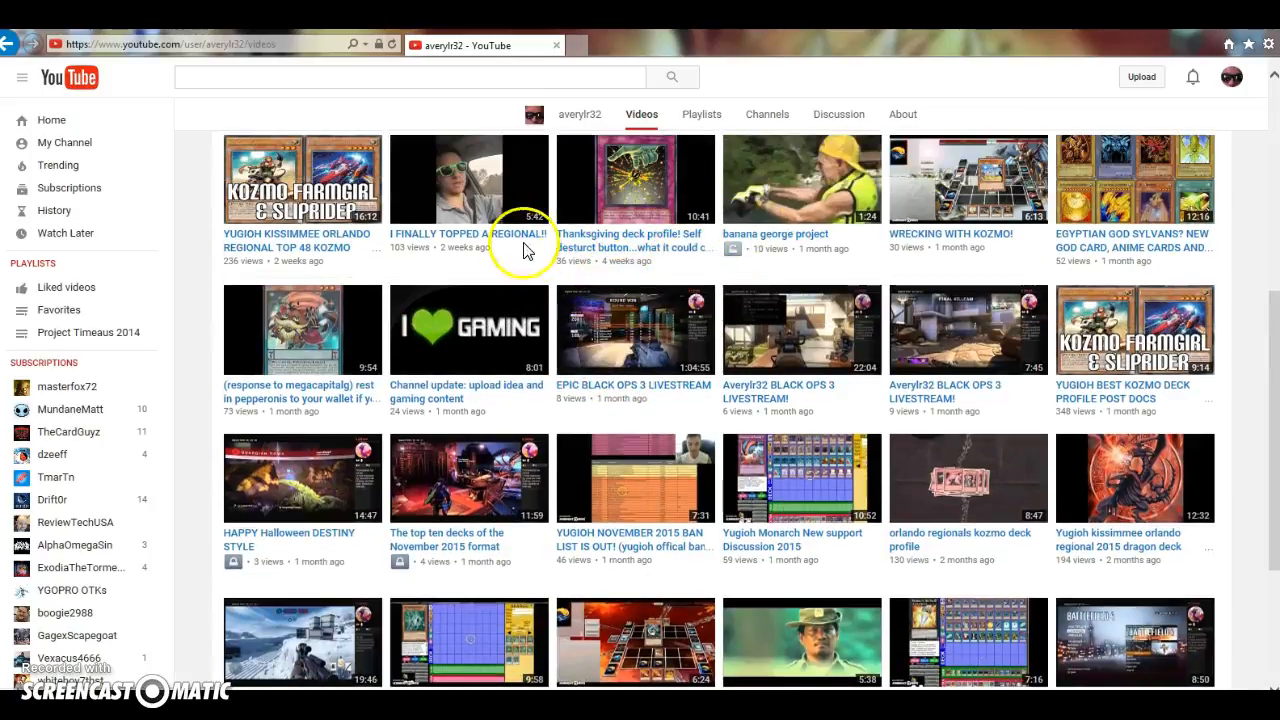
{"action": "mouse_move", "coordinate": [500, 244]}
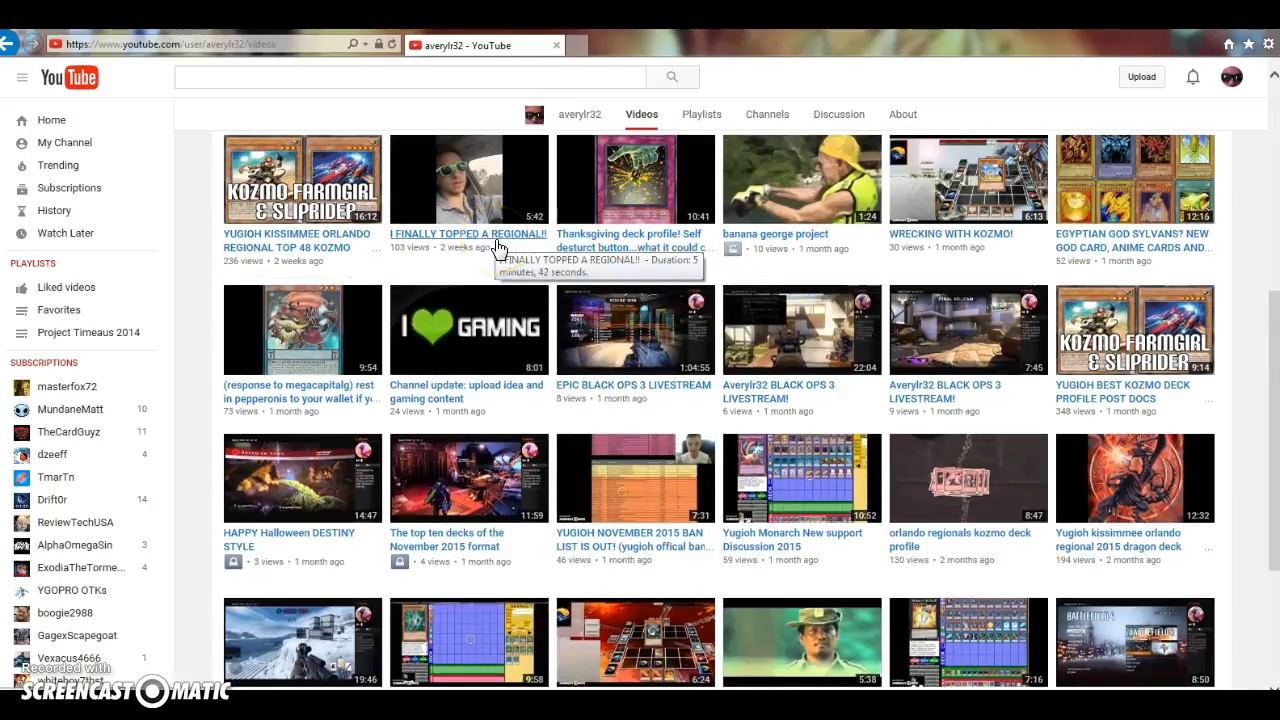
{"action": "mouse_move", "coordinate": [562, 280]}
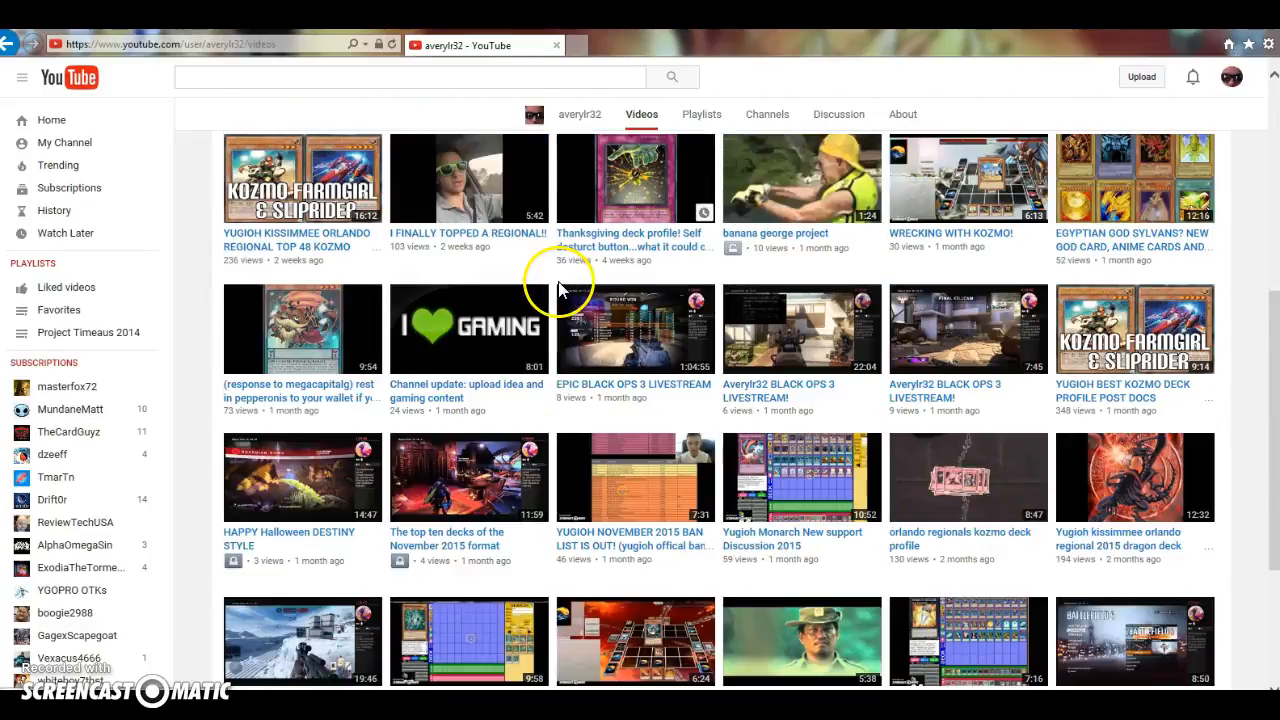
{"action": "scroll", "scroll_direction": "down", "scroll_amount": 3}
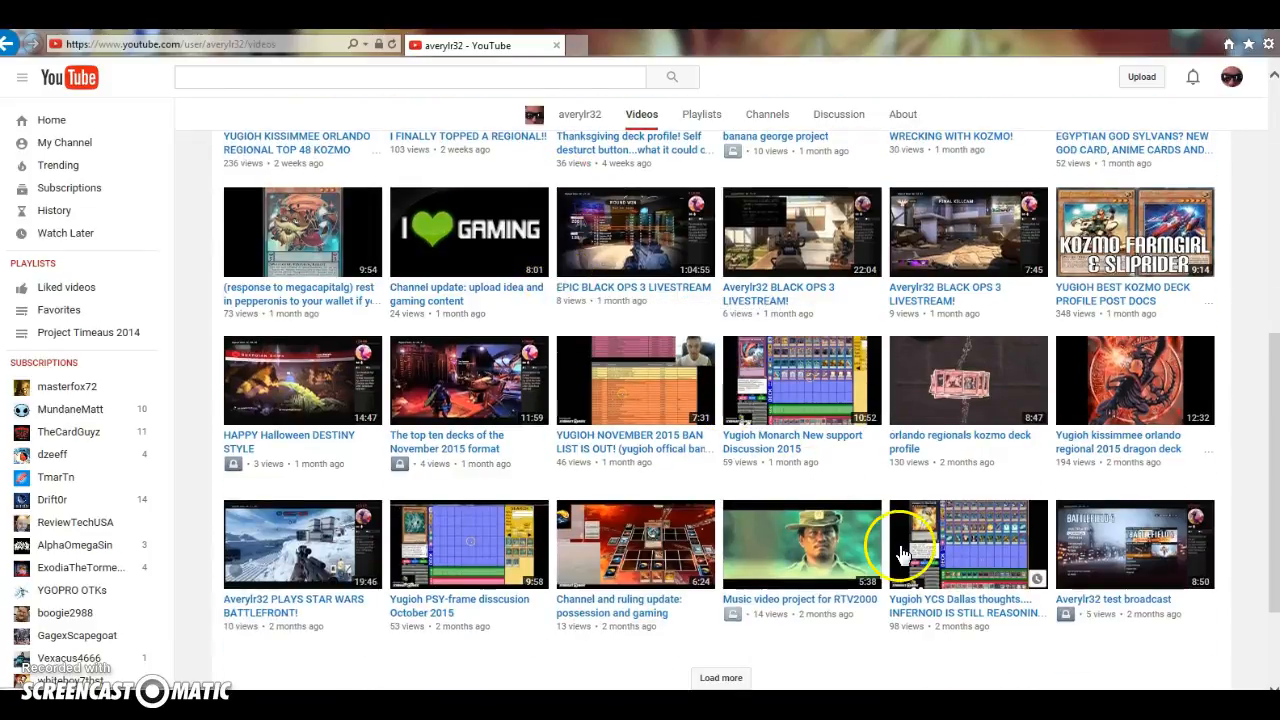
{"action": "mouse_move", "coordinate": [1032, 468]}
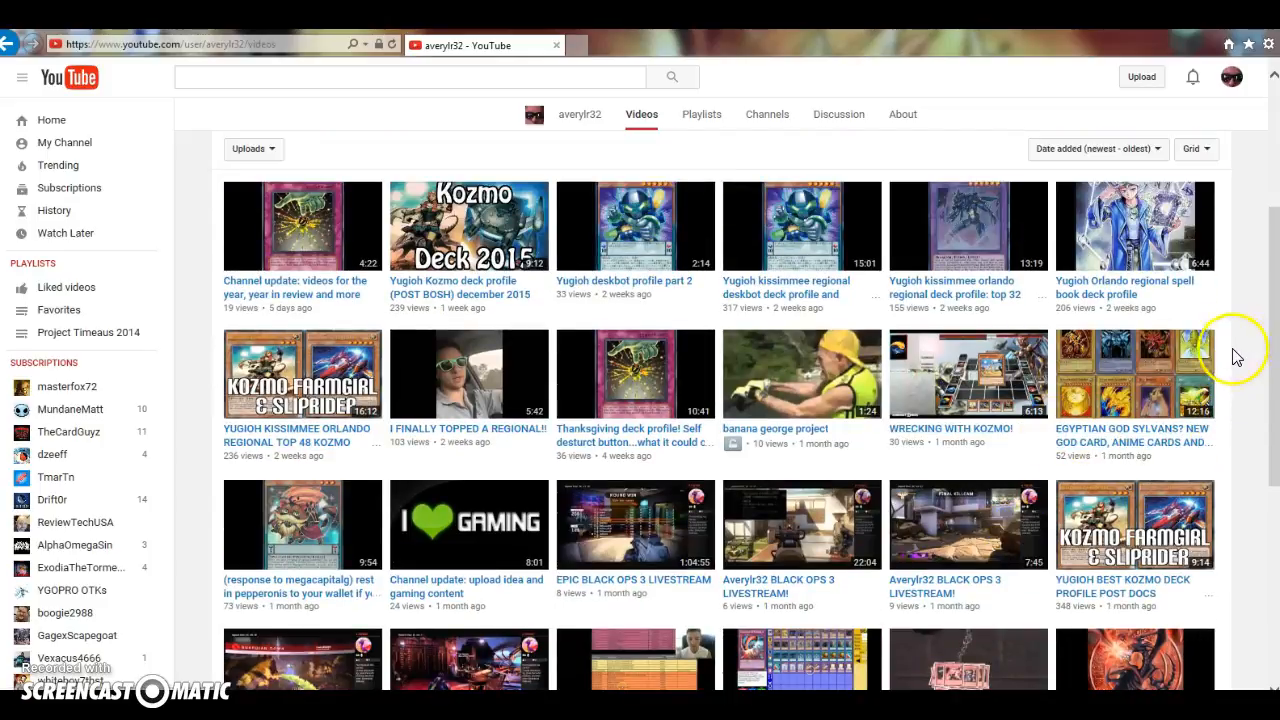
{"action": "mouse_move", "coordinate": [840, 112]}
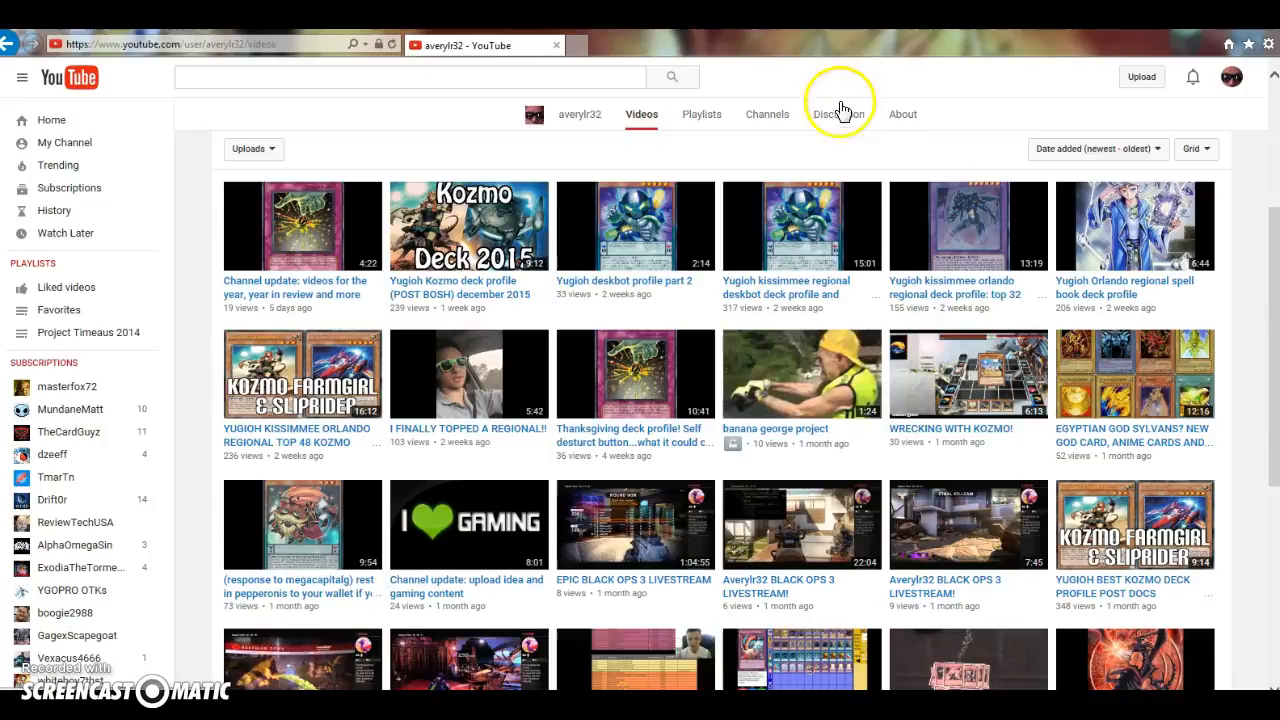
{"action": "mouse_move", "coordinate": [716, 204]}
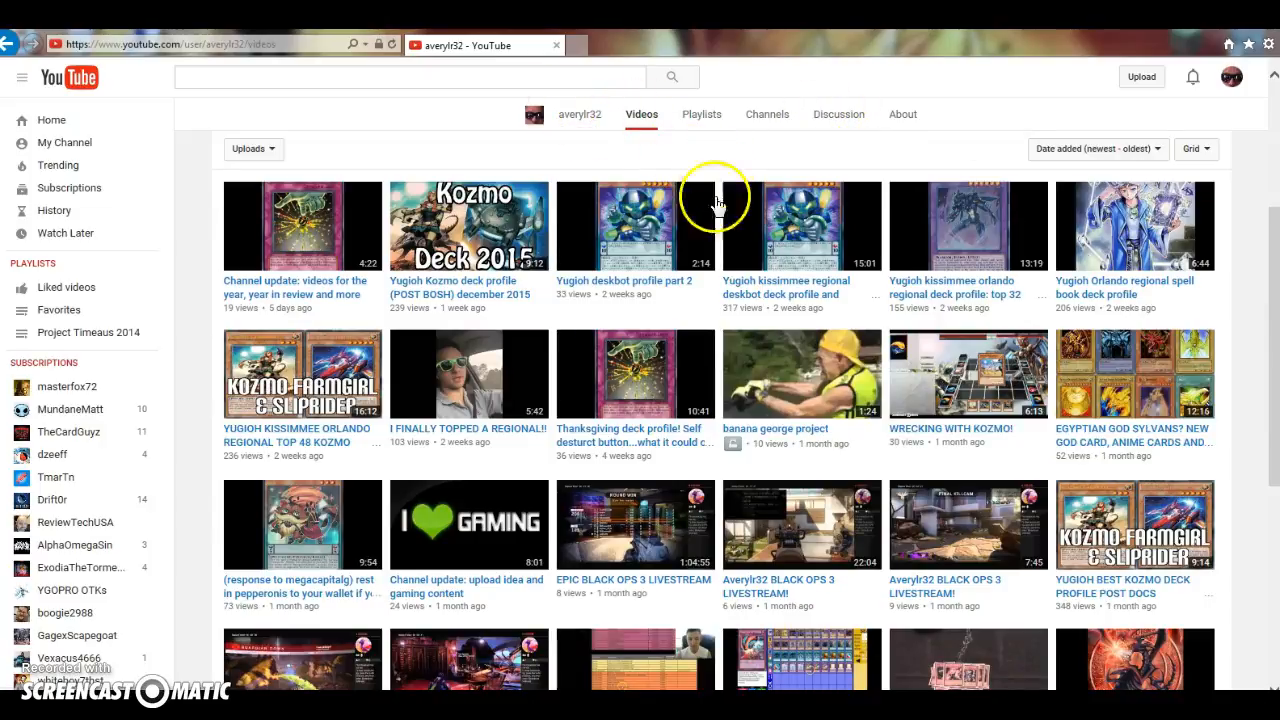
Scroll down the uploads grid to the deck profiles and update vlogs from about a year ago
{"action": "scroll", "scroll_direction": "down", "scroll_amount": 3}
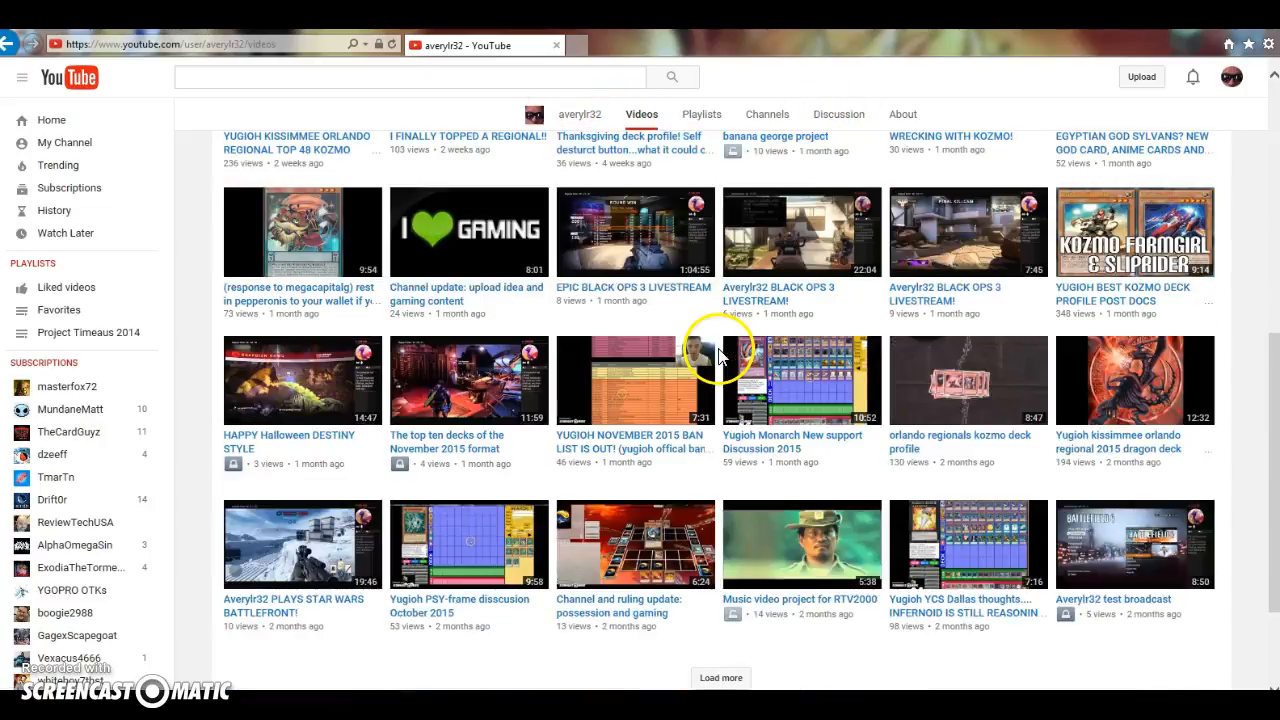
{"action": "scroll", "scroll_direction": "down", "scroll_amount": 3}
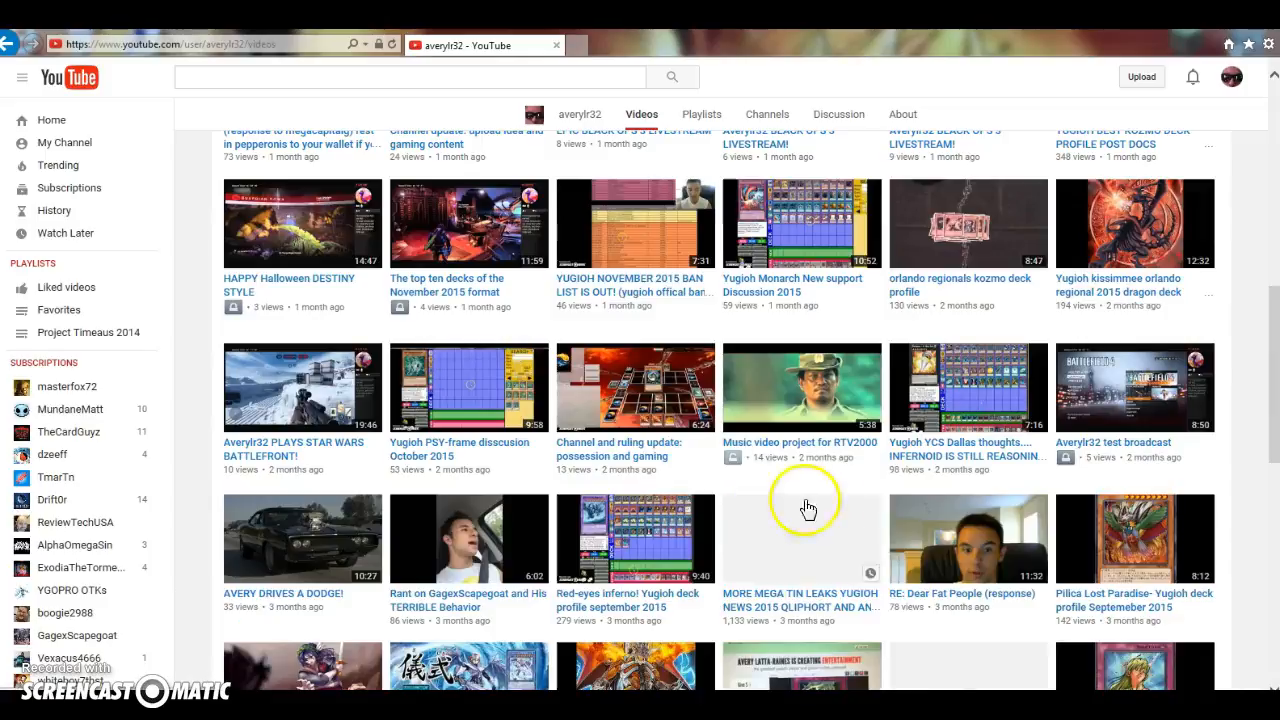
{"action": "scroll", "scroll_direction": "down", "scroll_amount": 3}
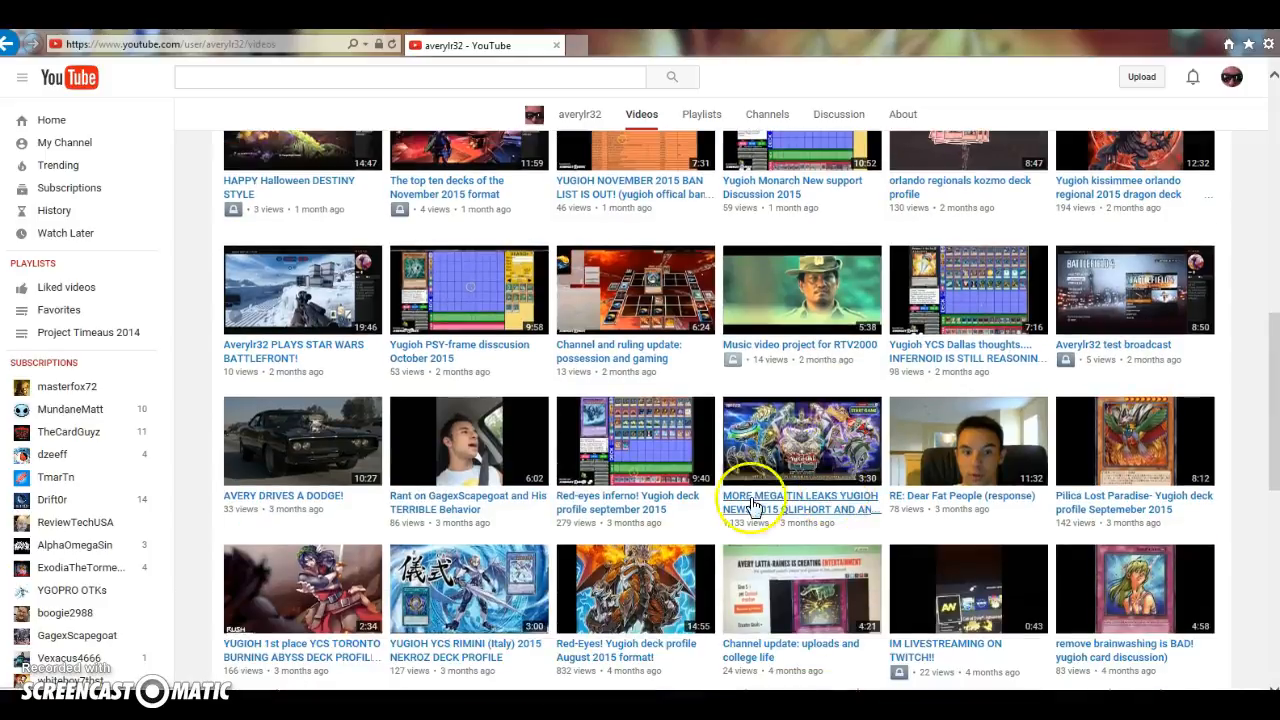
{"action": "mouse_move", "coordinate": [720, 556]}
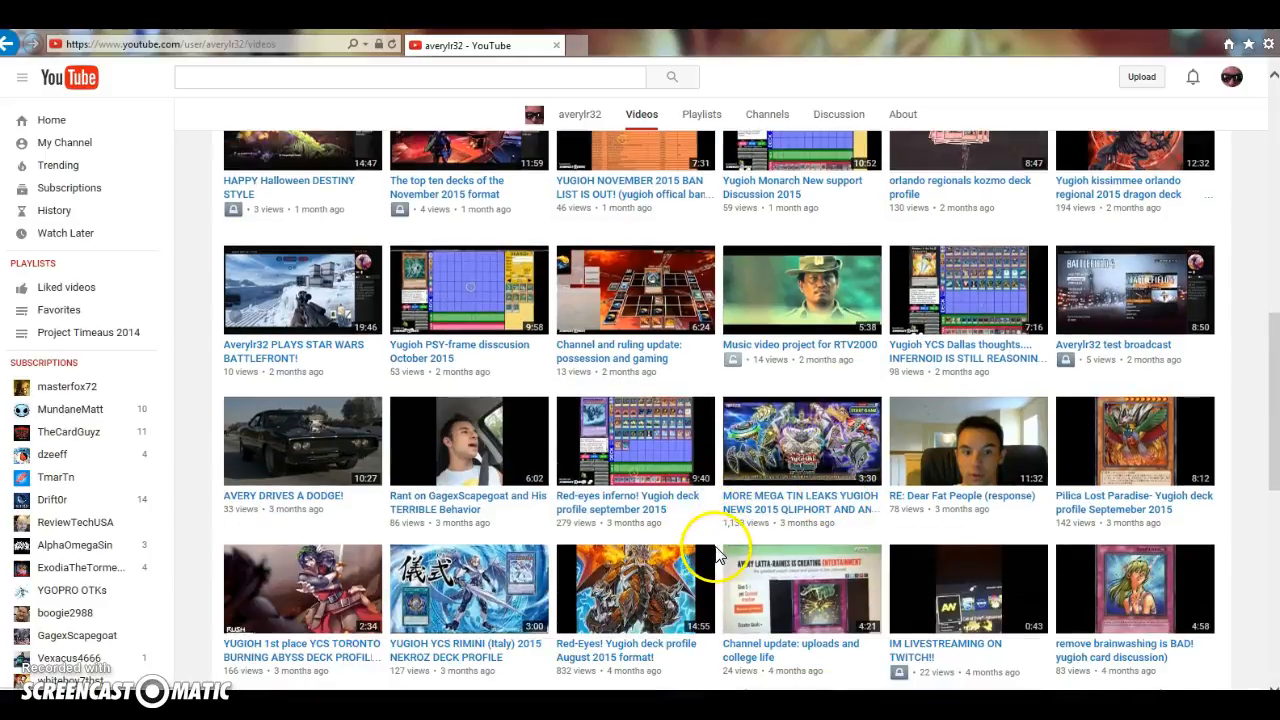
{"action": "mouse_move", "coordinate": [718, 544]}
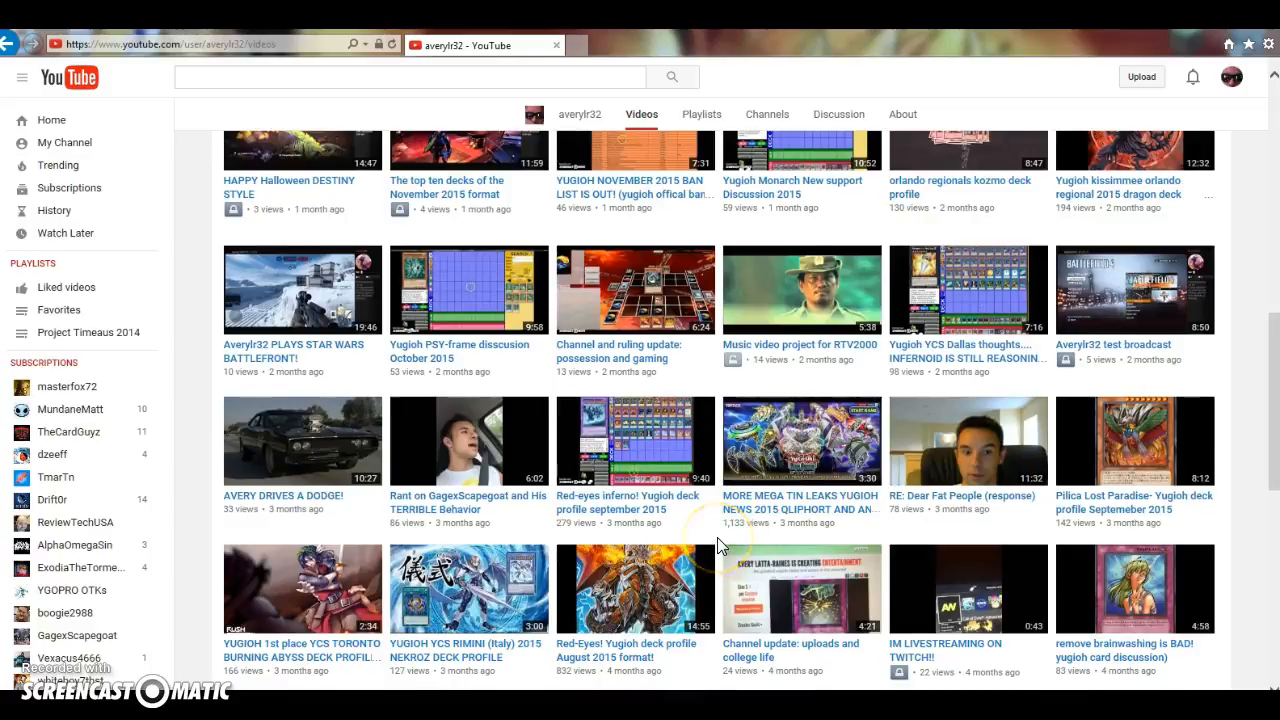
{"action": "scroll", "scroll_direction": "down", "scroll_amount": 3}
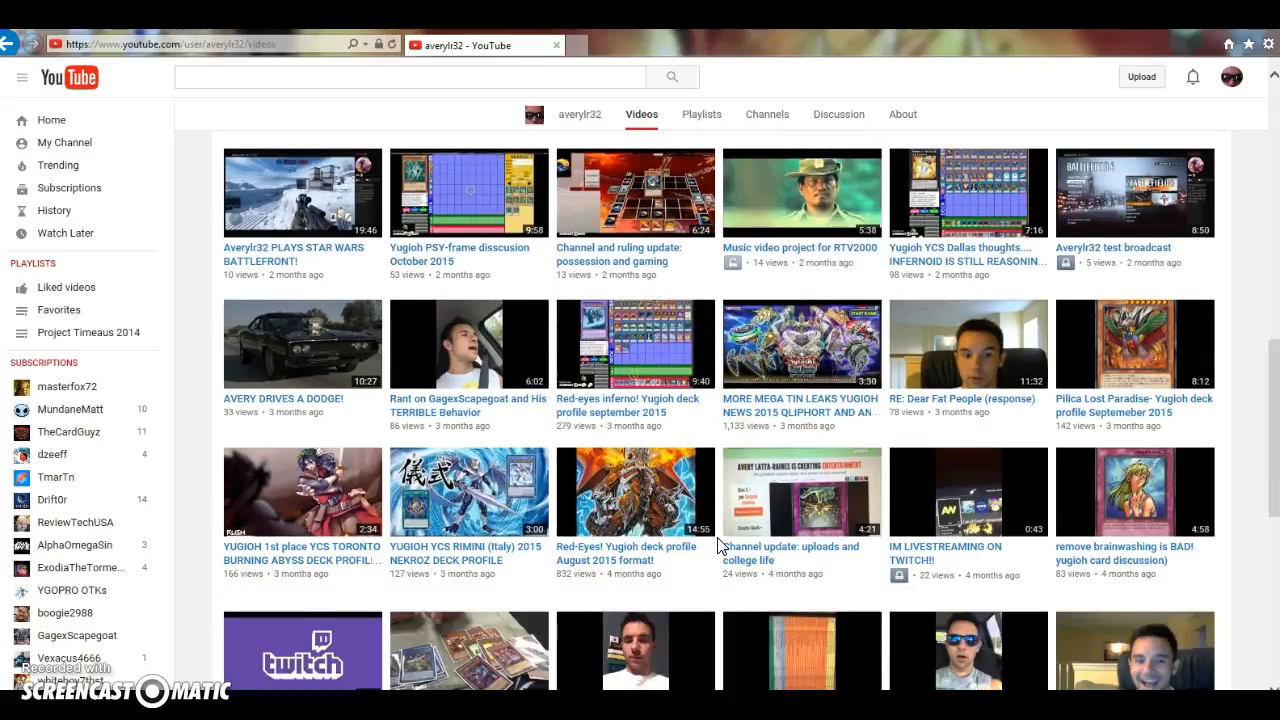
{"action": "scroll", "scroll_direction": "up", "scroll_amount": 3}
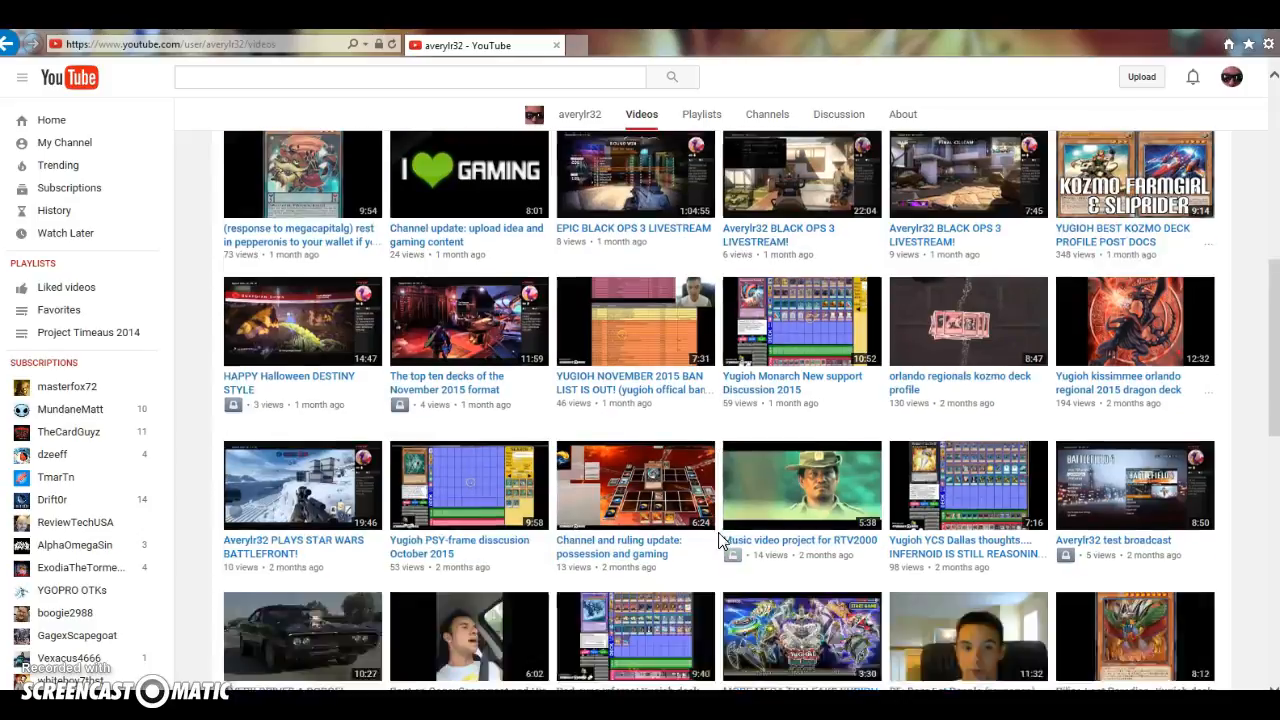
{"action": "scroll", "scroll_direction": "down", "scroll_amount": 3}
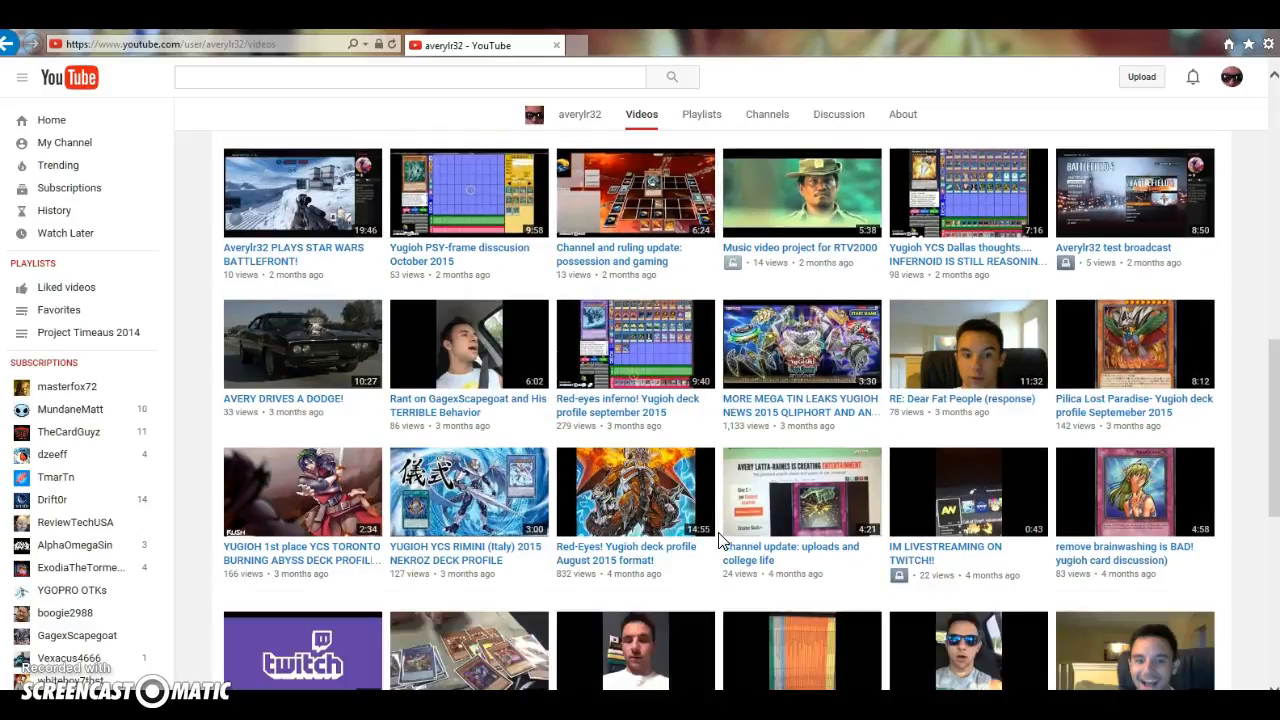
{"action": "scroll", "scroll_direction": "down", "scroll_amount": 3}
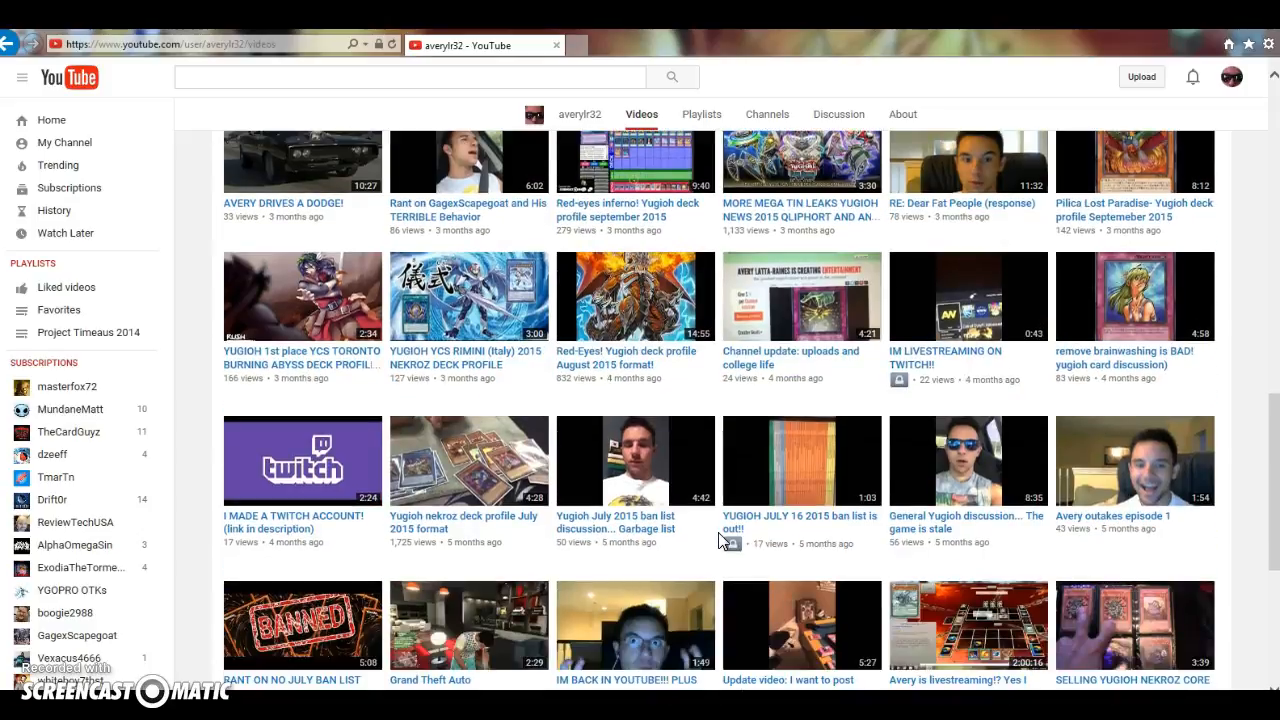
{"action": "scroll", "scroll_direction": "down", "scroll_amount": 3}
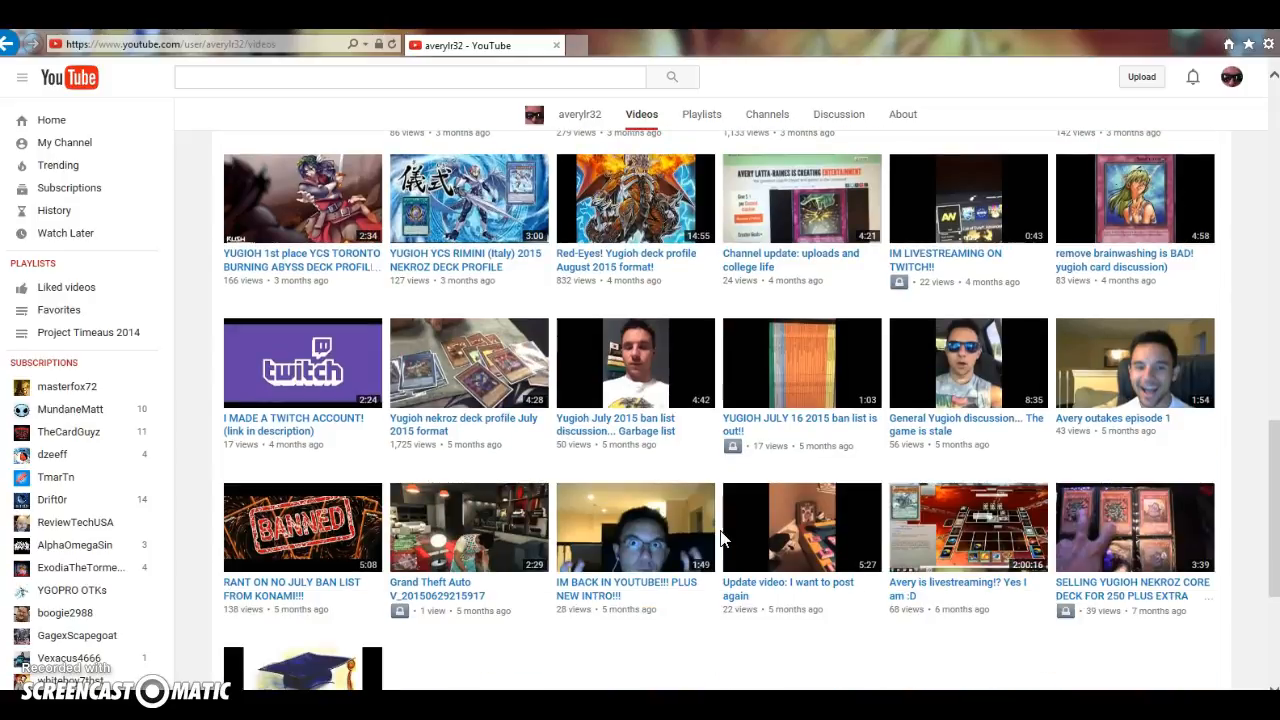
{"action": "scroll", "scroll_direction": "down", "scroll_amount": 3}
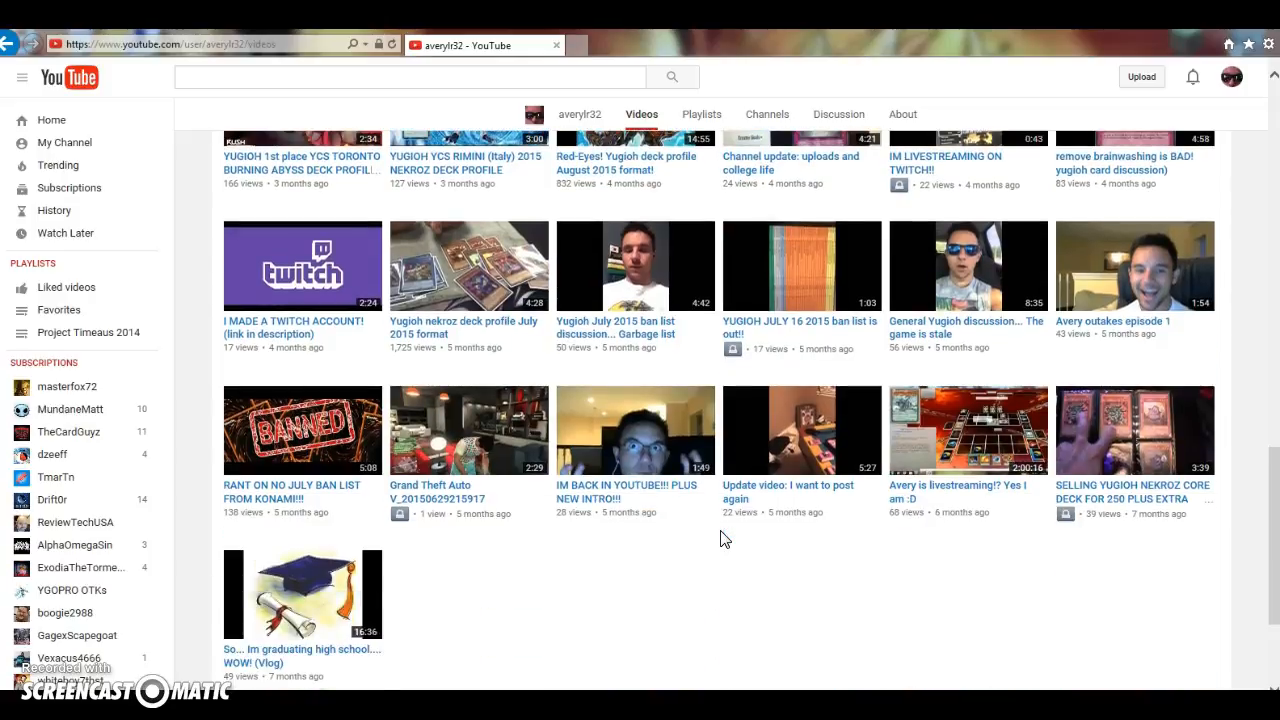
{"action": "mouse_move", "coordinate": [450, 650]}
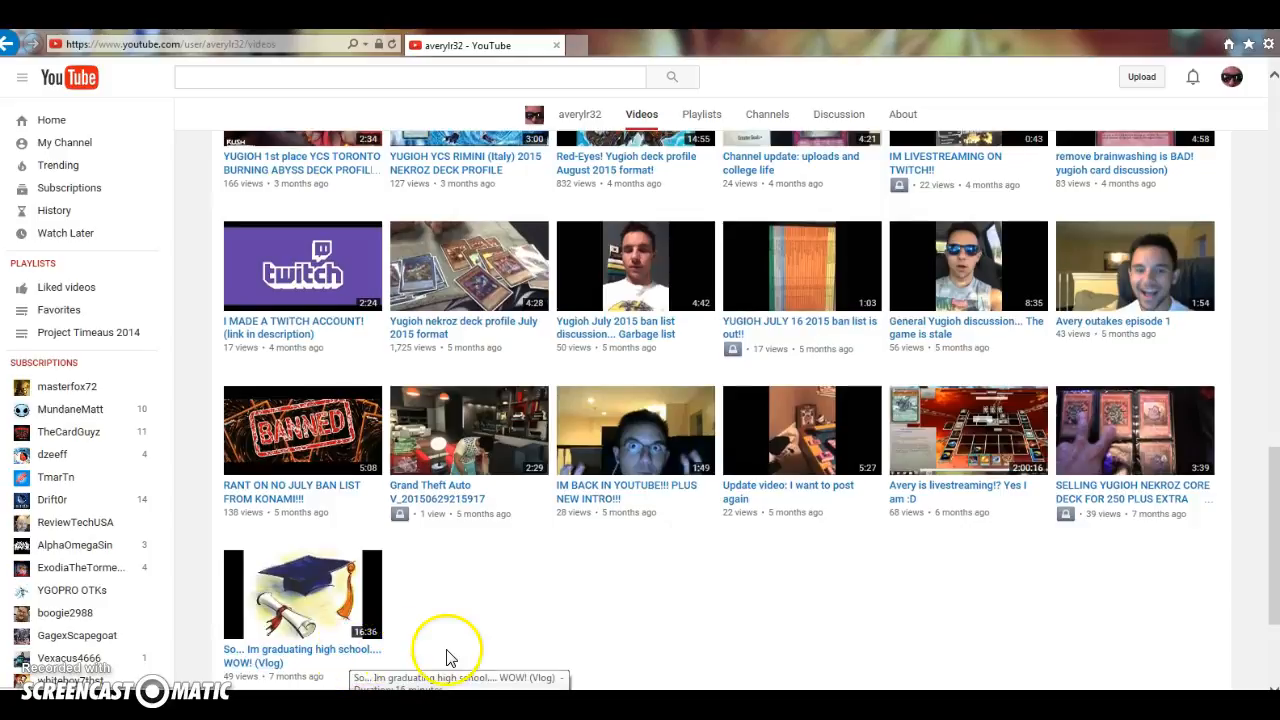
{"action": "mouse_move", "coordinate": [784, 592]}
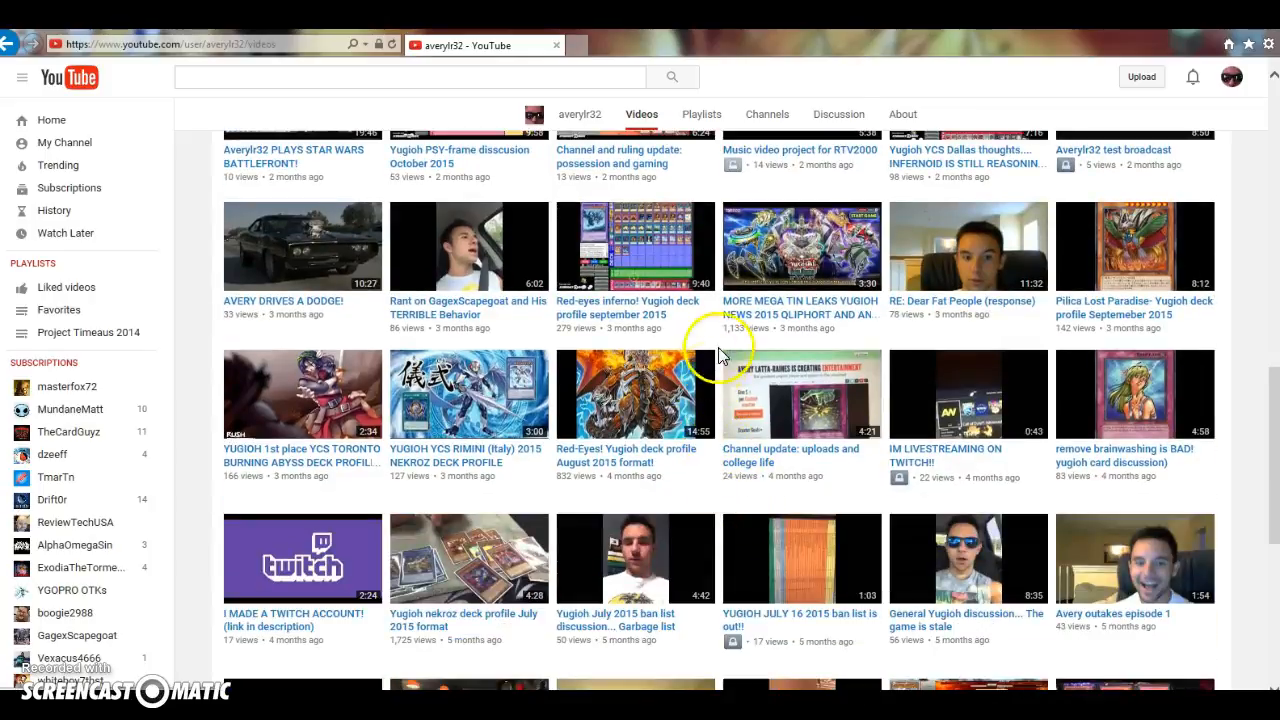
{"action": "mouse_move", "coordinate": [704, 496]}
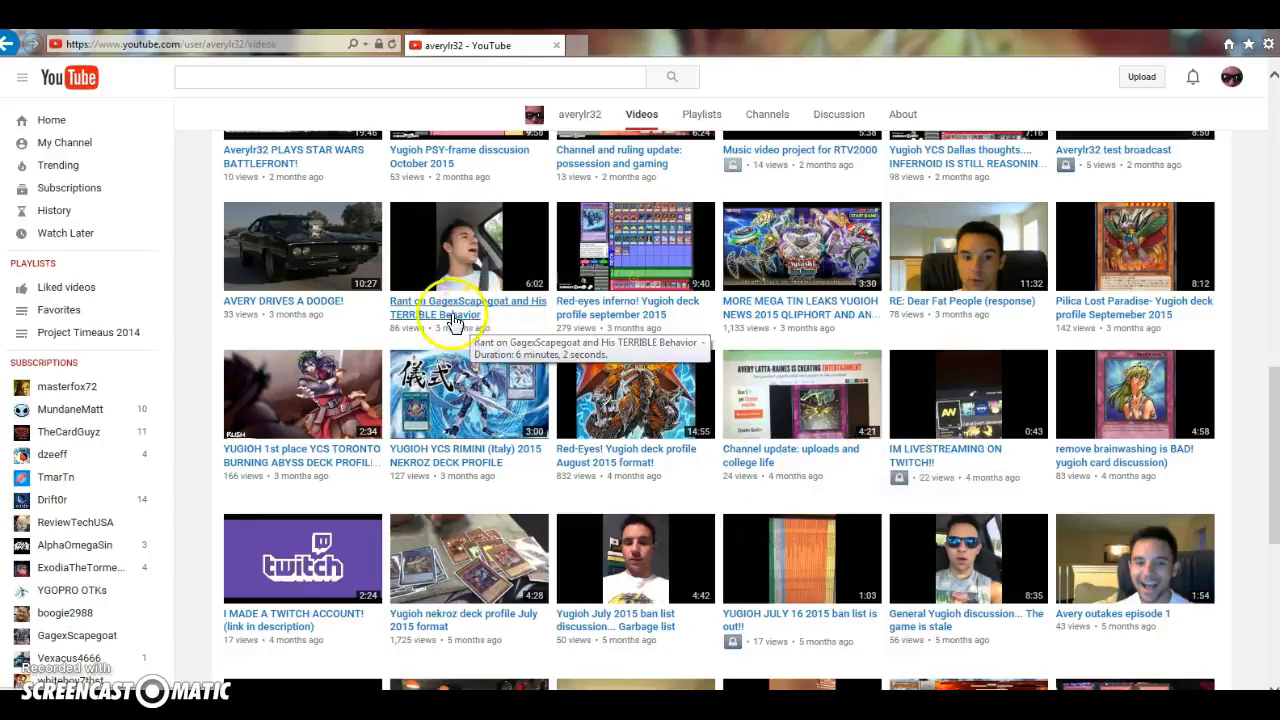
{"action": "scroll", "scroll_direction": "down", "scroll_amount": 3}
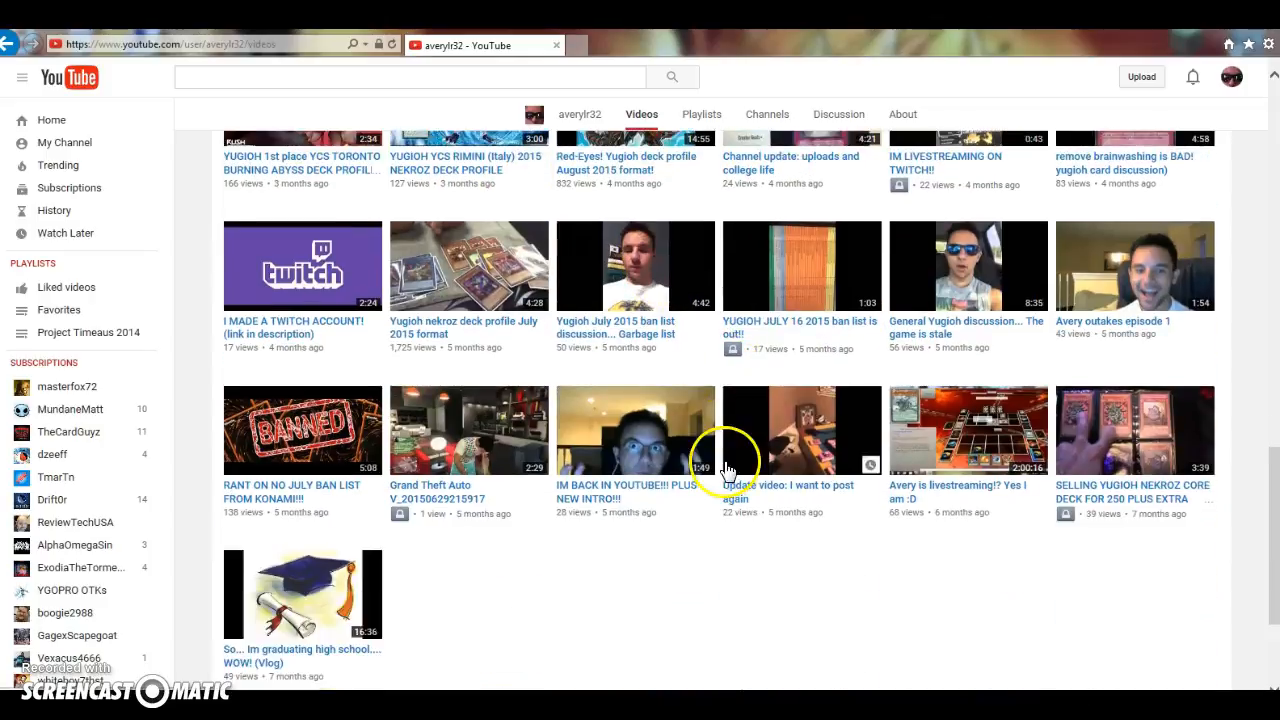
{"action": "scroll", "scroll_direction": "down", "scroll_amount": 3}
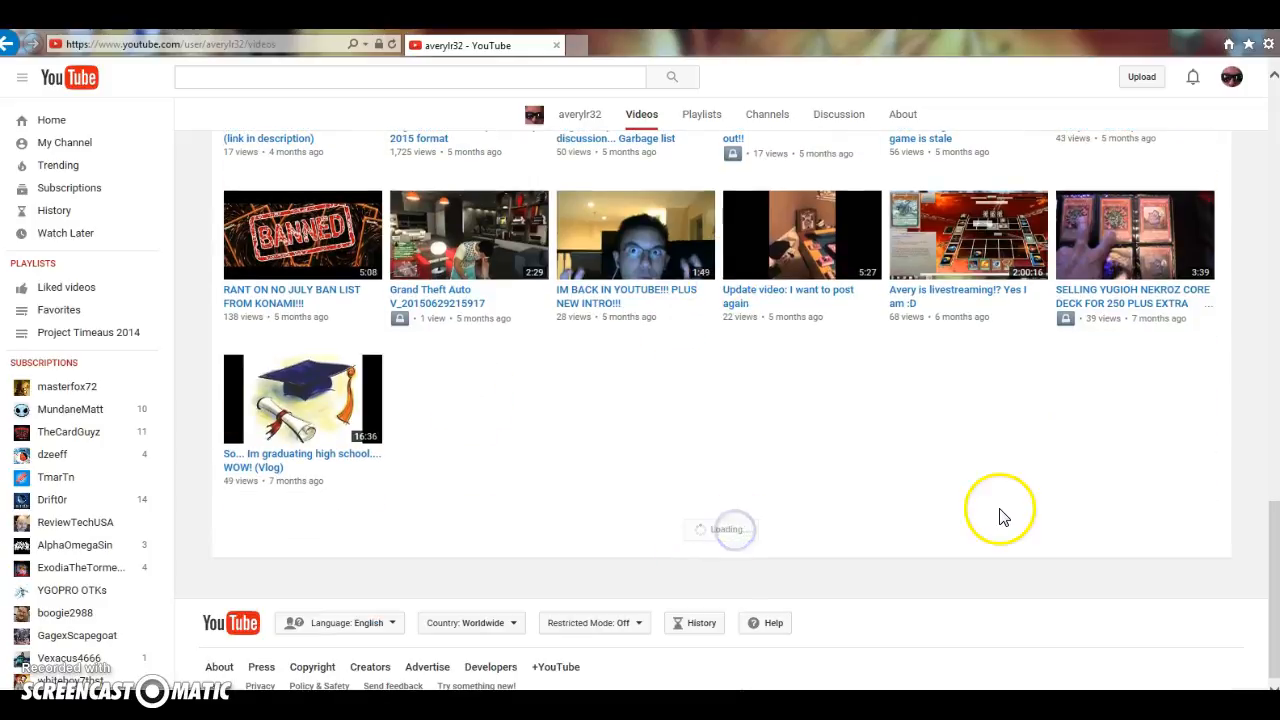
{"action": "scroll", "scroll_direction": "down", "scroll_amount": 3}
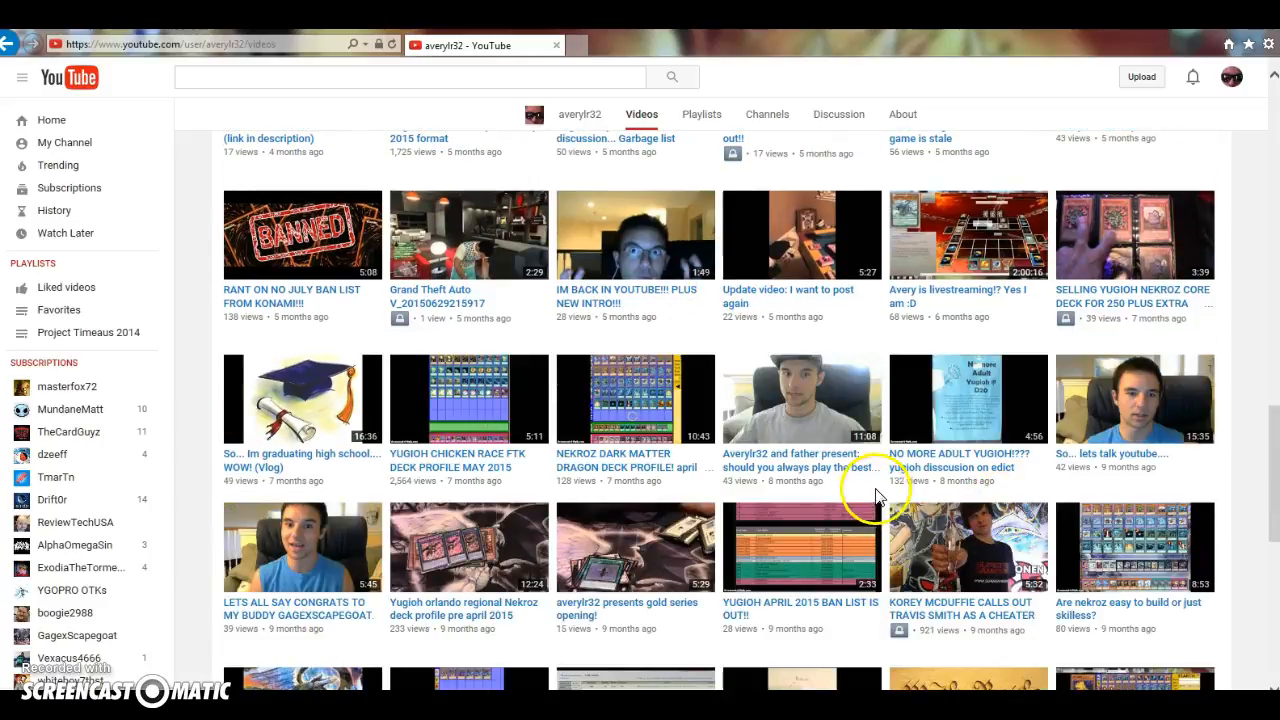
{"action": "mouse_move", "coordinate": [884, 502]}
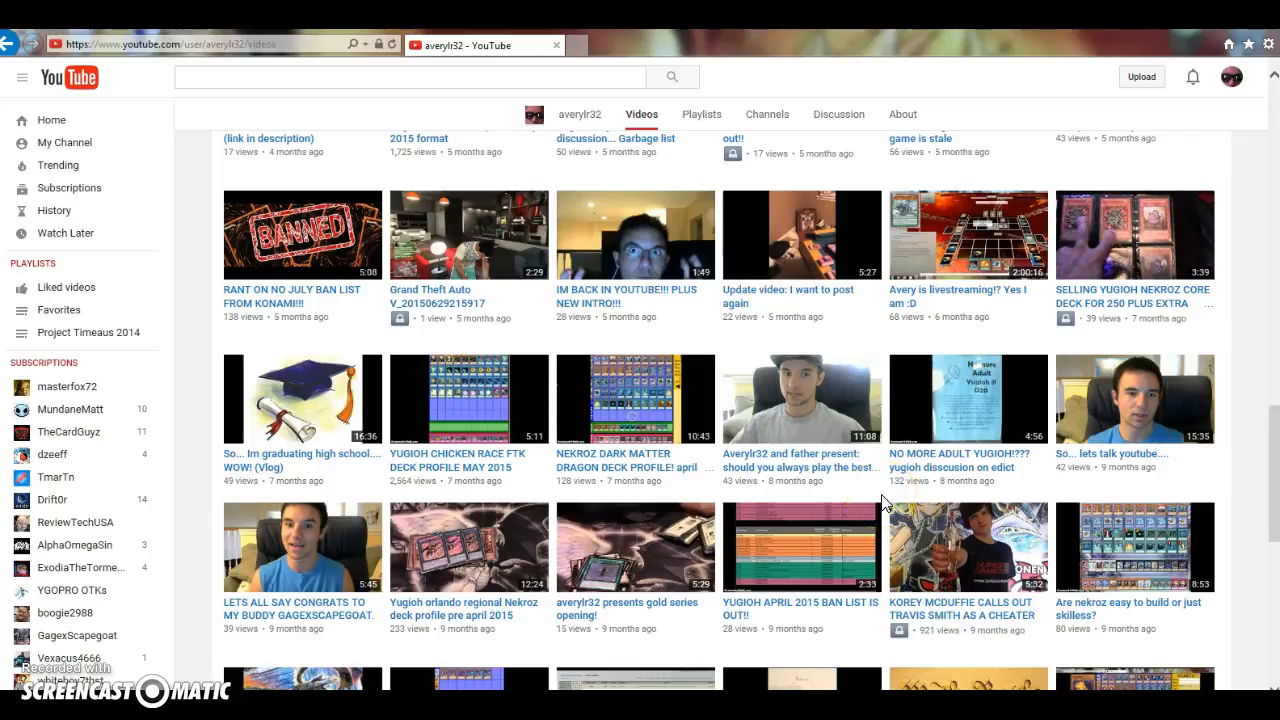
{"action": "scroll", "scroll_direction": "down", "scroll_amount": 3}
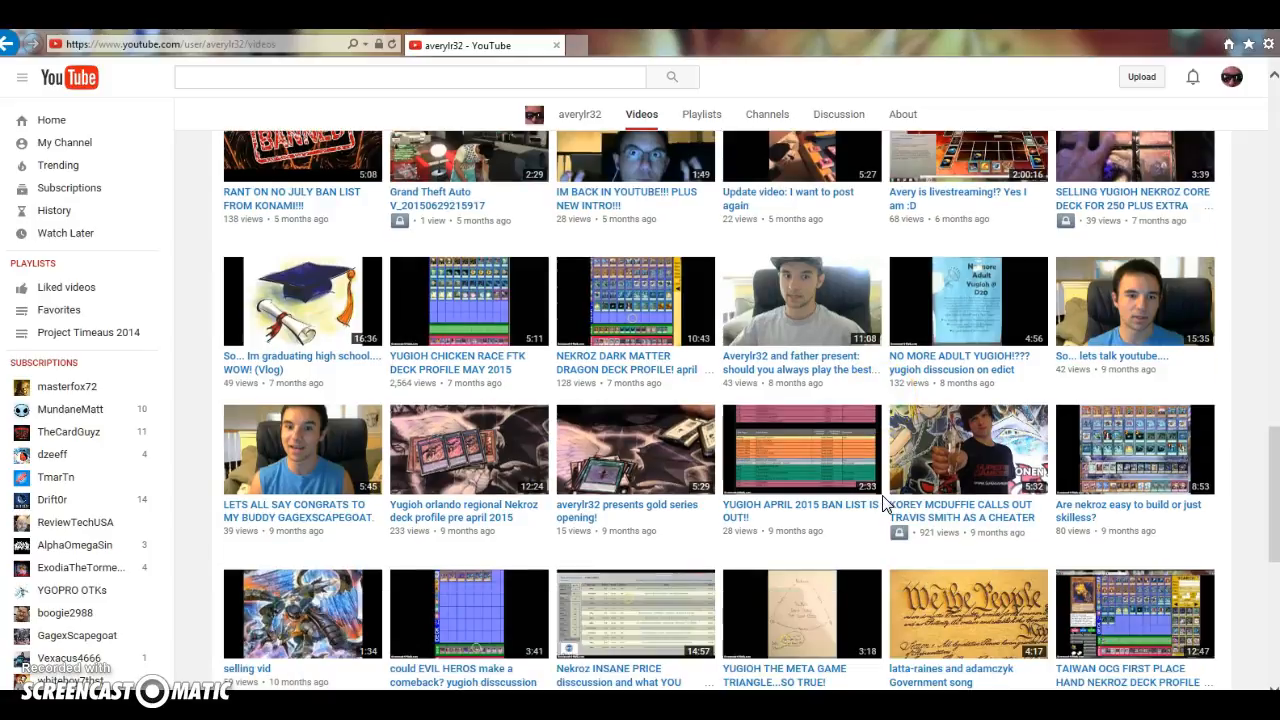
{"action": "scroll", "scroll_direction": "down", "scroll_amount": 3}
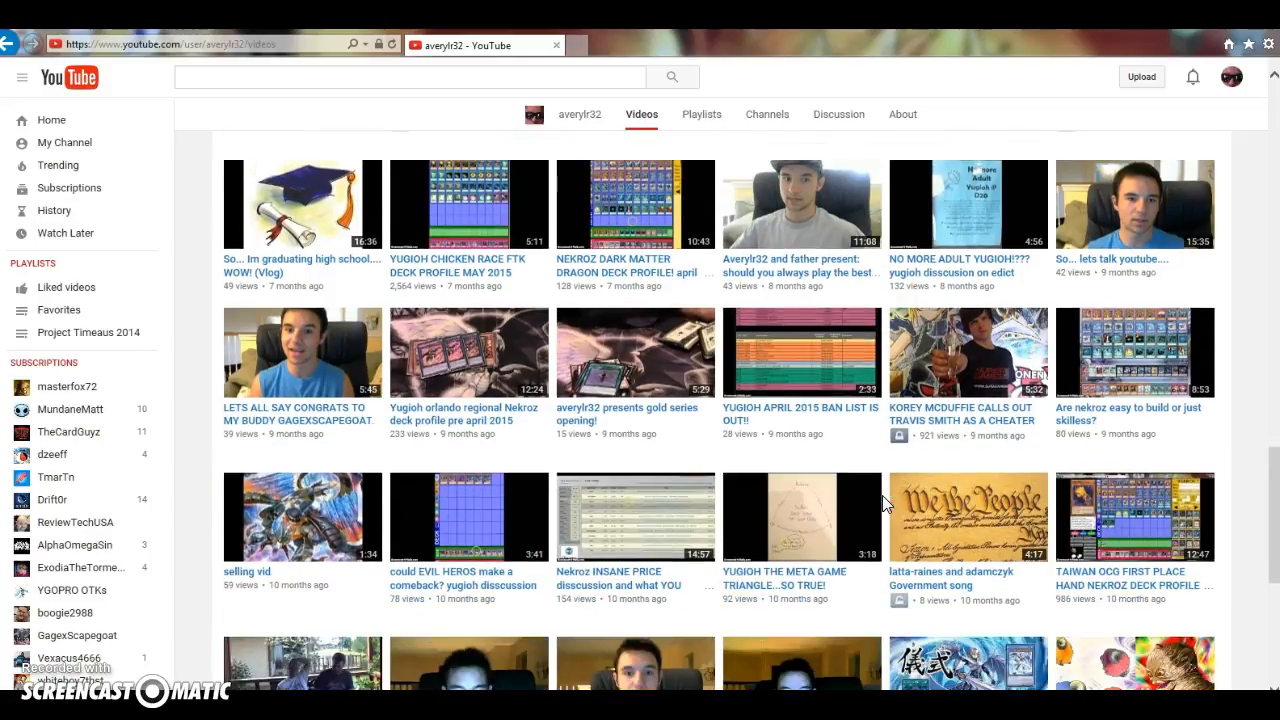
{"action": "scroll", "scroll_direction": "down", "scroll_amount": 3}
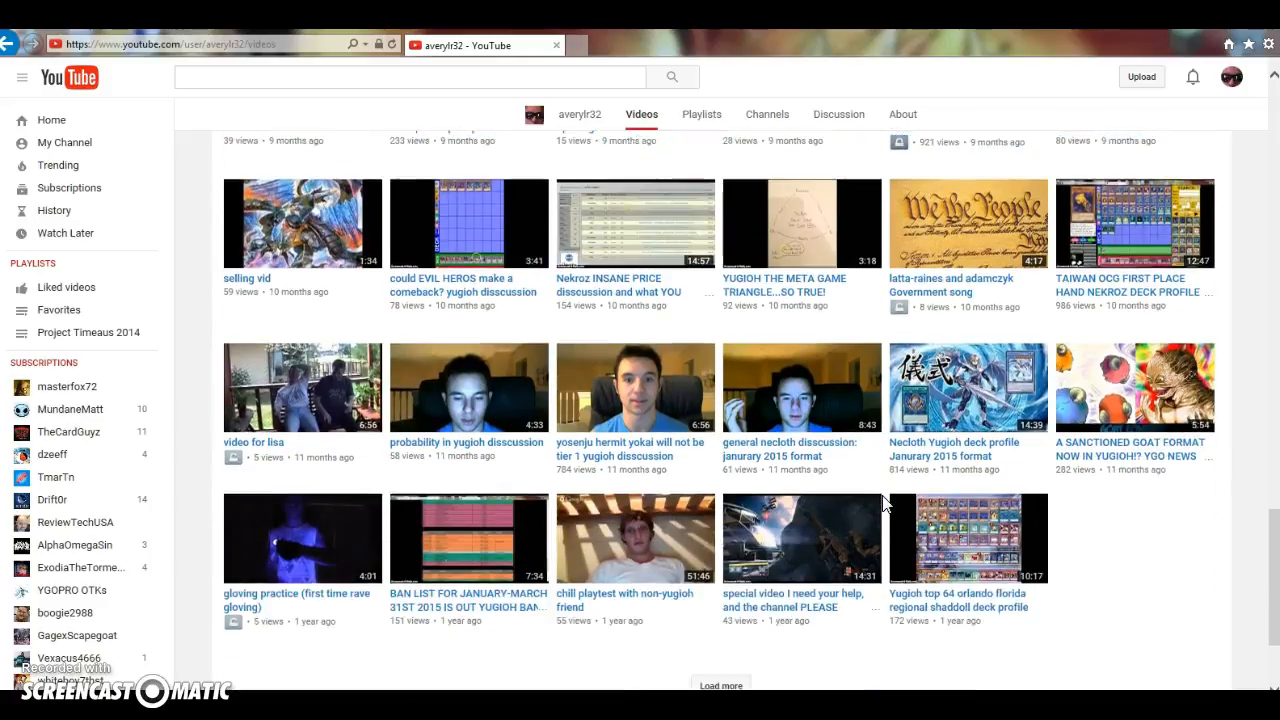
{"action": "scroll", "scroll_direction": "down", "scroll_amount": 3}
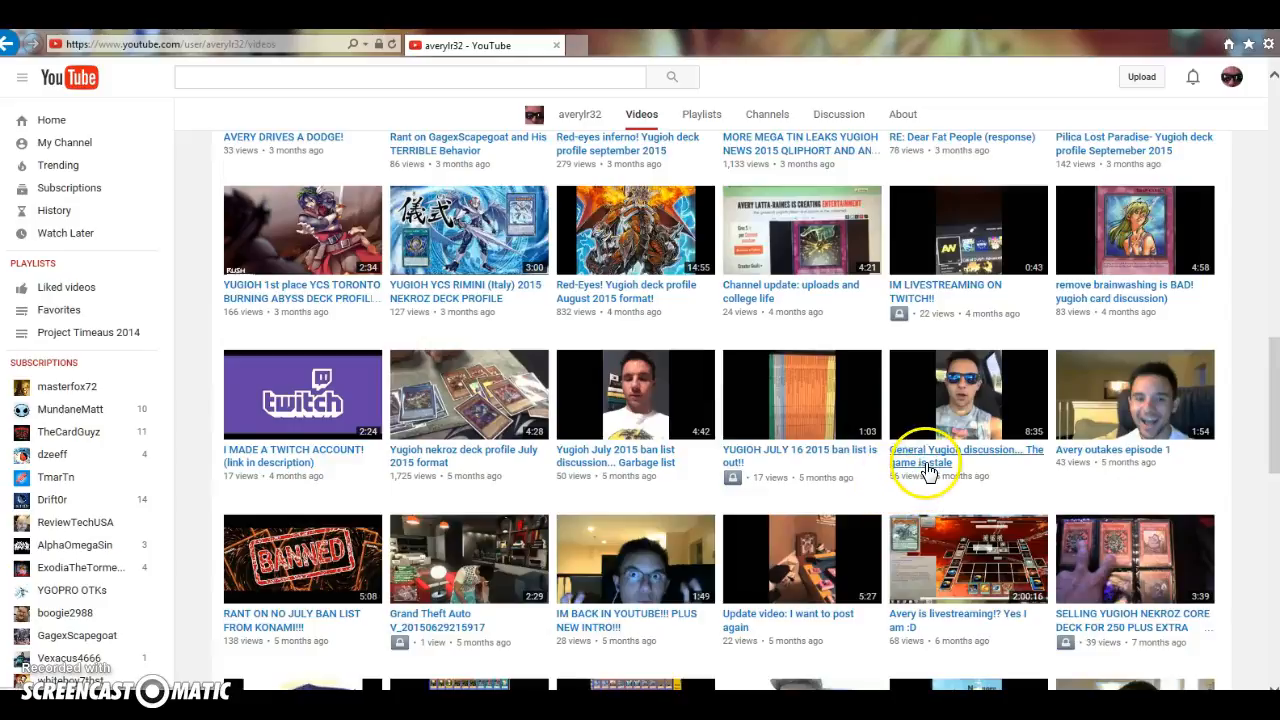
{"action": "mouse_move", "coordinate": [900, 472]}
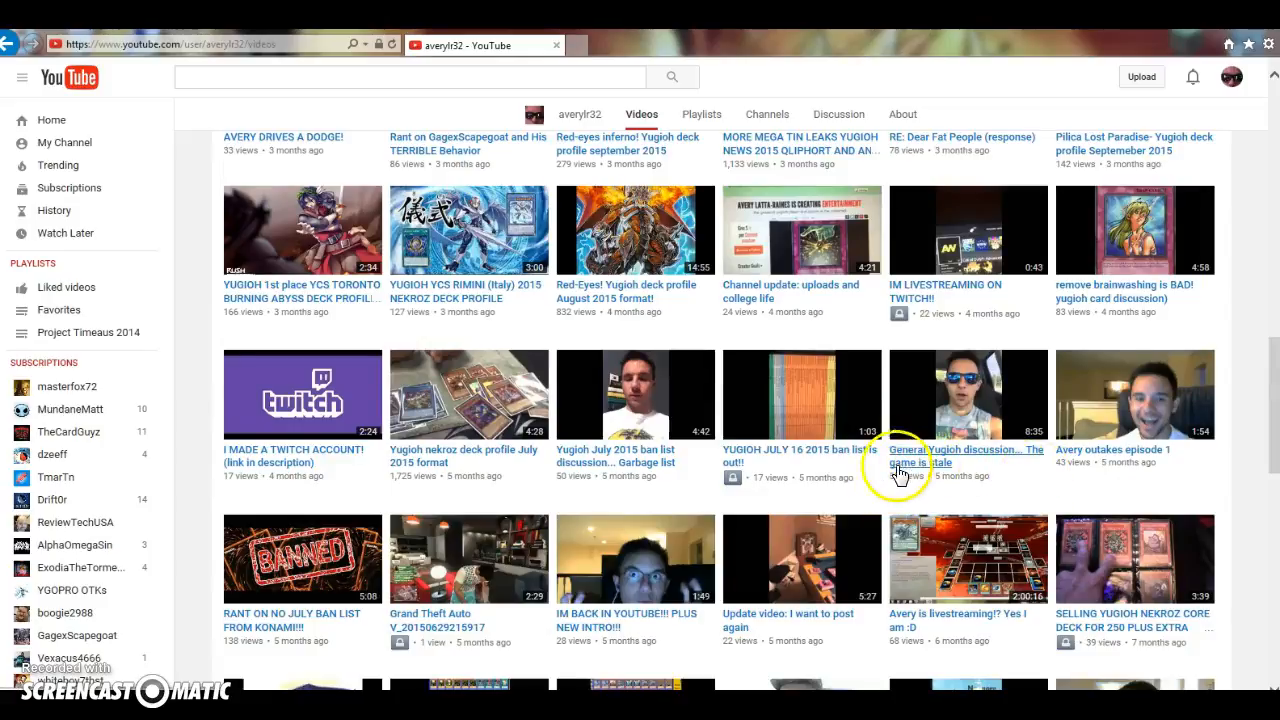
{"action": "mouse_move", "coordinate": [900, 470]}
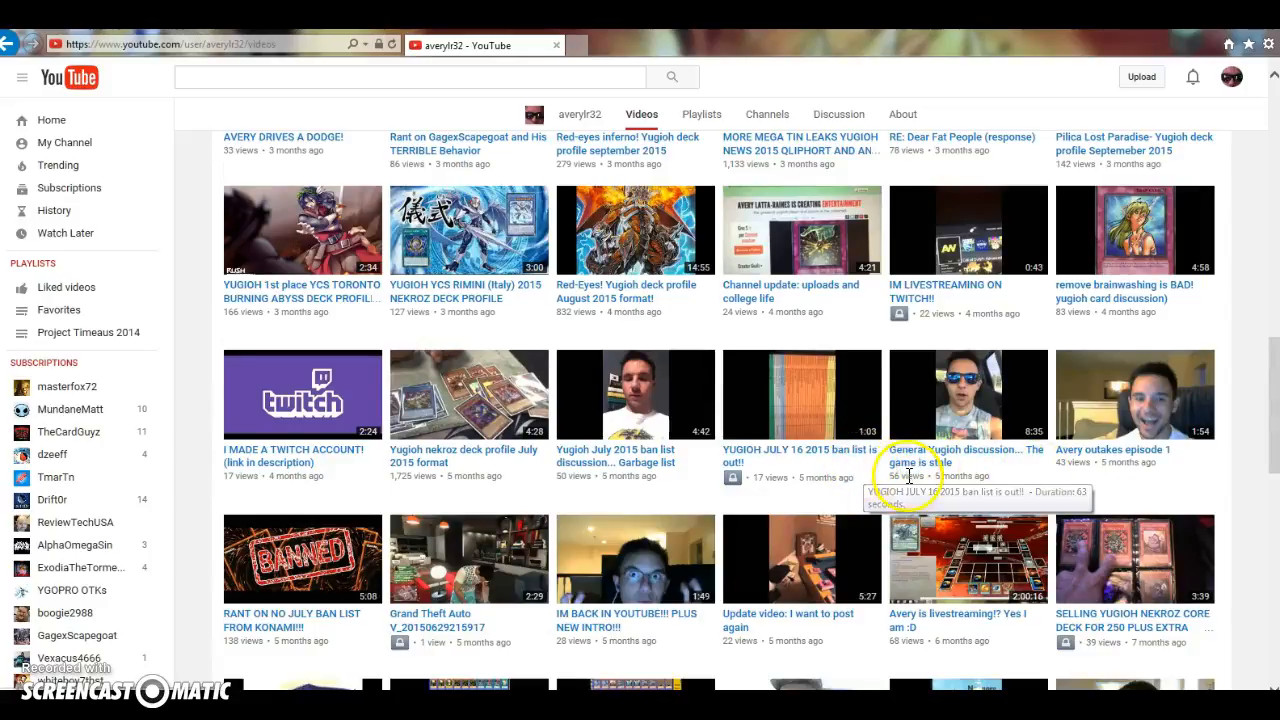
Load more older uploads and scroll to the bottom of the grid at the earliest one-year-old videos
{"action": "scroll", "scroll_direction": "down", "scroll_amount": 3}
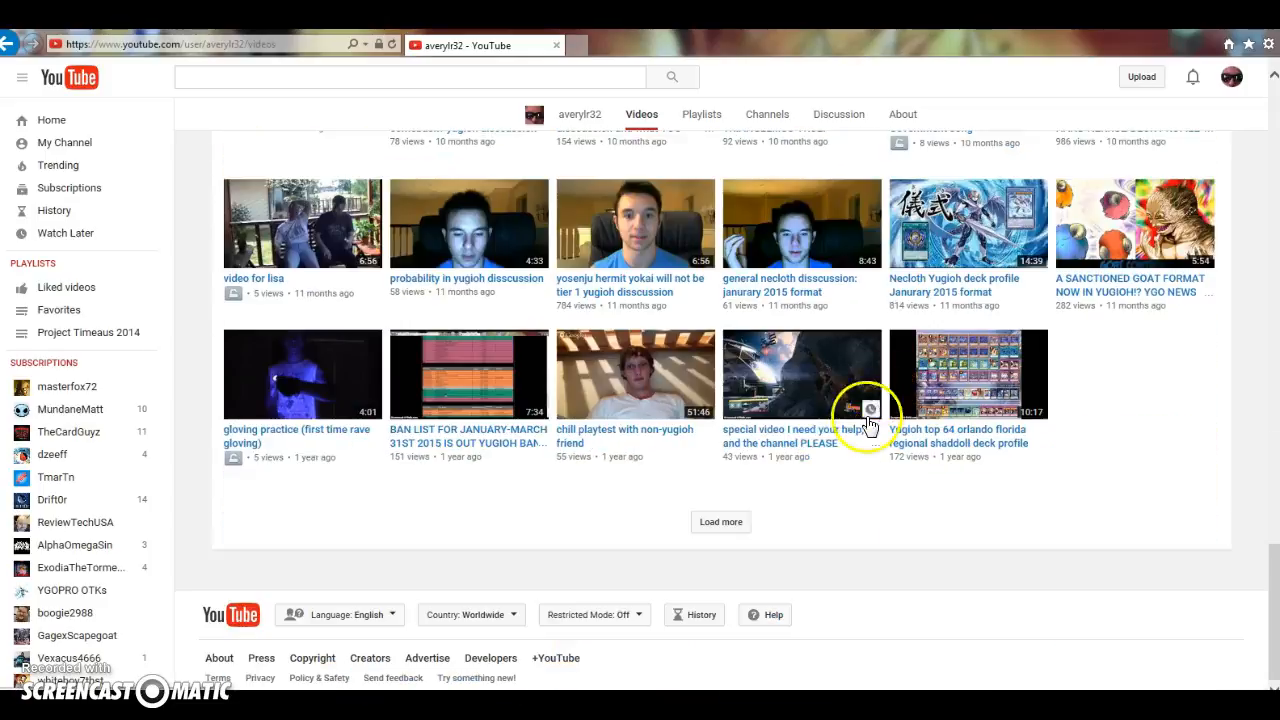
{"action": "left_click", "coordinate": [720, 520]}
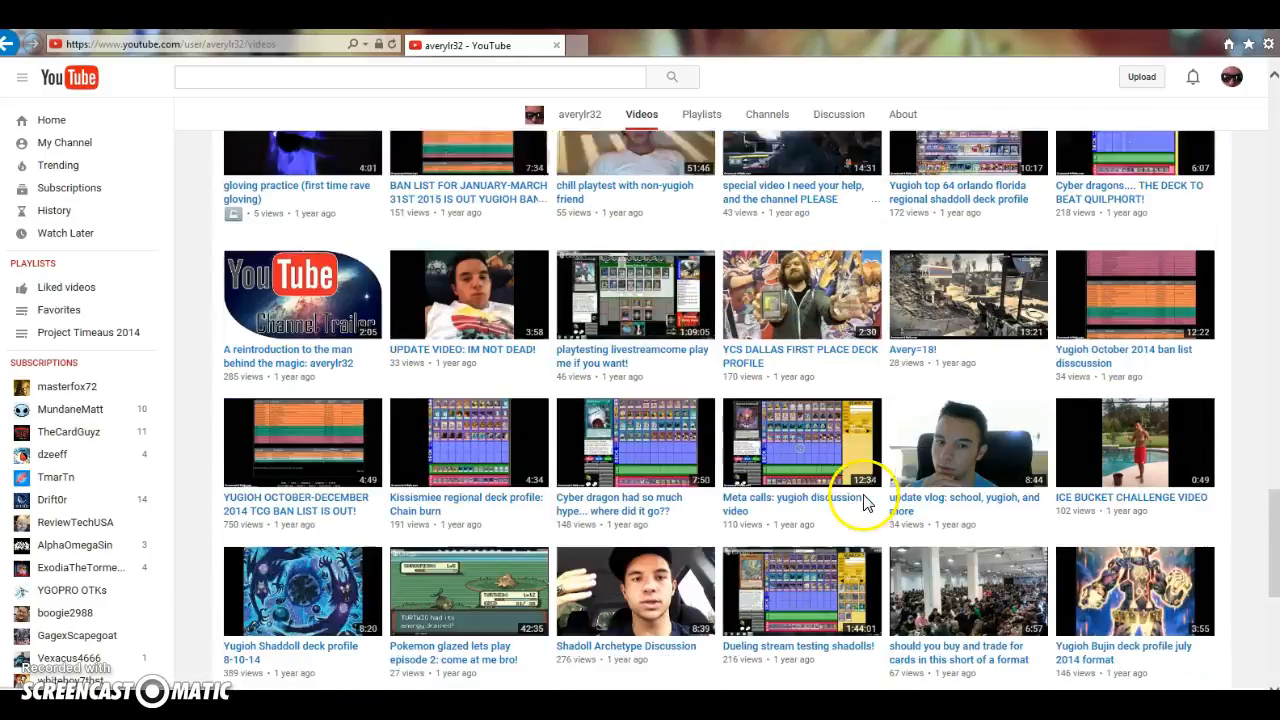
{"action": "scroll", "scroll_direction": "down", "scroll_amount": 3}
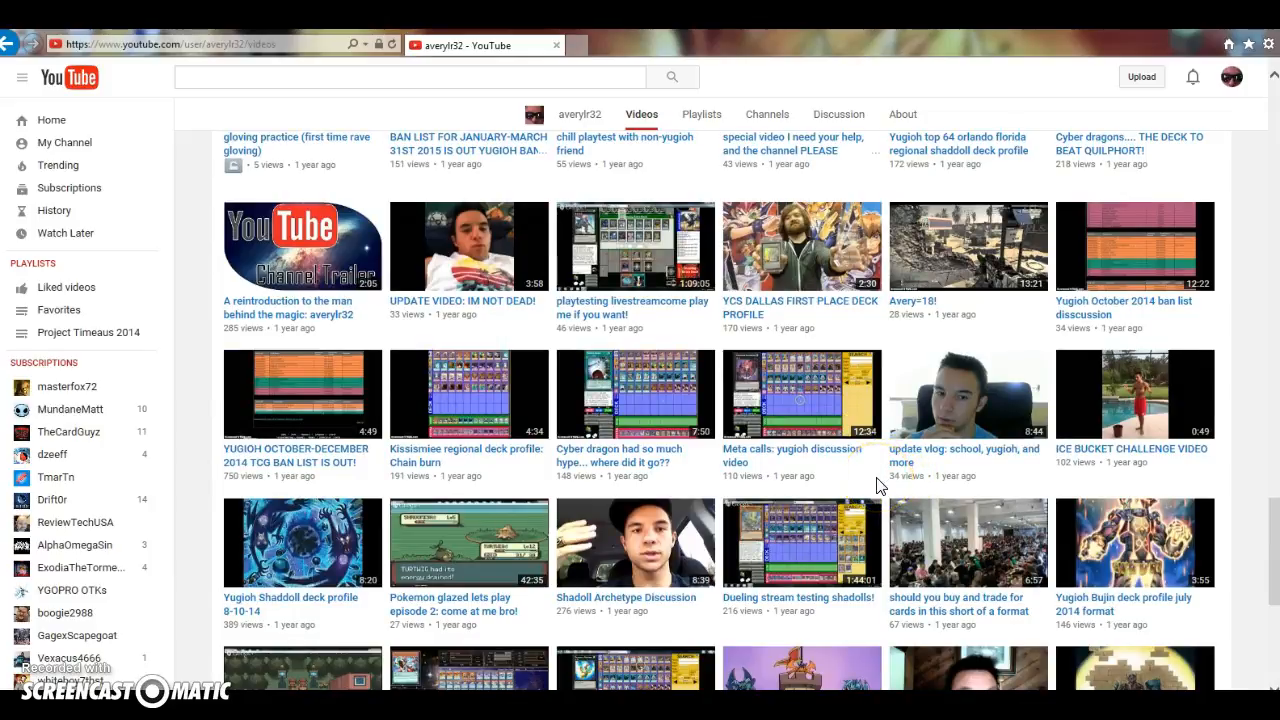
{"action": "scroll", "scroll_direction": "down", "scroll_amount": 3}
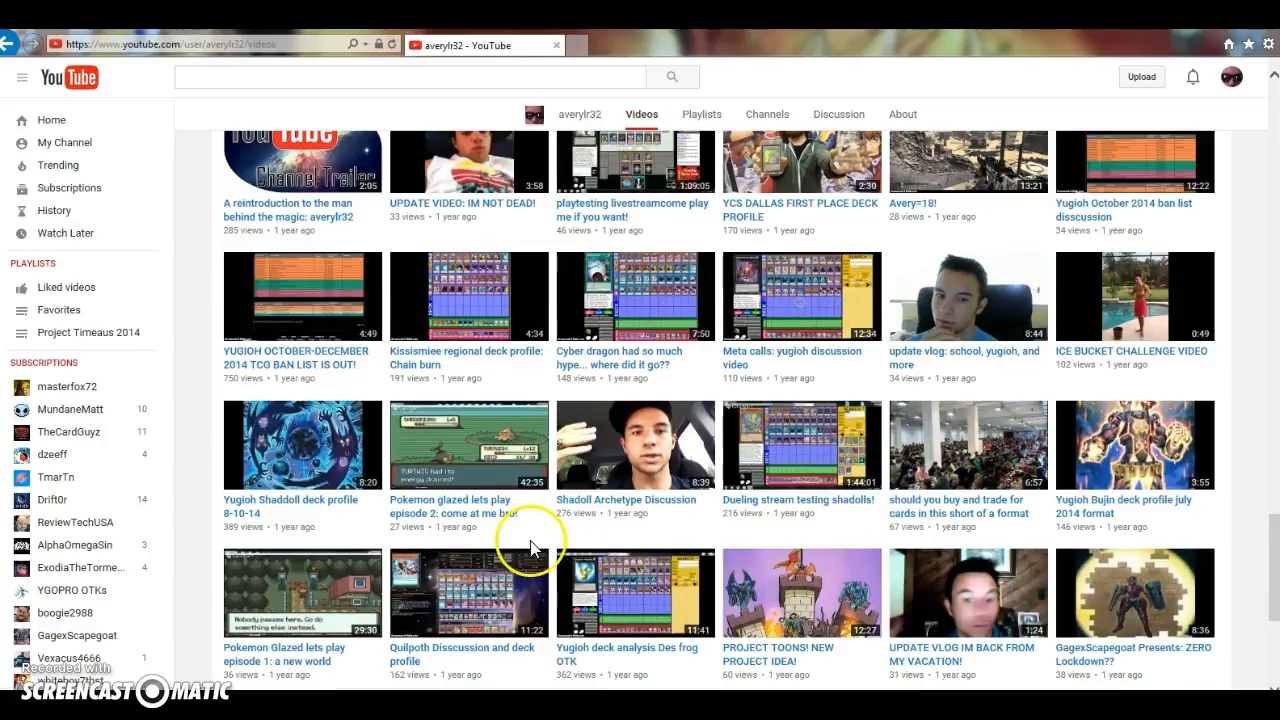
{"action": "mouse_move", "coordinate": [504, 520]}
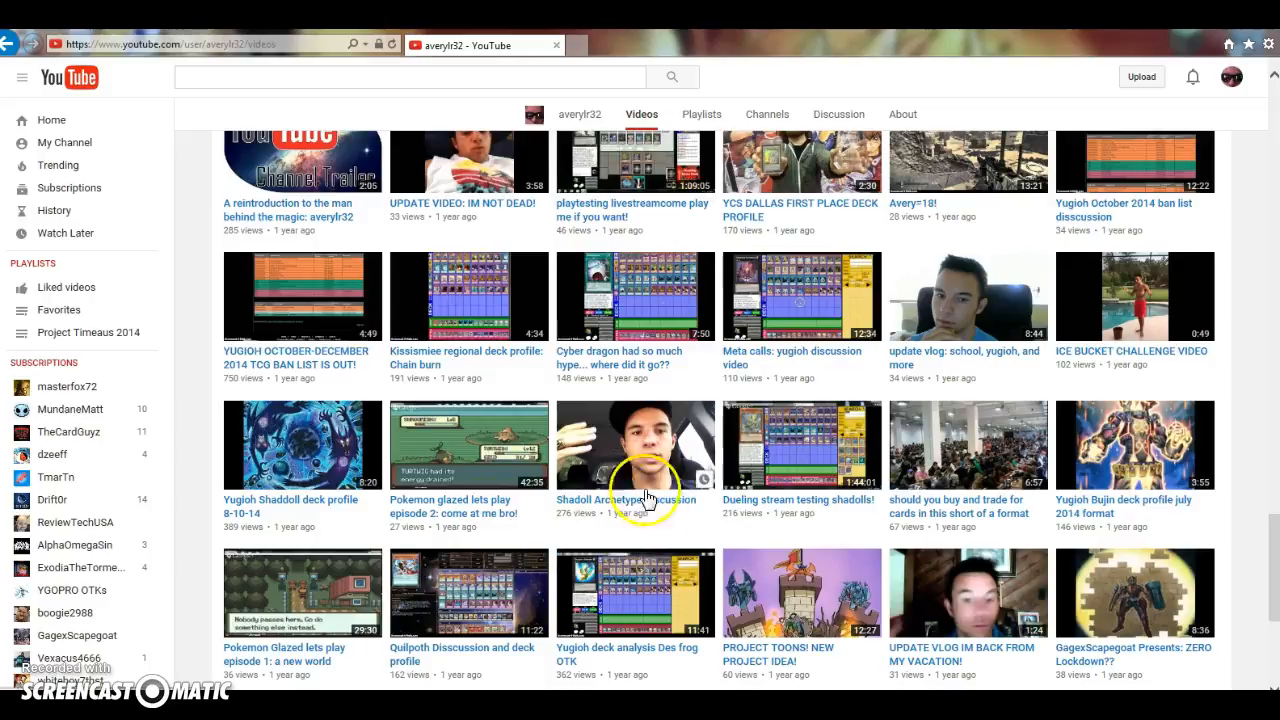
{"action": "mouse_move", "coordinate": [850, 512]}
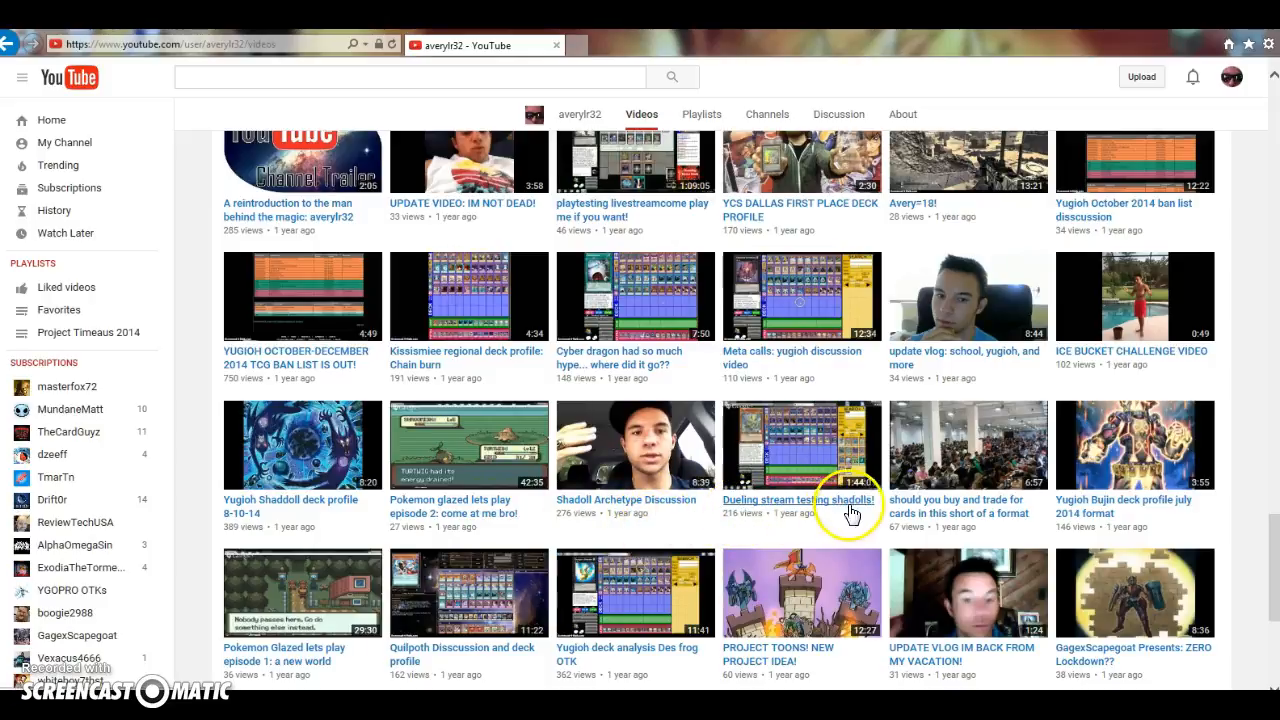
{"action": "mouse_move", "coordinate": [1098, 504]}
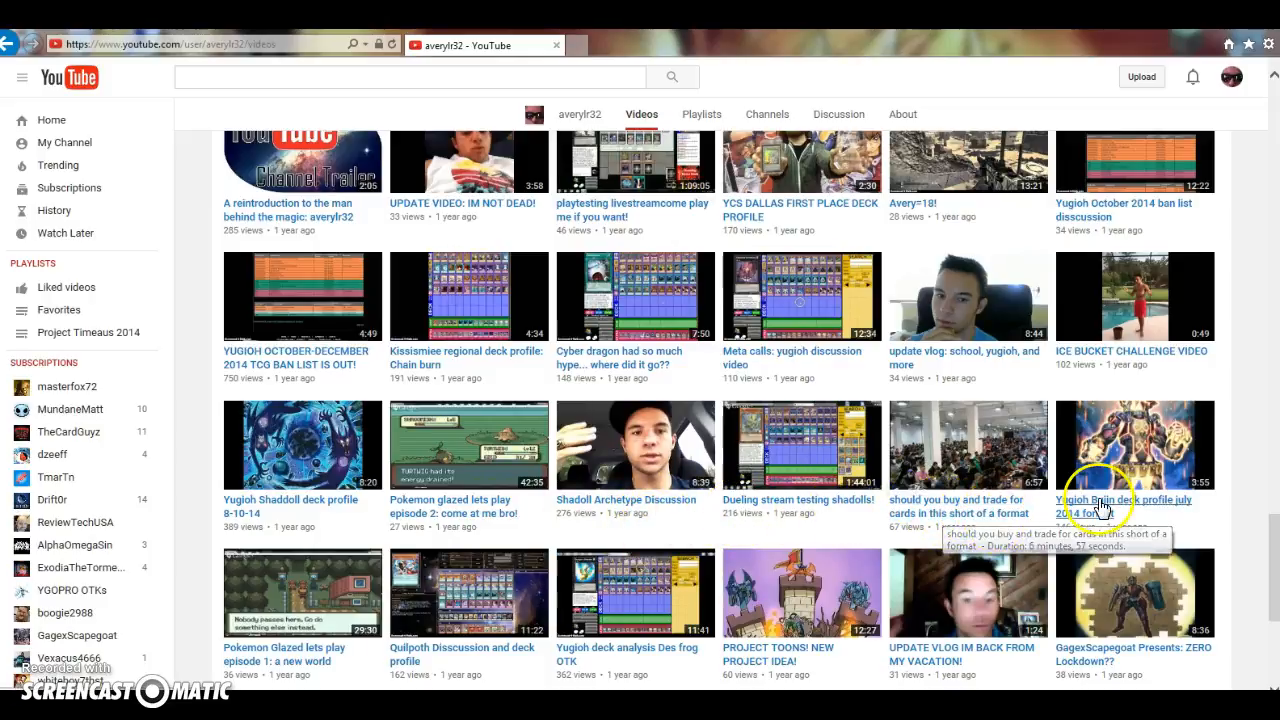
{"action": "mouse_move", "coordinate": [1050, 238]}
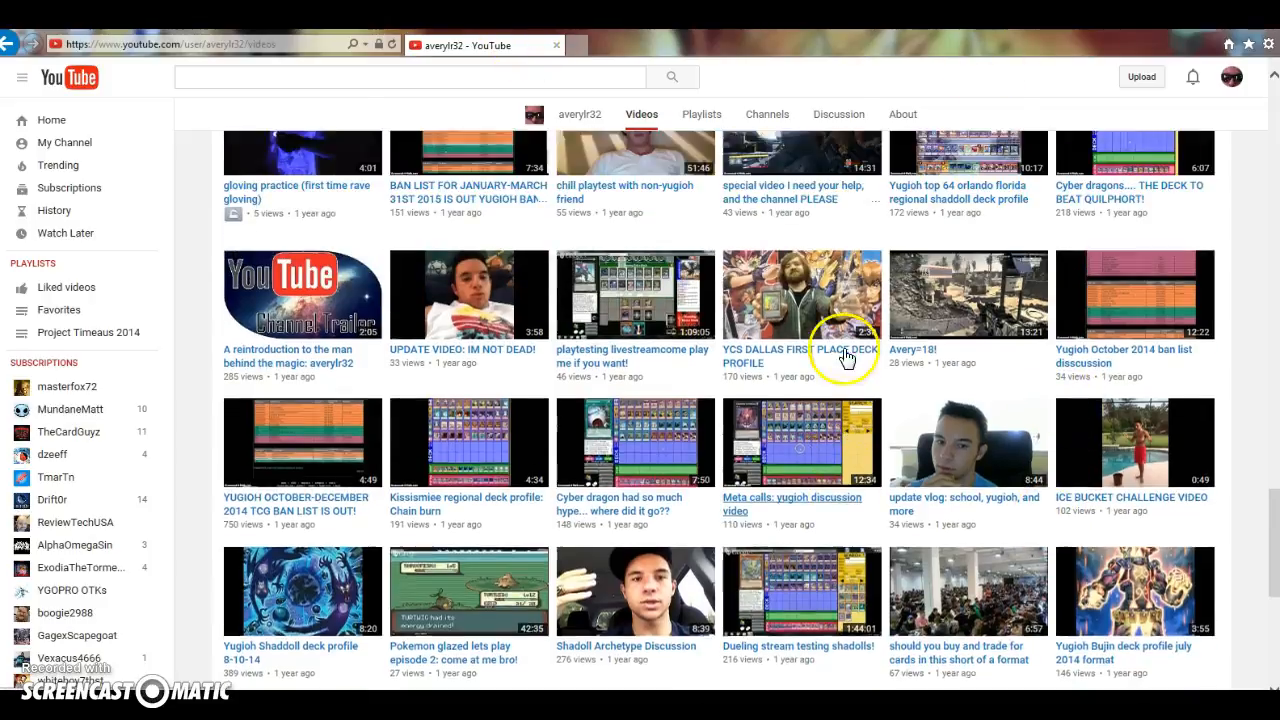
{"action": "scroll", "scroll_direction": "down", "scroll_amount": 3}
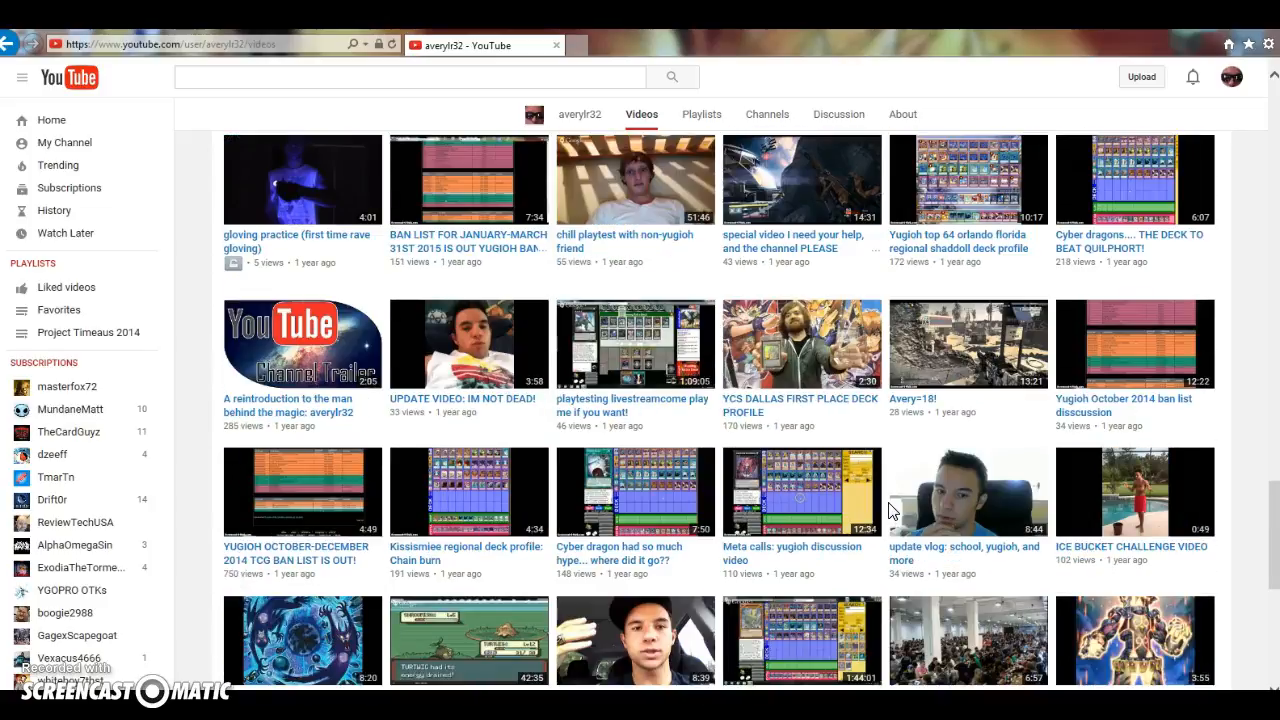
{"action": "scroll", "scroll_direction": "down", "scroll_amount": 3}
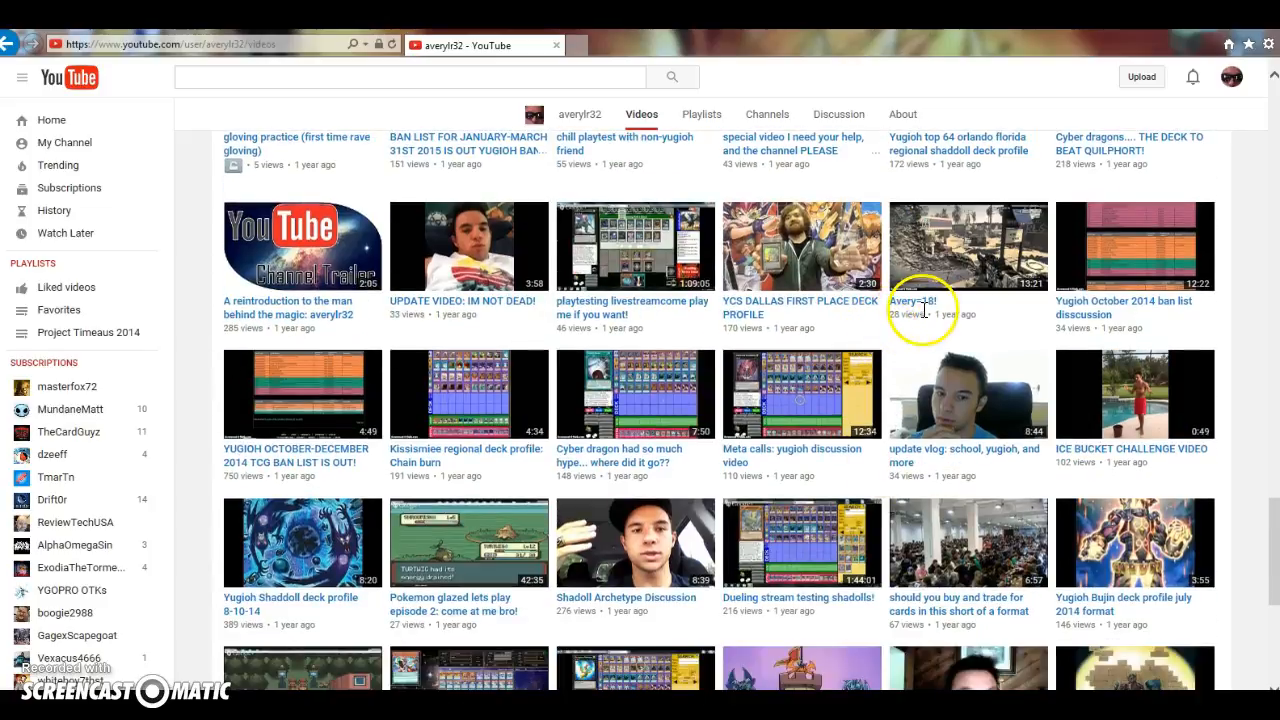
{"action": "mouse_move", "coordinate": [938, 308]}
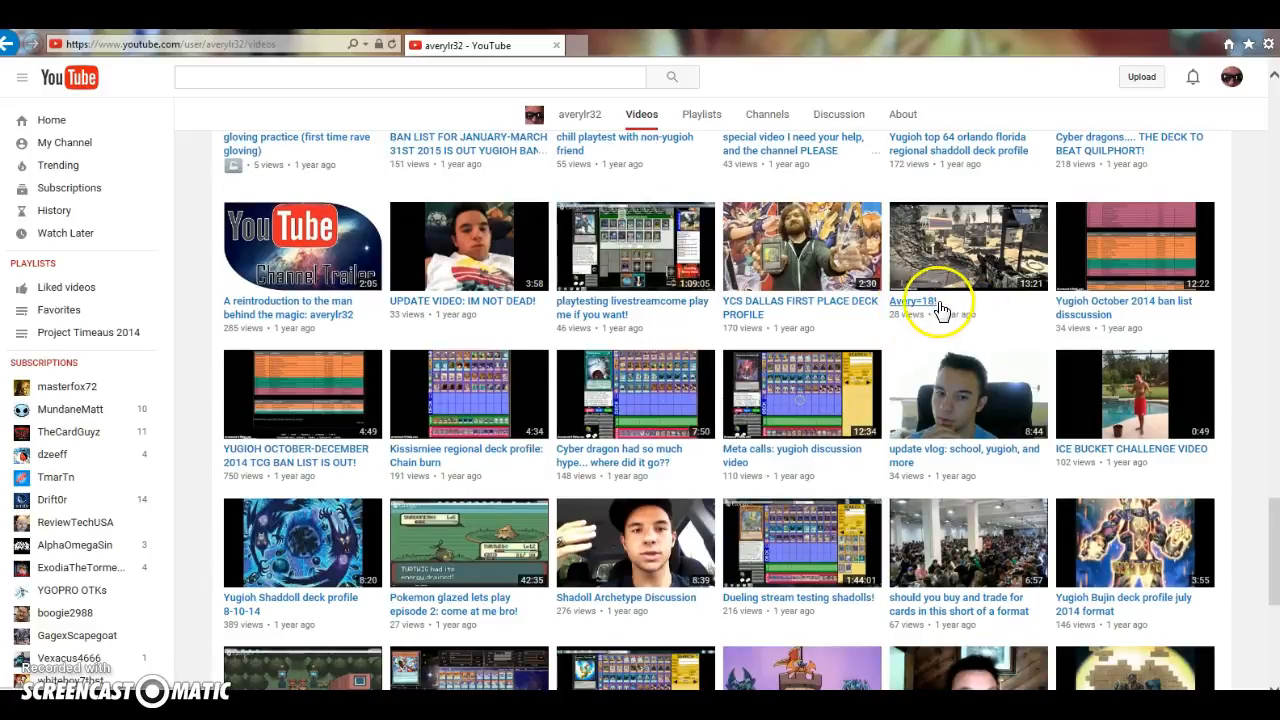
{"action": "mouse_move", "coordinate": [1008, 316]}
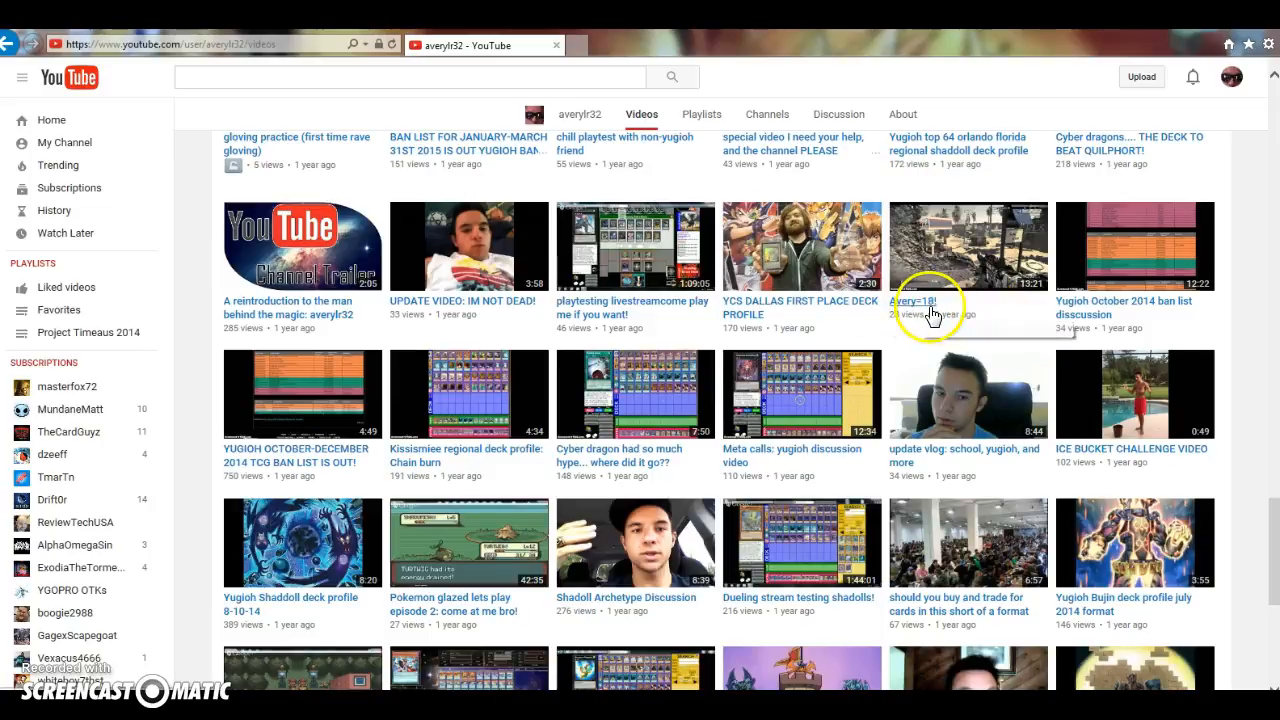
{"action": "mouse_move", "coordinate": [1016, 320]}
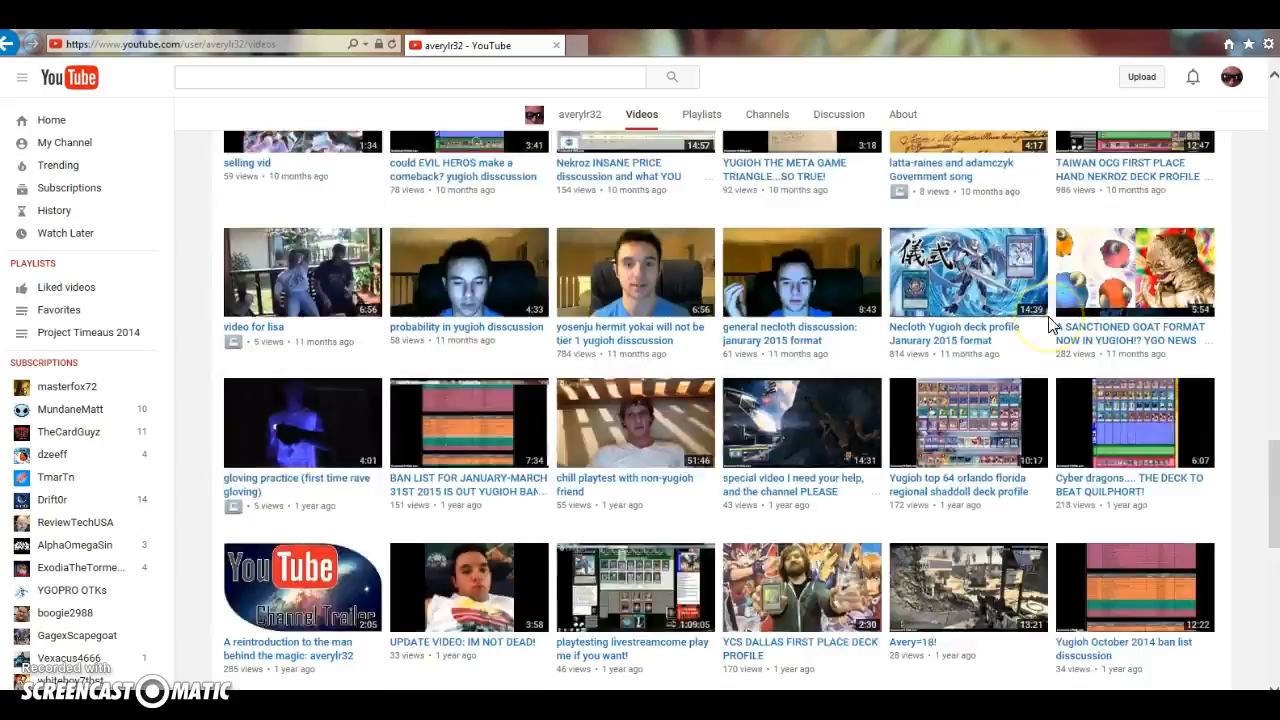
{"action": "scroll", "scroll_direction": "down", "scroll_amount": 3}
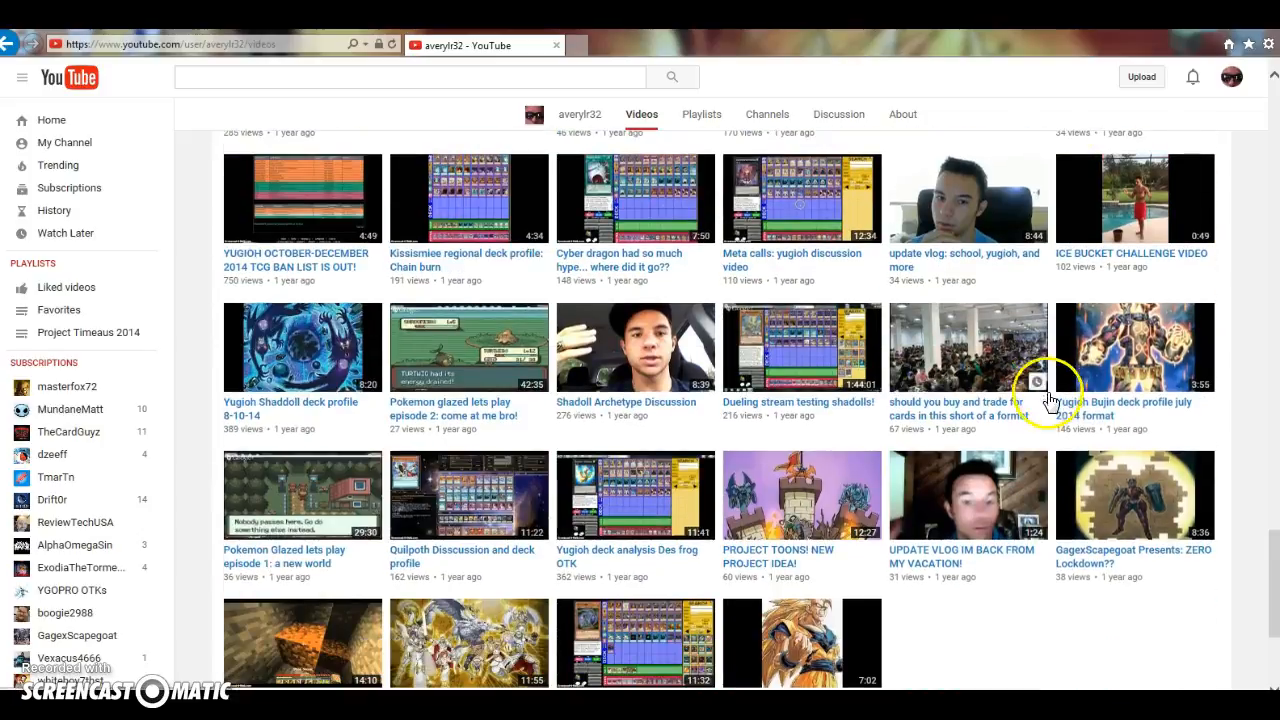
{"action": "scroll", "scroll_direction": "down", "scroll_amount": 3}
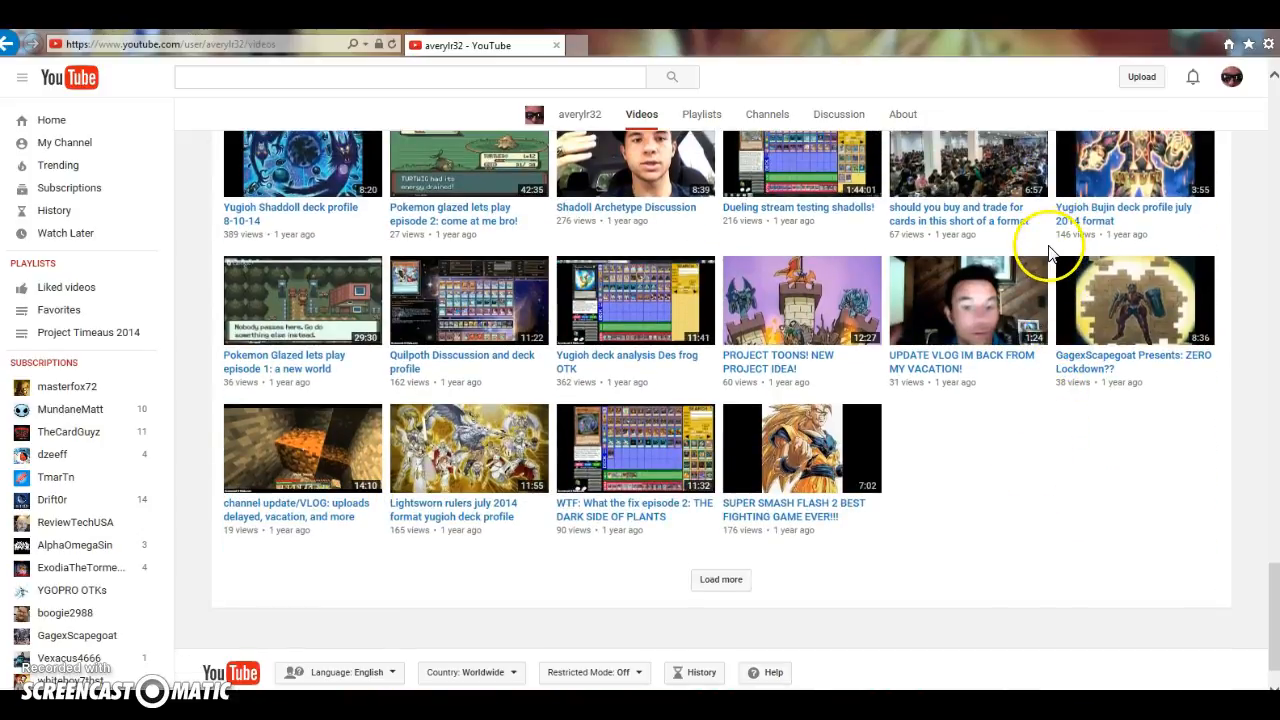
{"action": "mouse_move", "coordinate": [1050, 510]}
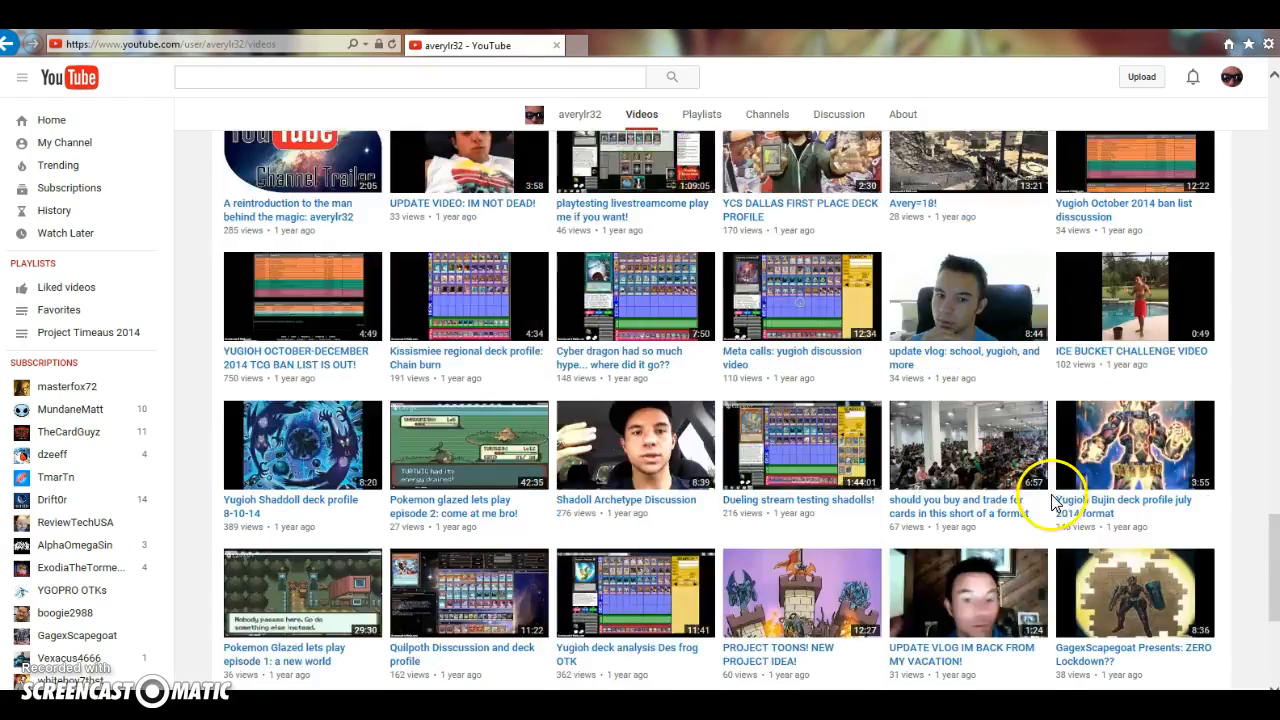
Return to the channel Home tab and step the Uploads shelf along to the month-old videos
{"action": "scroll", "scroll_direction": "down", "scroll_amount": 3}
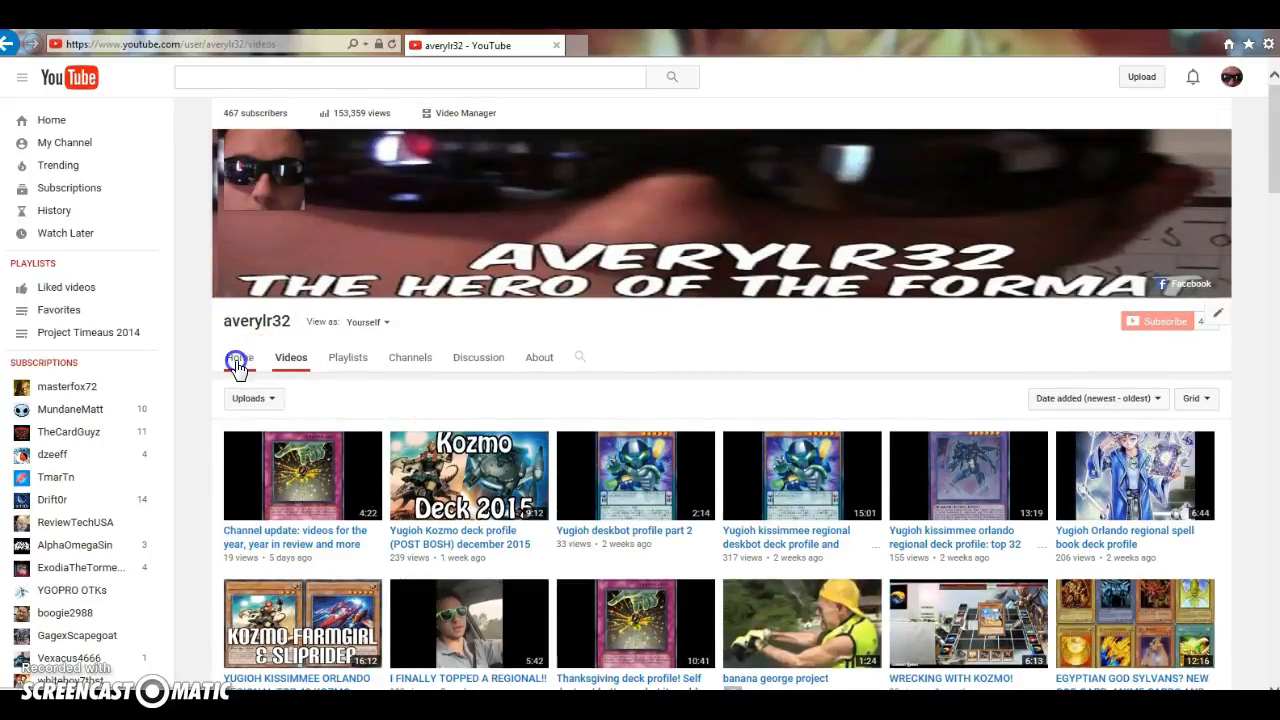
{"action": "left_click", "coordinate": [240, 356]}
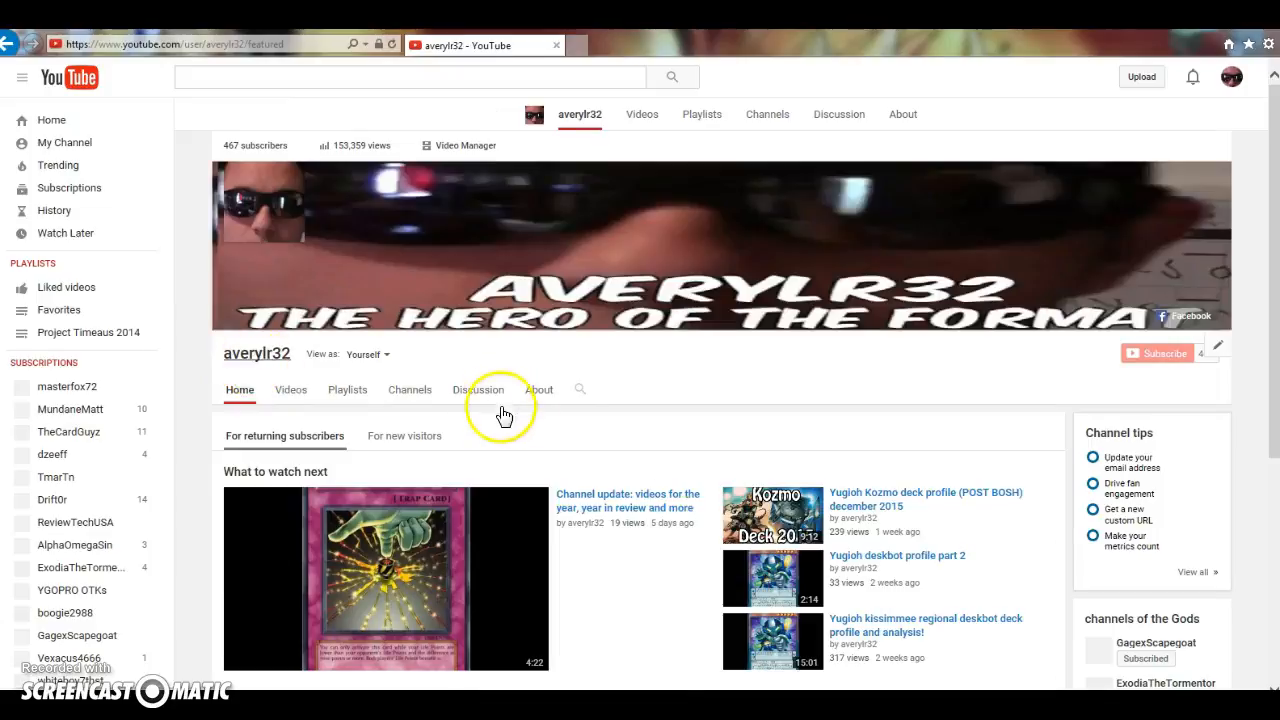
{"action": "scroll", "scroll_direction": "down", "scroll_amount": 3}
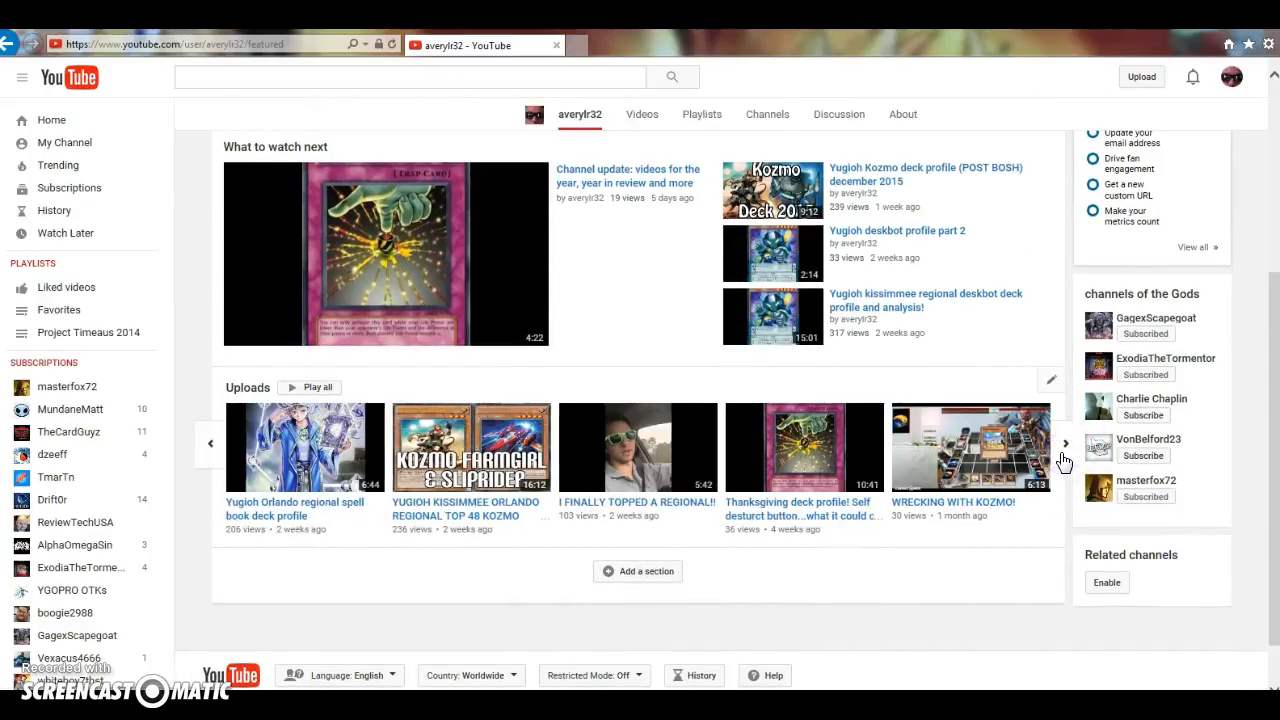
{"action": "left_click", "coordinate": [1064, 444]}
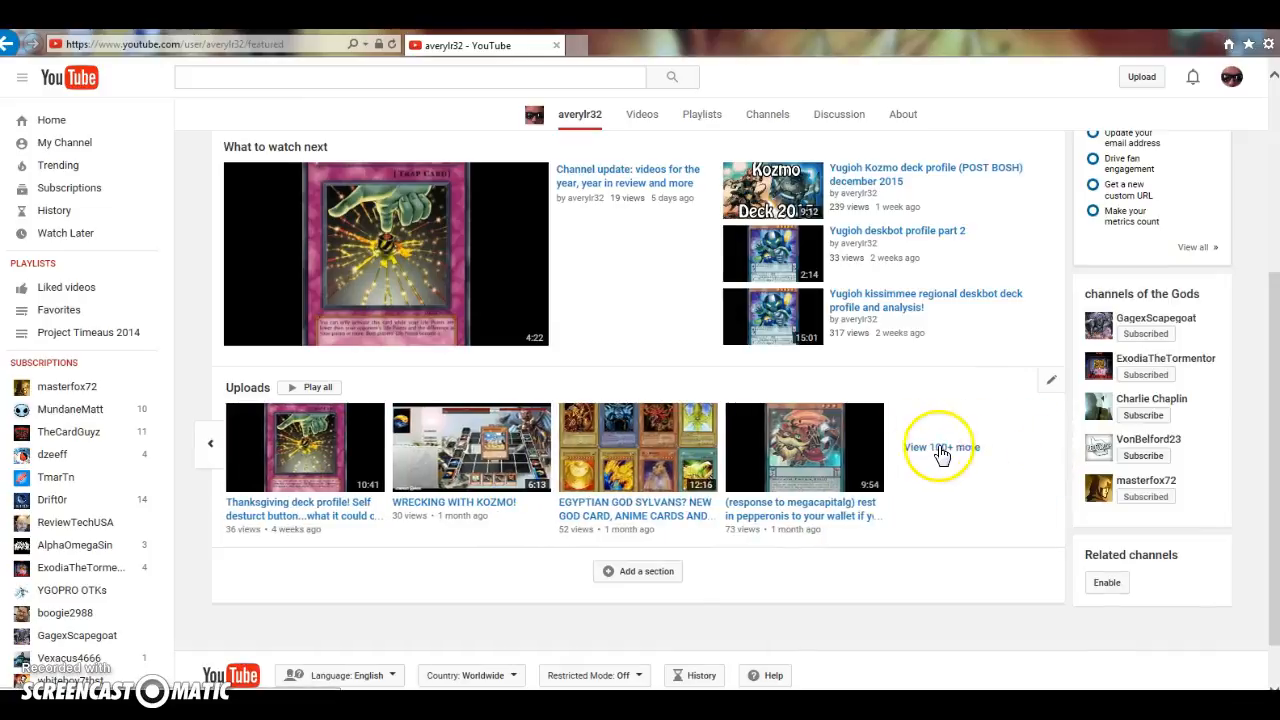
{"action": "mouse_move", "coordinate": [960, 492]}
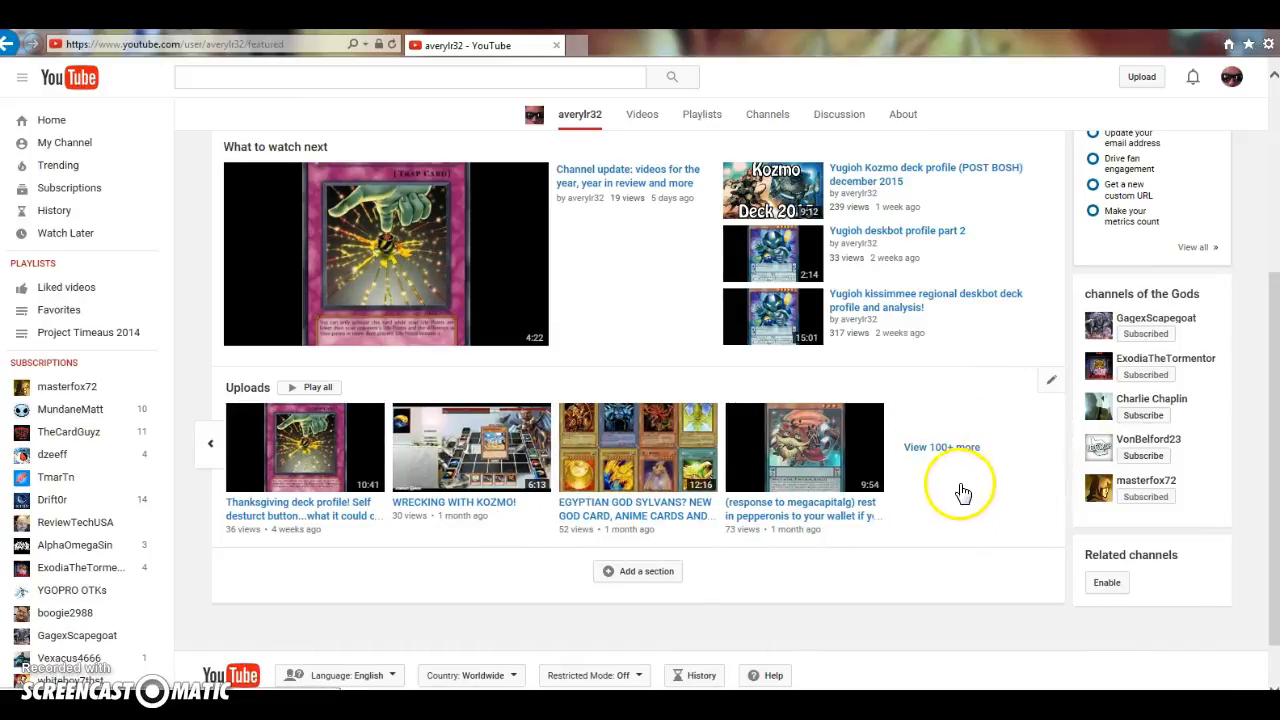
{"action": "mouse_move", "coordinate": [870, 522]}
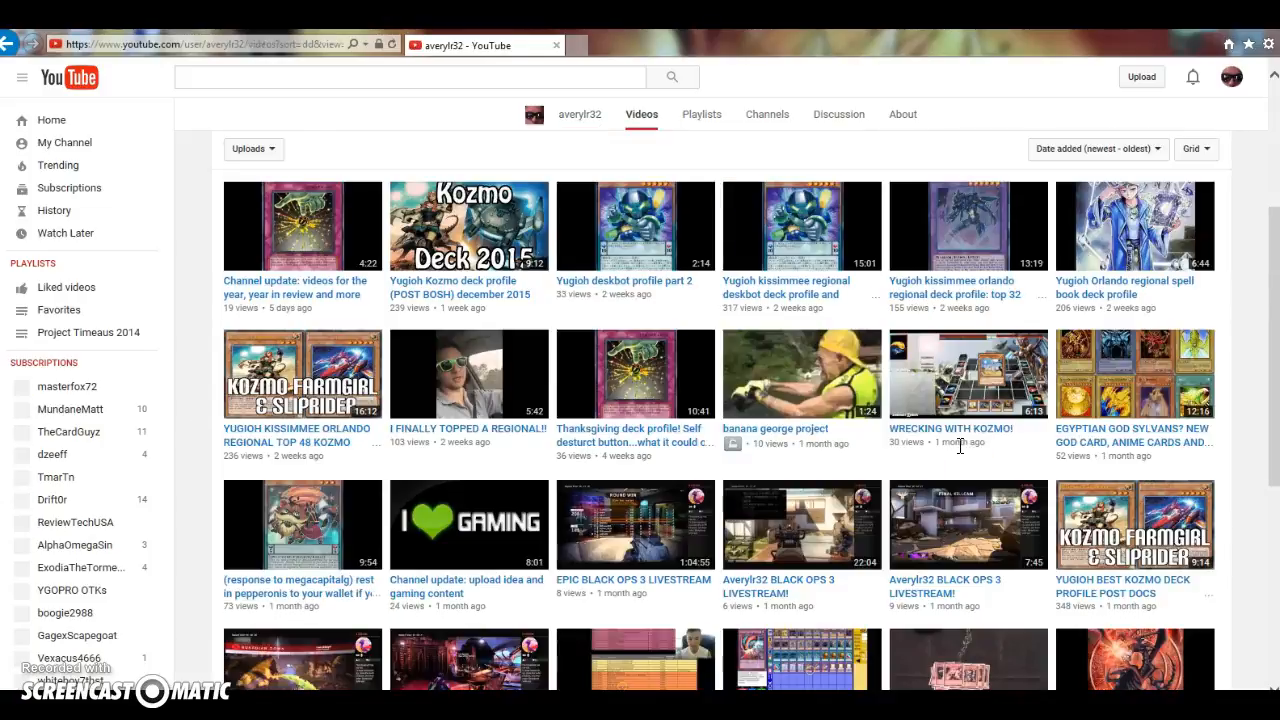
Revisit the channel Home tab and page further through the recent uploads row
{"action": "scroll", "scroll_direction": "down", "scroll_amount": 3}
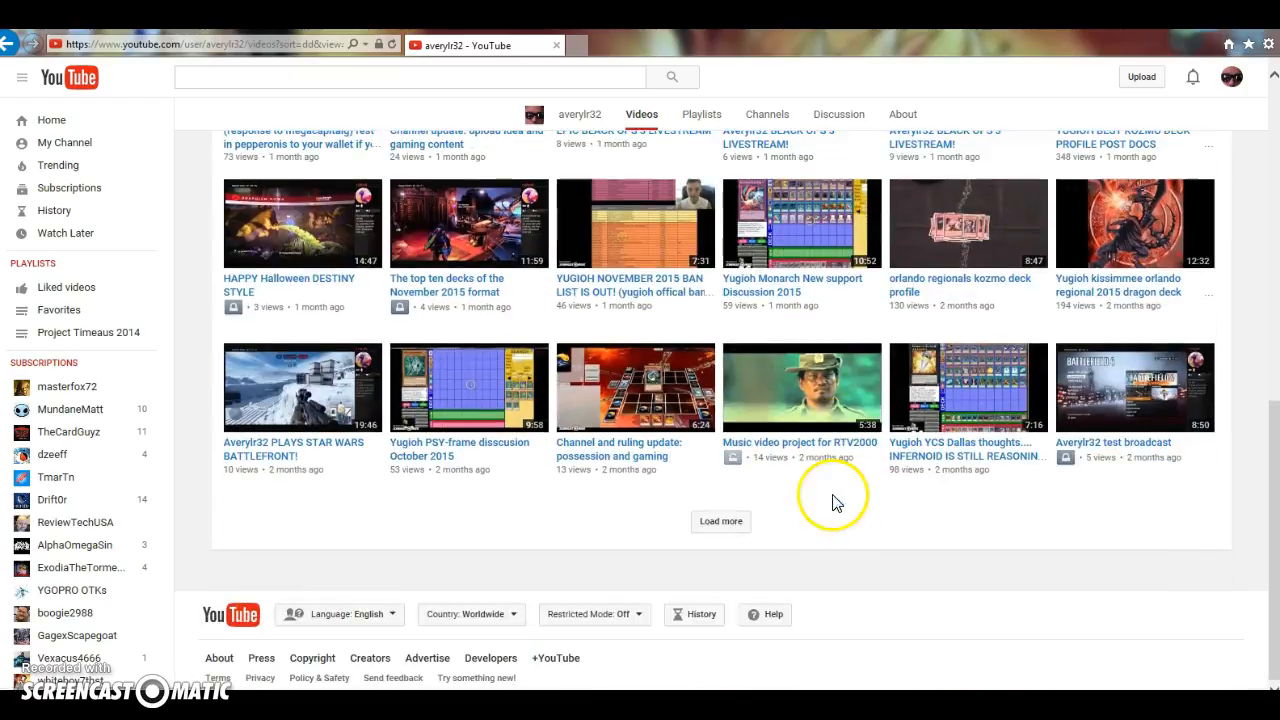
{"action": "left_click", "coordinate": [240, 356]}
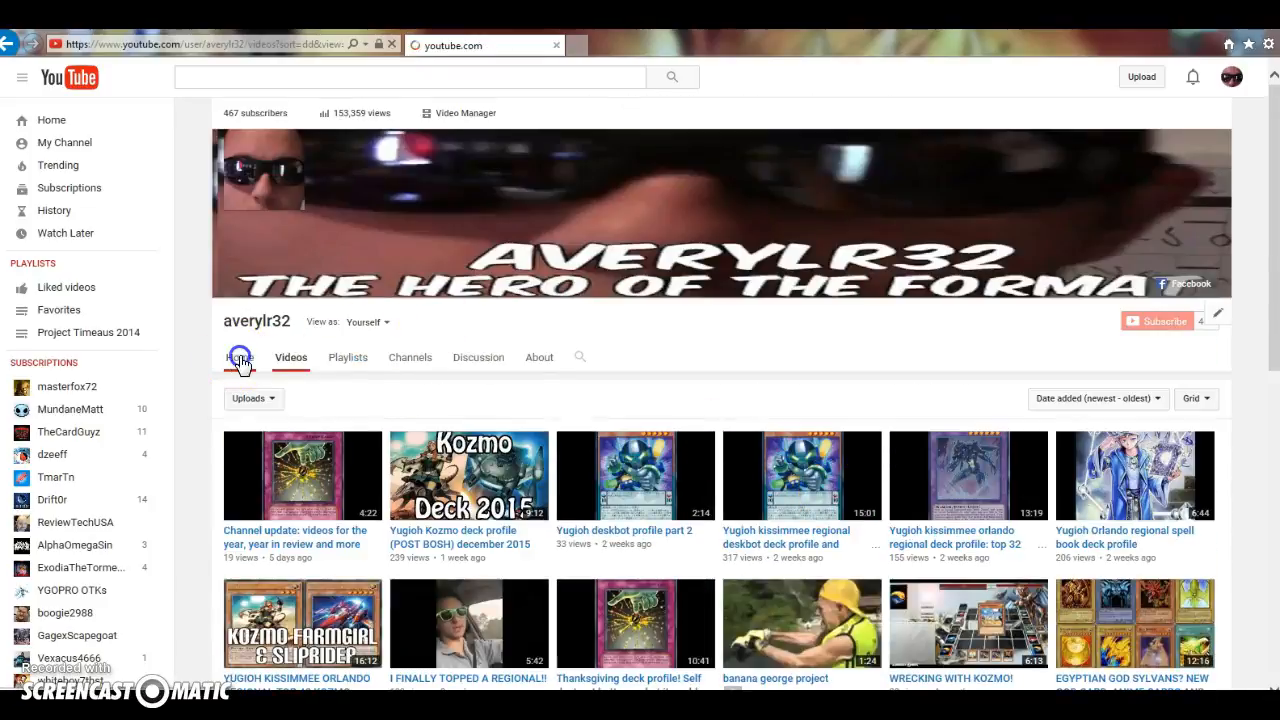
{"action": "left_click", "coordinate": [240, 356]}
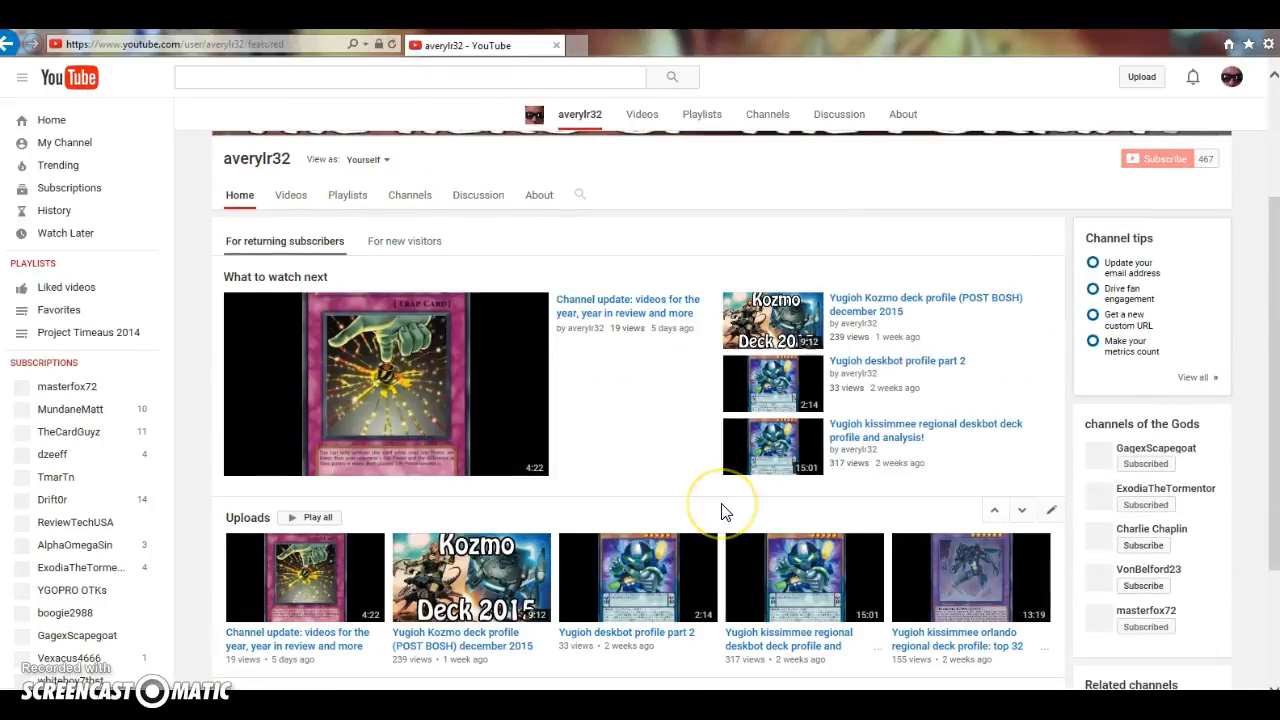
{"action": "scroll", "scroll_direction": "down", "scroll_amount": 3}
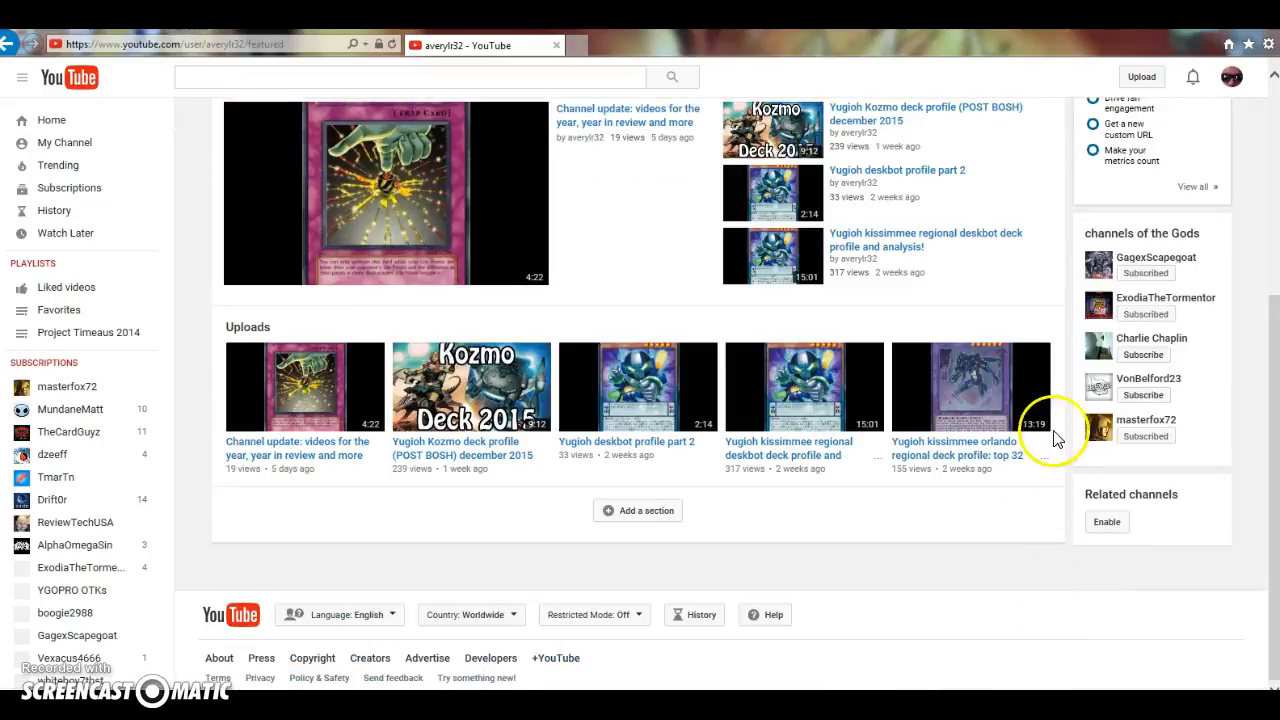
{"action": "left_click", "coordinate": [1064, 384]}
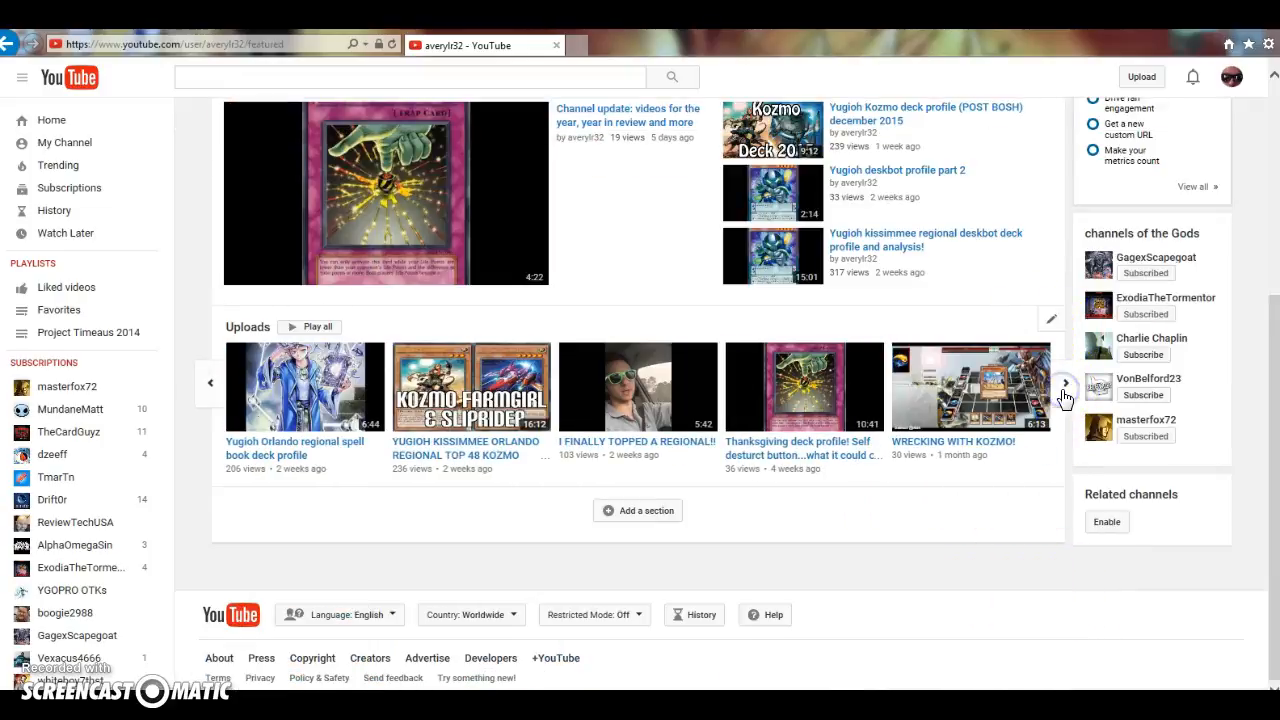
{"action": "left_click", "coordinate": [1064, 384]}
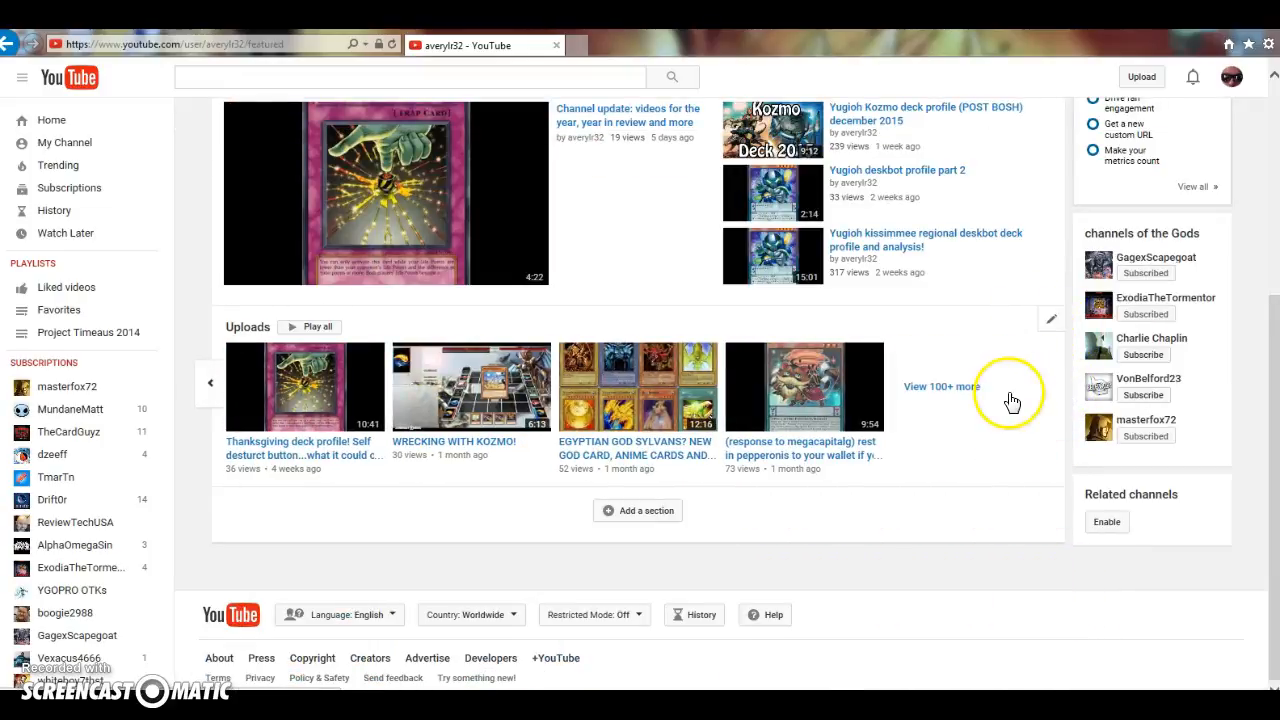
{"action": "scroll", "scroll_direction": "up", "scroll_amount": 3}
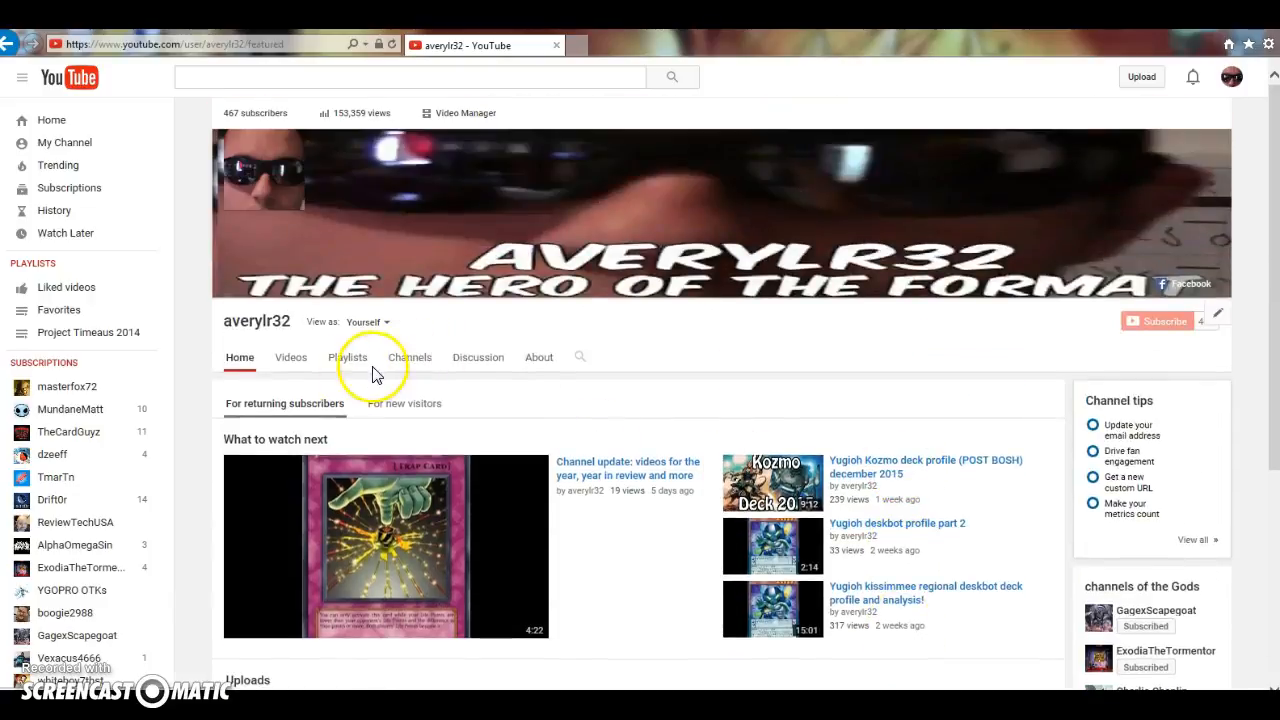
{"action": "mouse_move", "coordinate": [408, 356]}
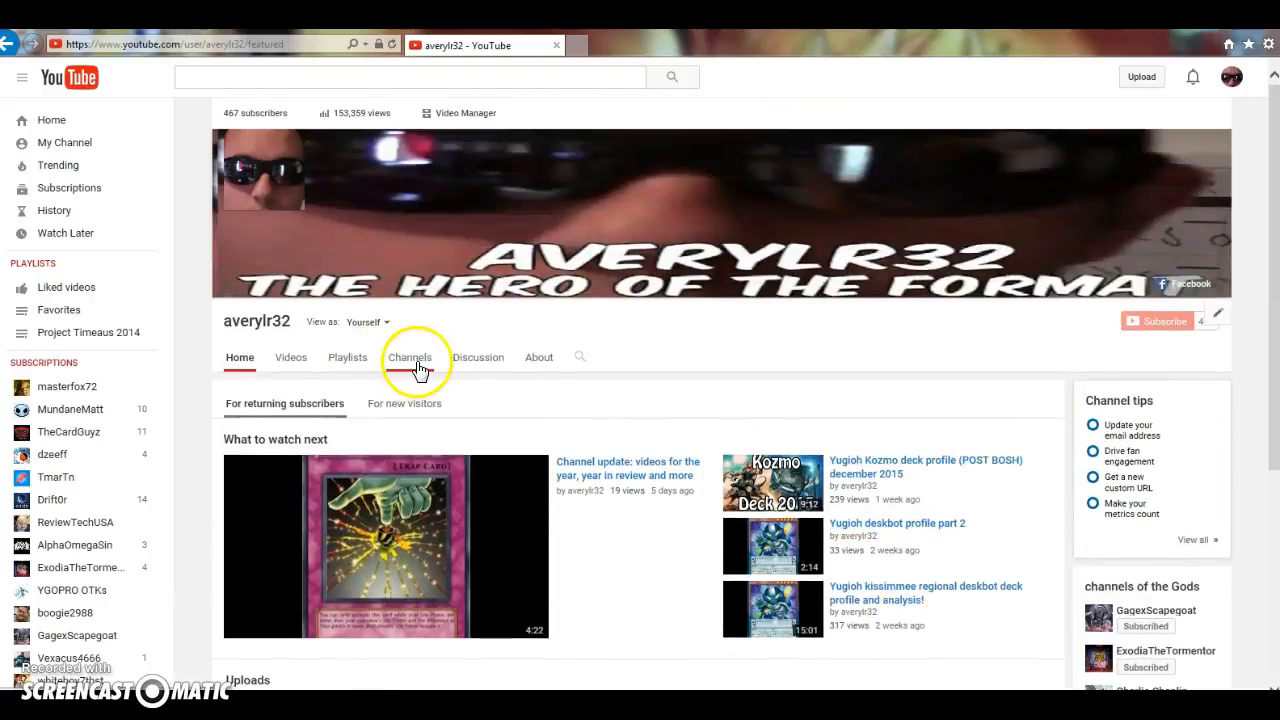
Show the Channels tab and page the Subscriptions row forward and back
{"action": "left_click", "coordinate": [408, 356]}
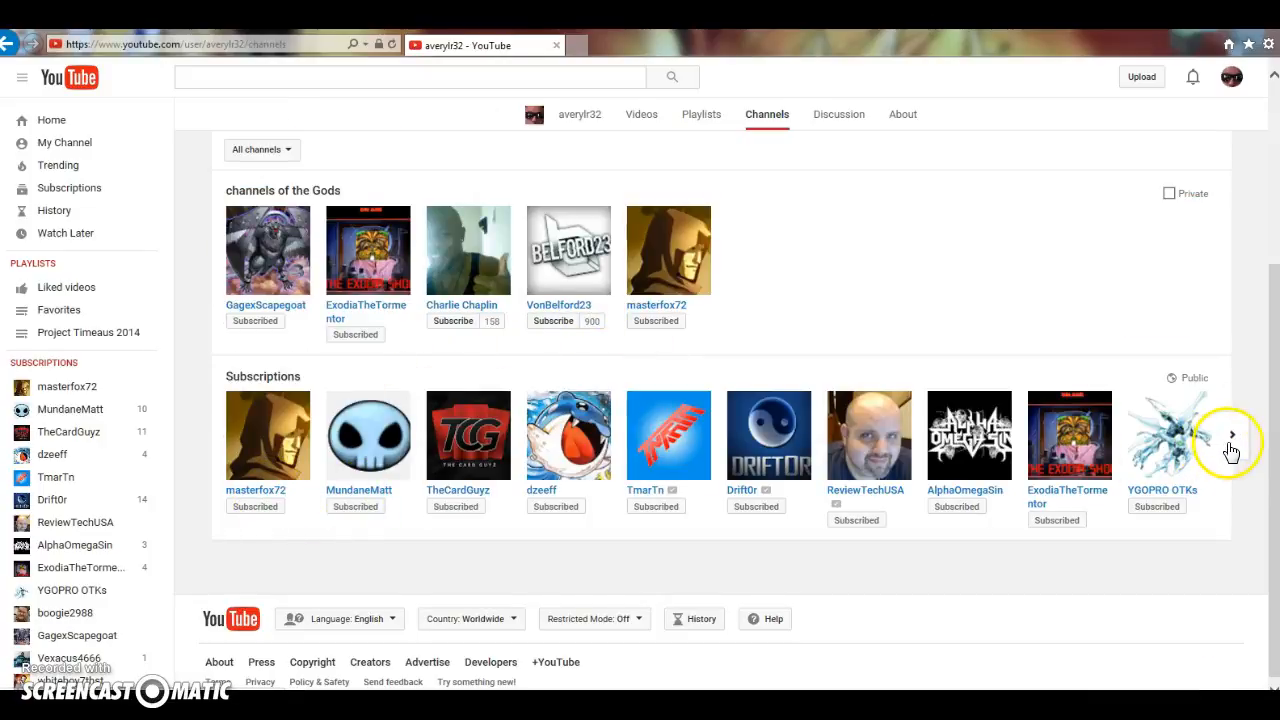
{"action": "left_click", "coordinate": [1232, 434]}
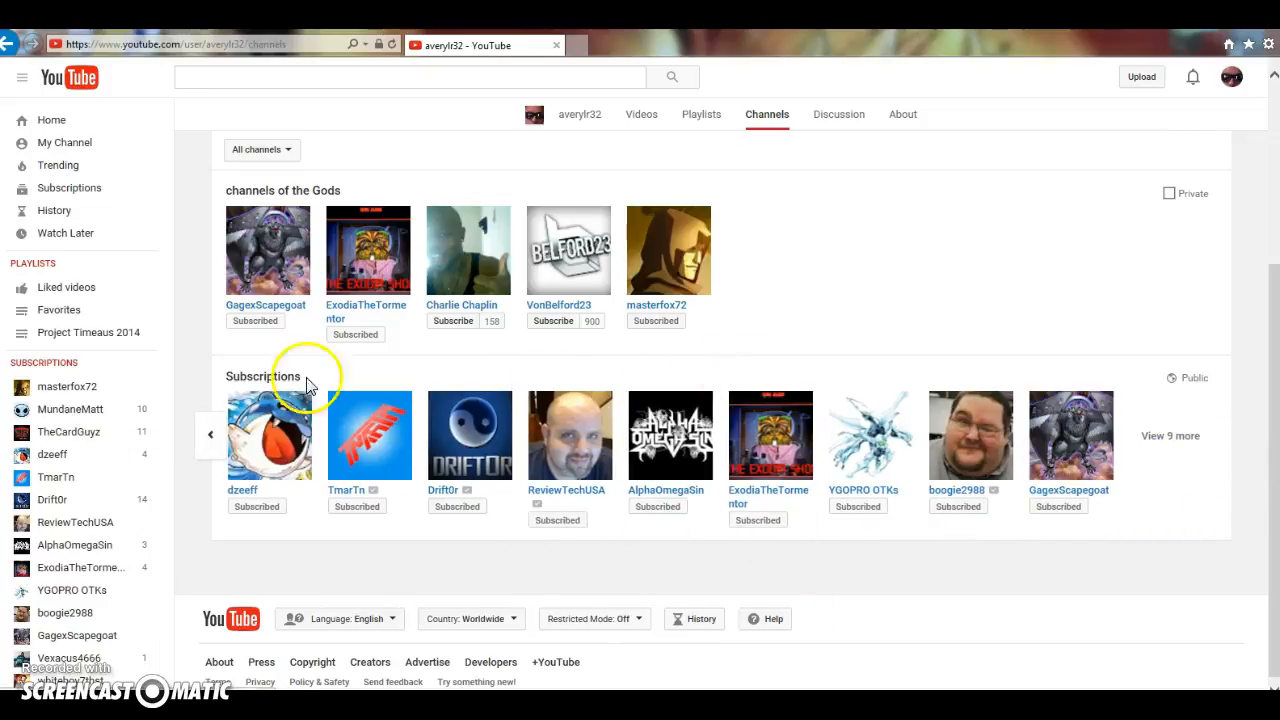
{"action": "left_click", "coordinate": [210, 434]}
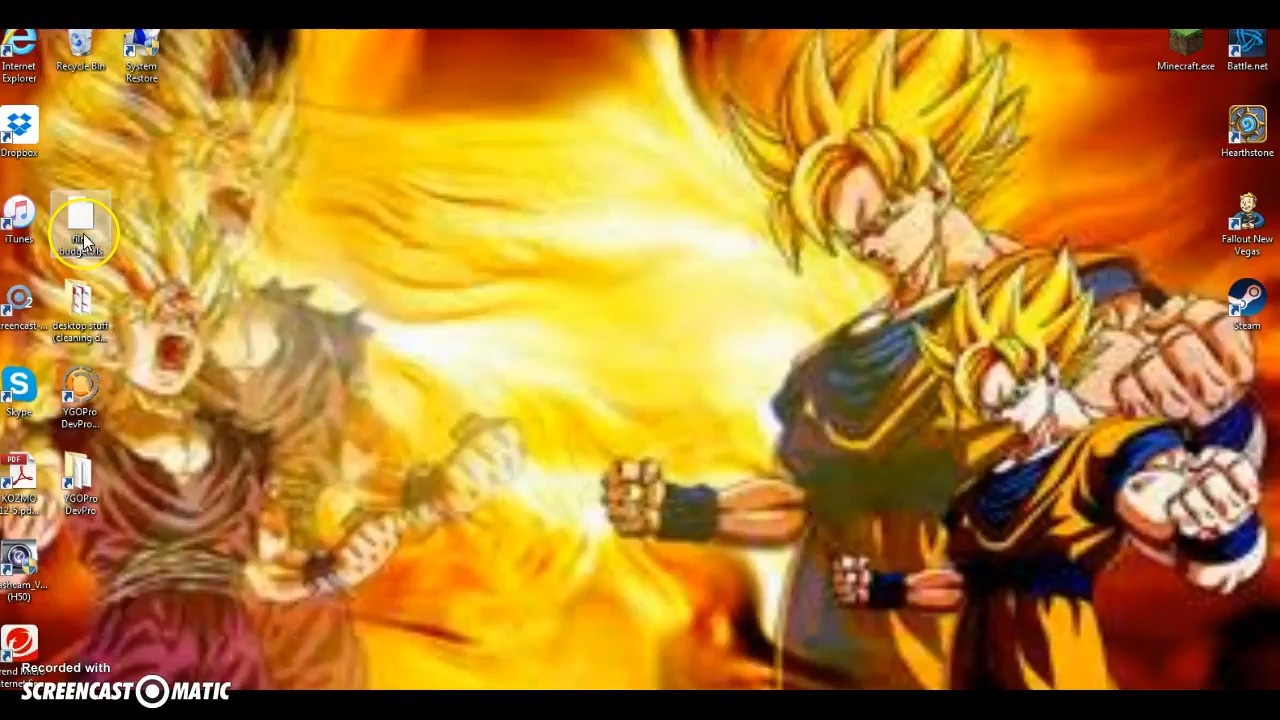
{"action": "mouse_move", "coordinate": [304, 400]}
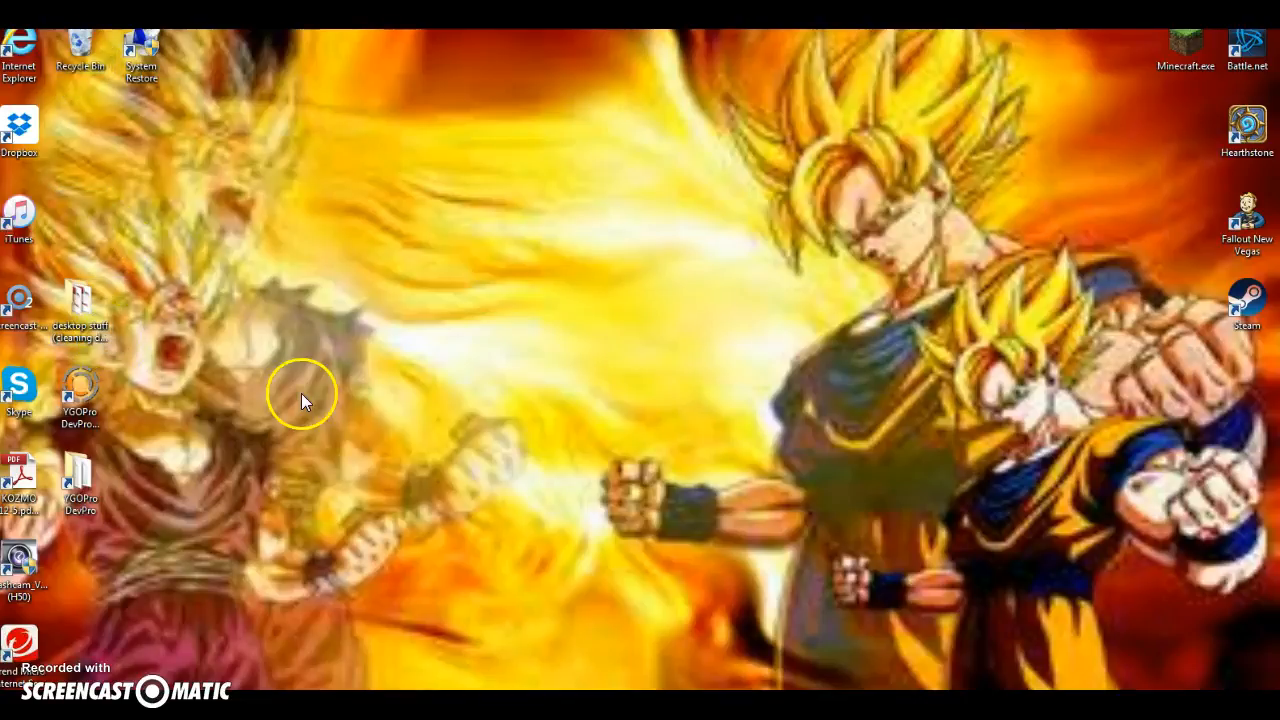
{"action": "mouse_move", "coordinate": [1190, 430]}
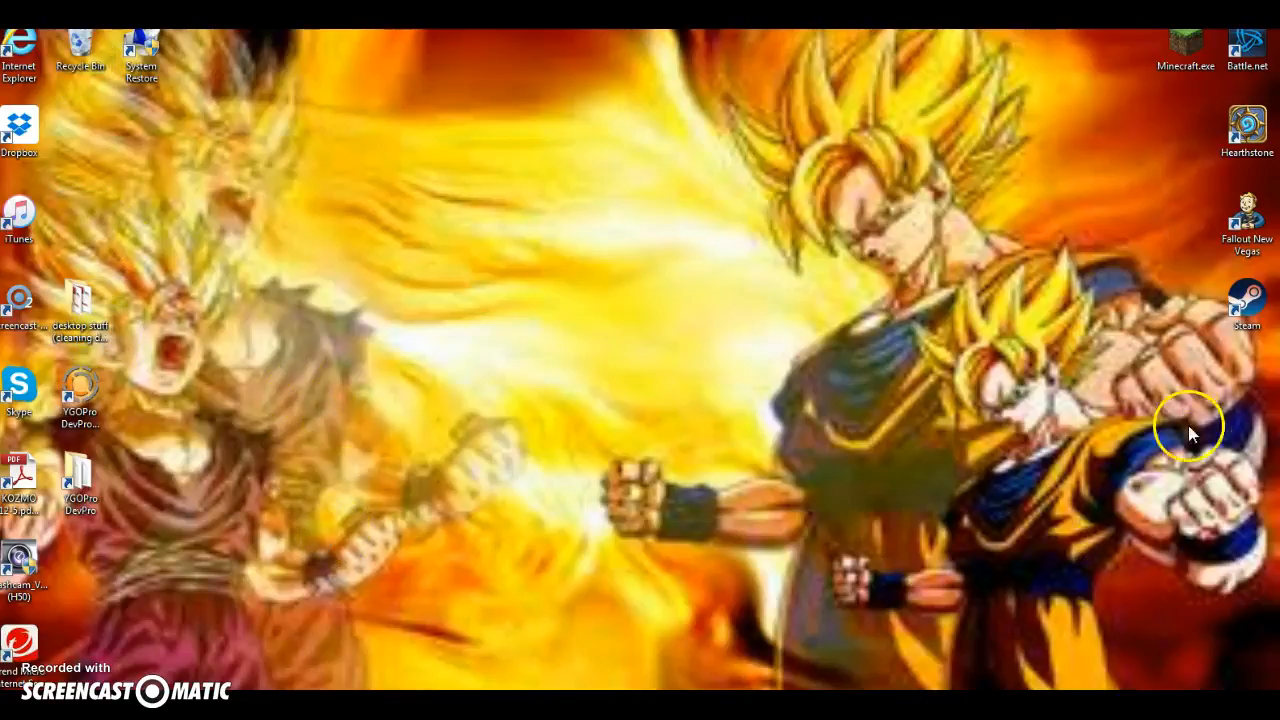
{"action": "mouse_move", "coordinate": [976, 398]}
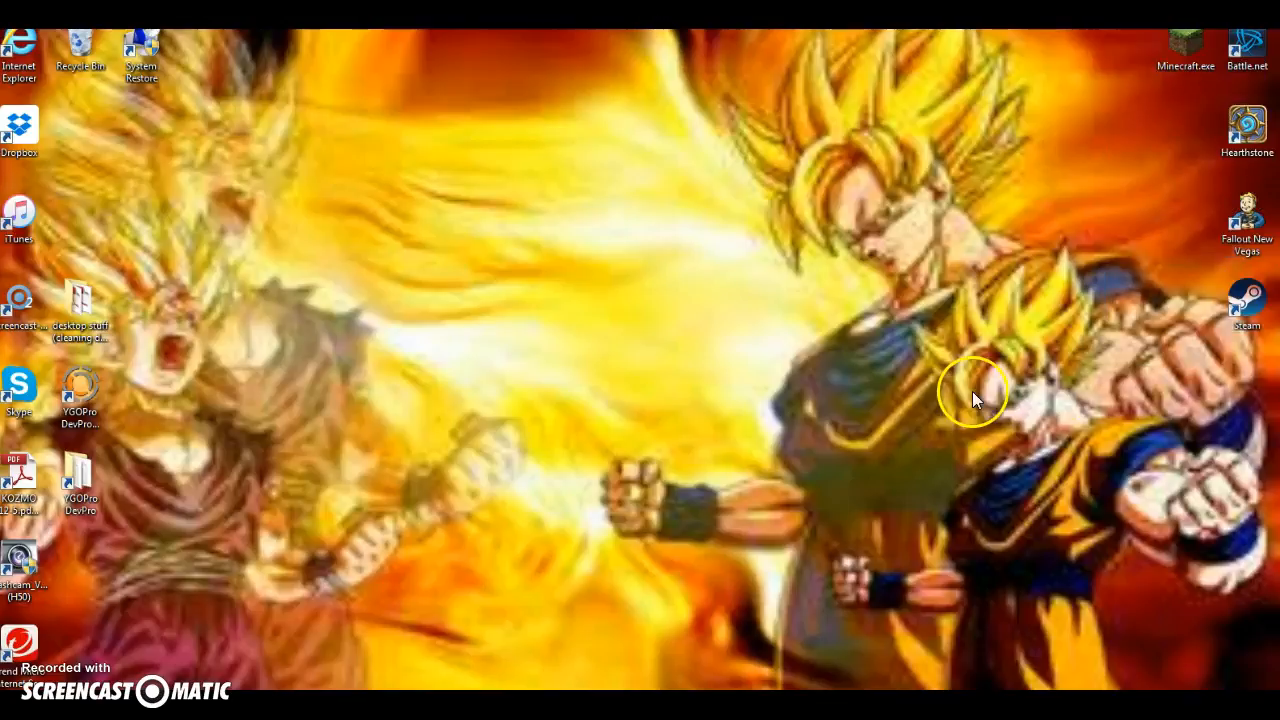
{"action": "mouse_move", "coordinate": [620, 318]}
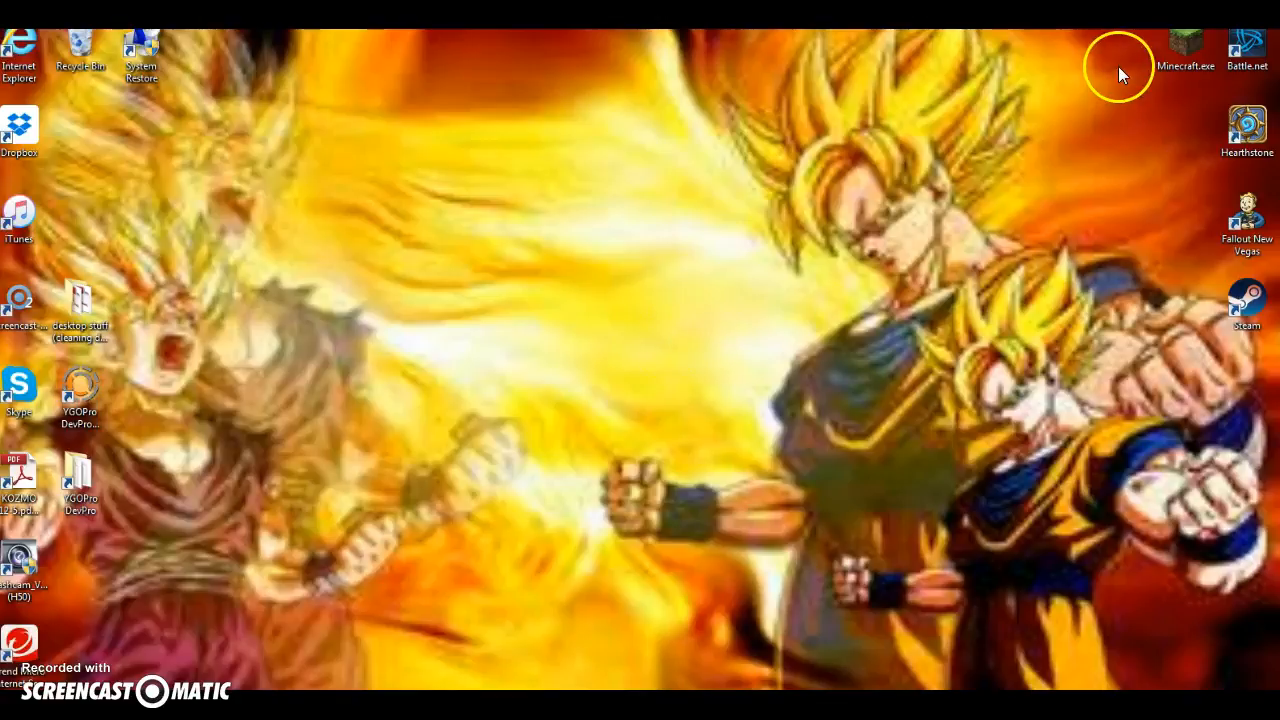
{"action": "mouse_move", "coordinate": [696, 348]}
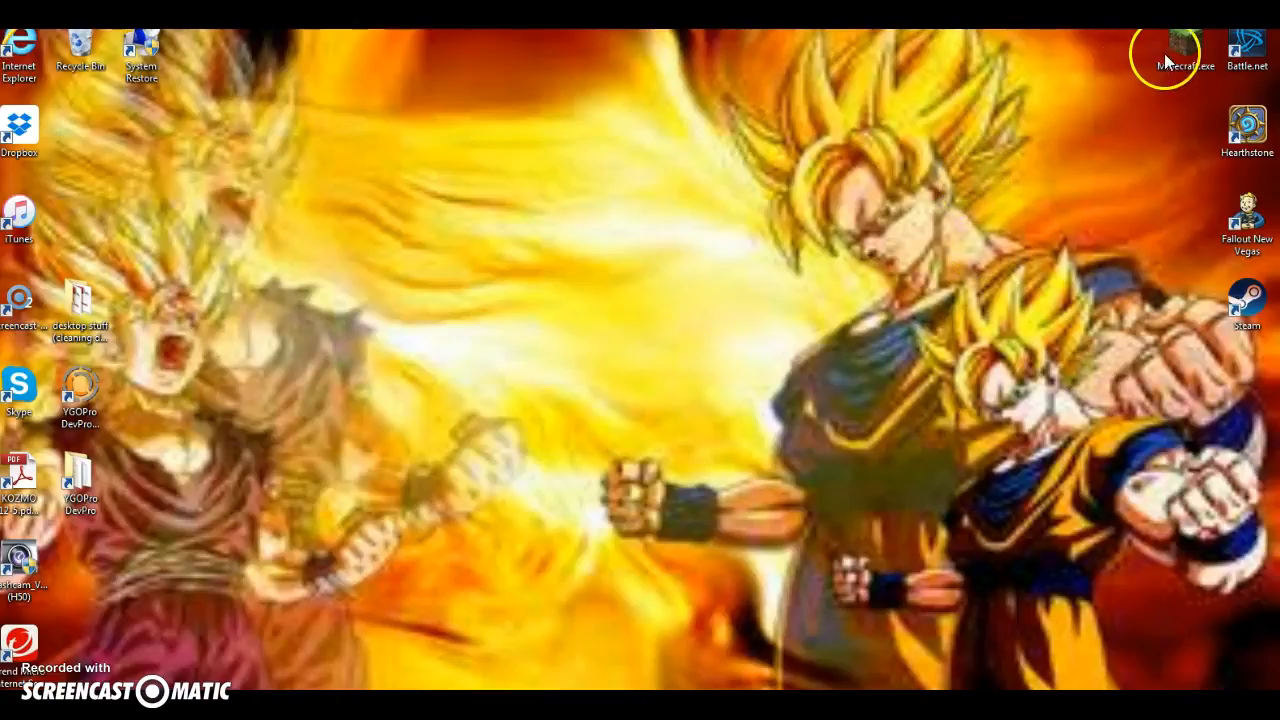
{"action": "mouse_move", "coordinate": [844, 268]}
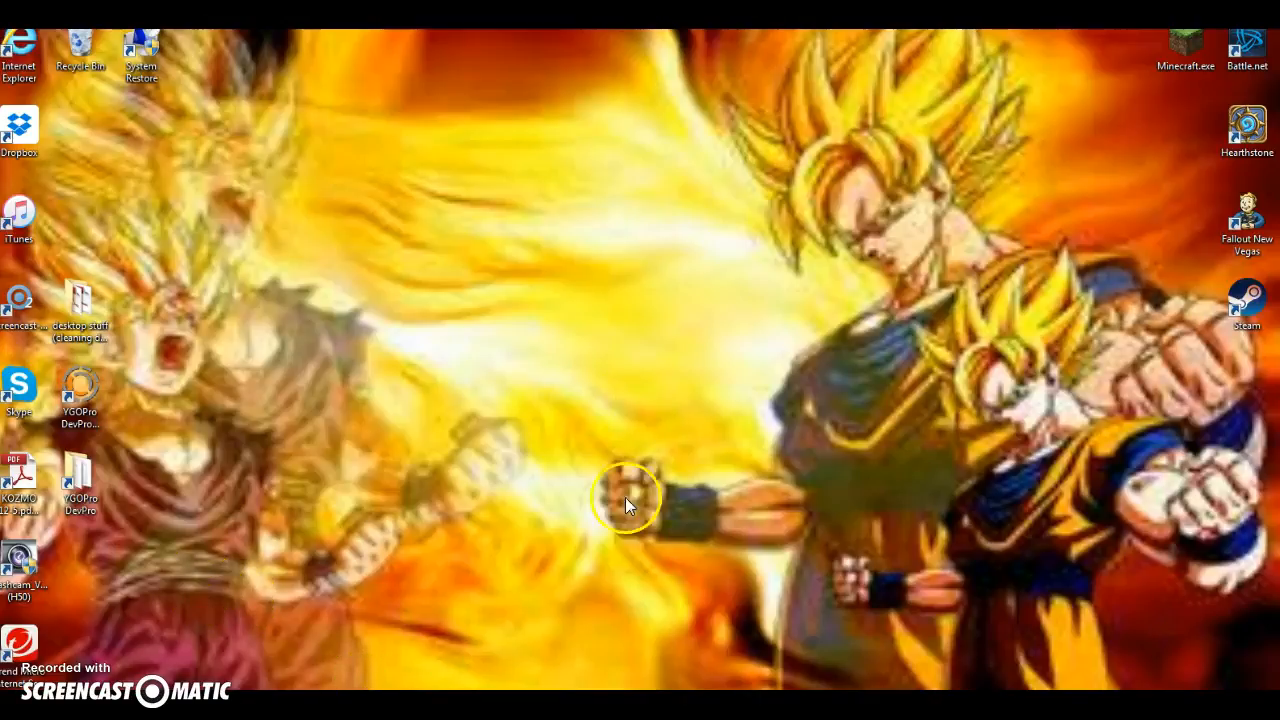
{"action": "mouse_move", "coordinate": [610, 50]}
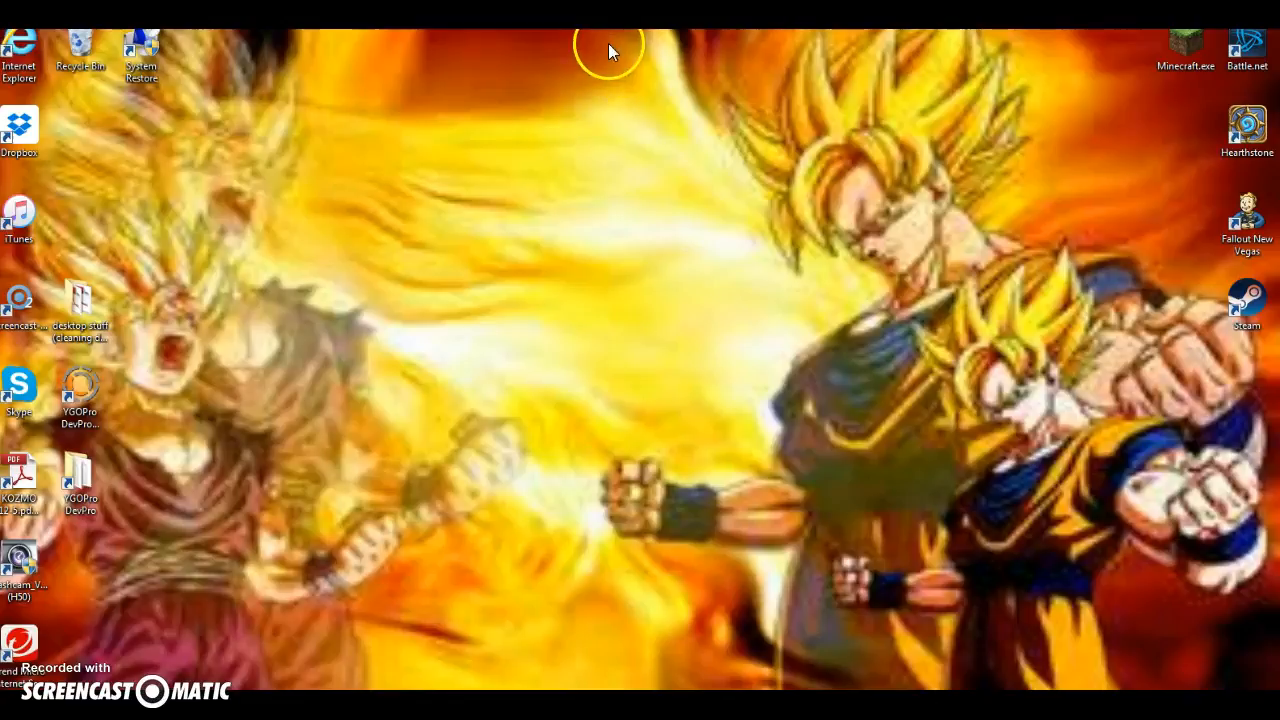
{"action": "mouse_move", "coordinate": [72, 192]}
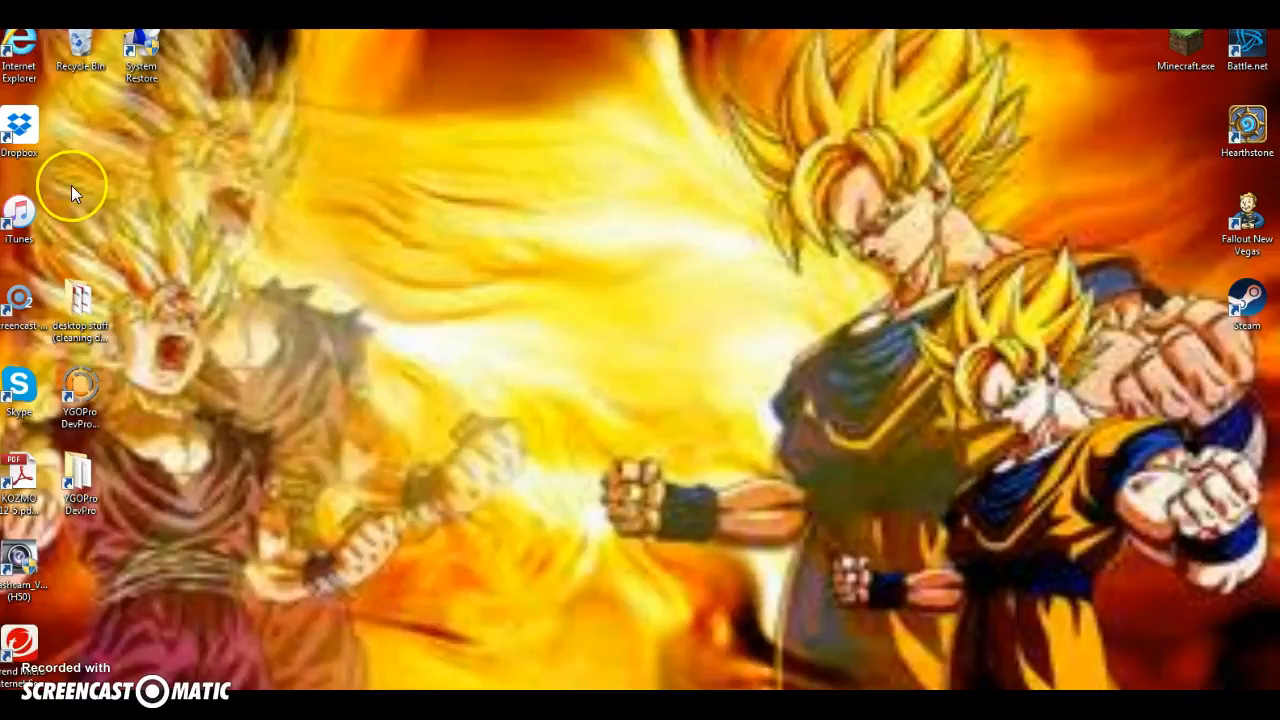
{"action": "mouse_move", "coordinate": [270, 588]}
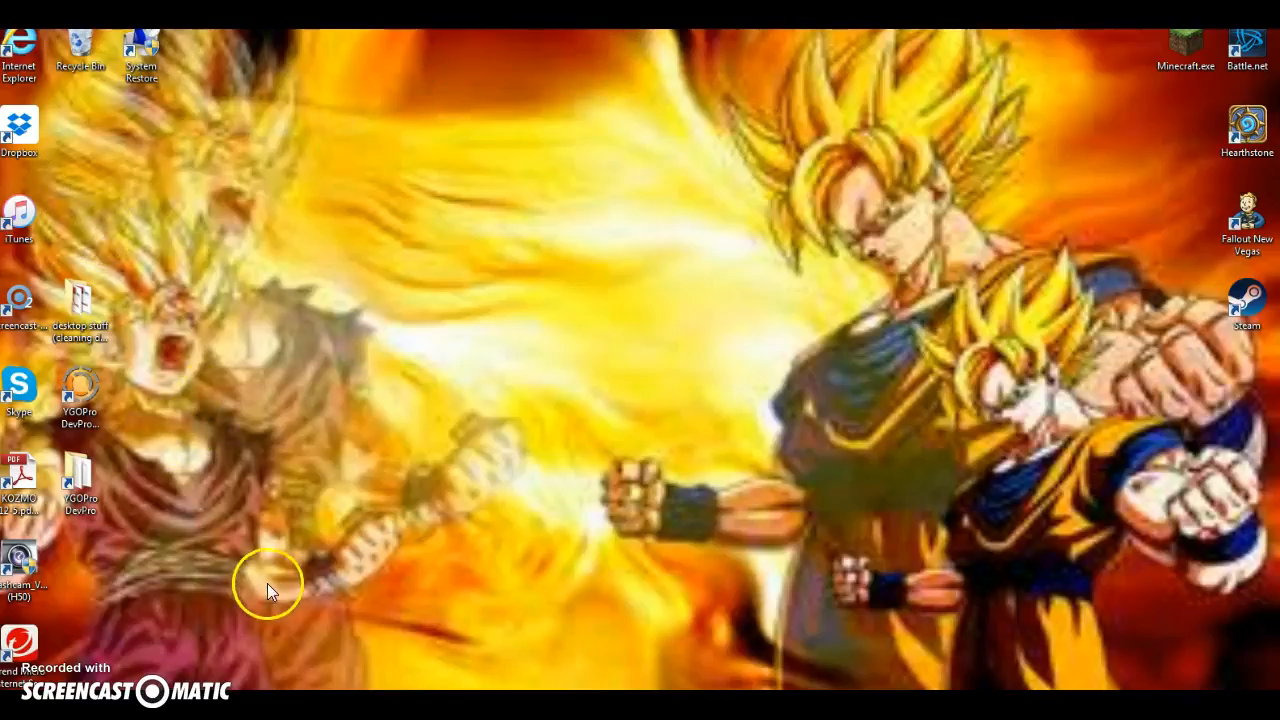
{"action": "mouse_move", "coordinate": [628, 444]}
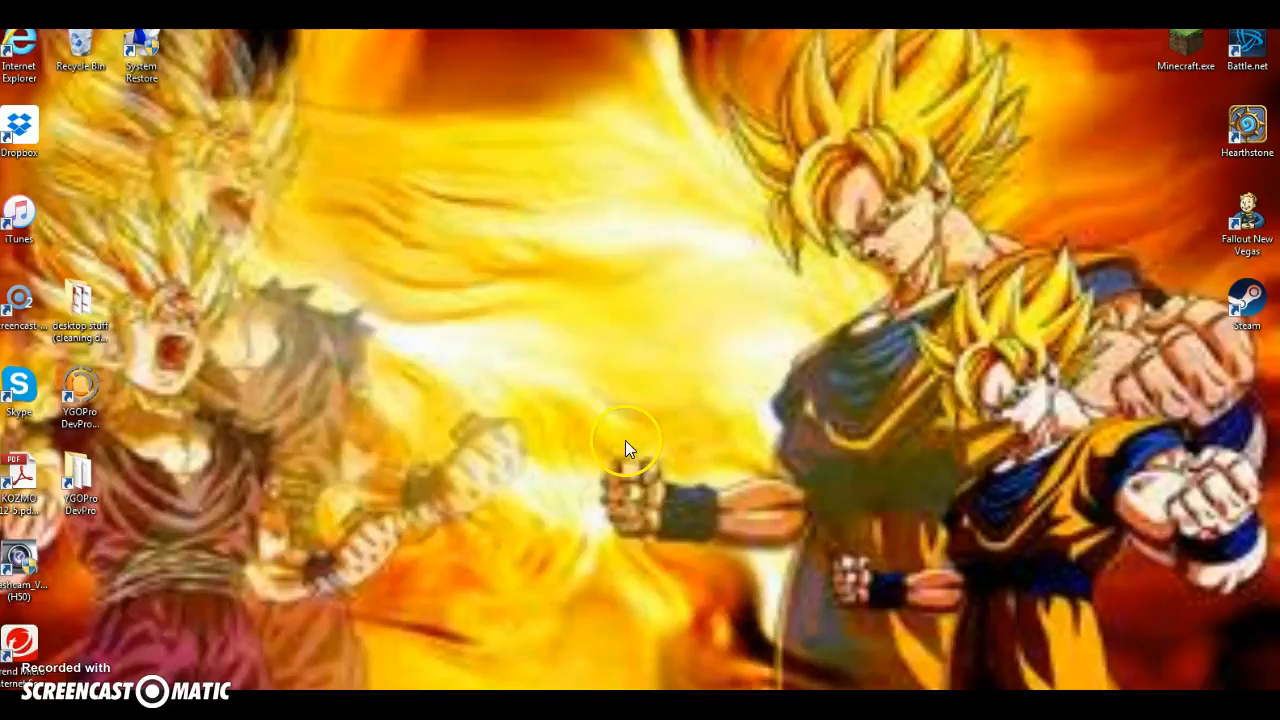
{"action": "mouse_move", "coordinate": [588, 404]}
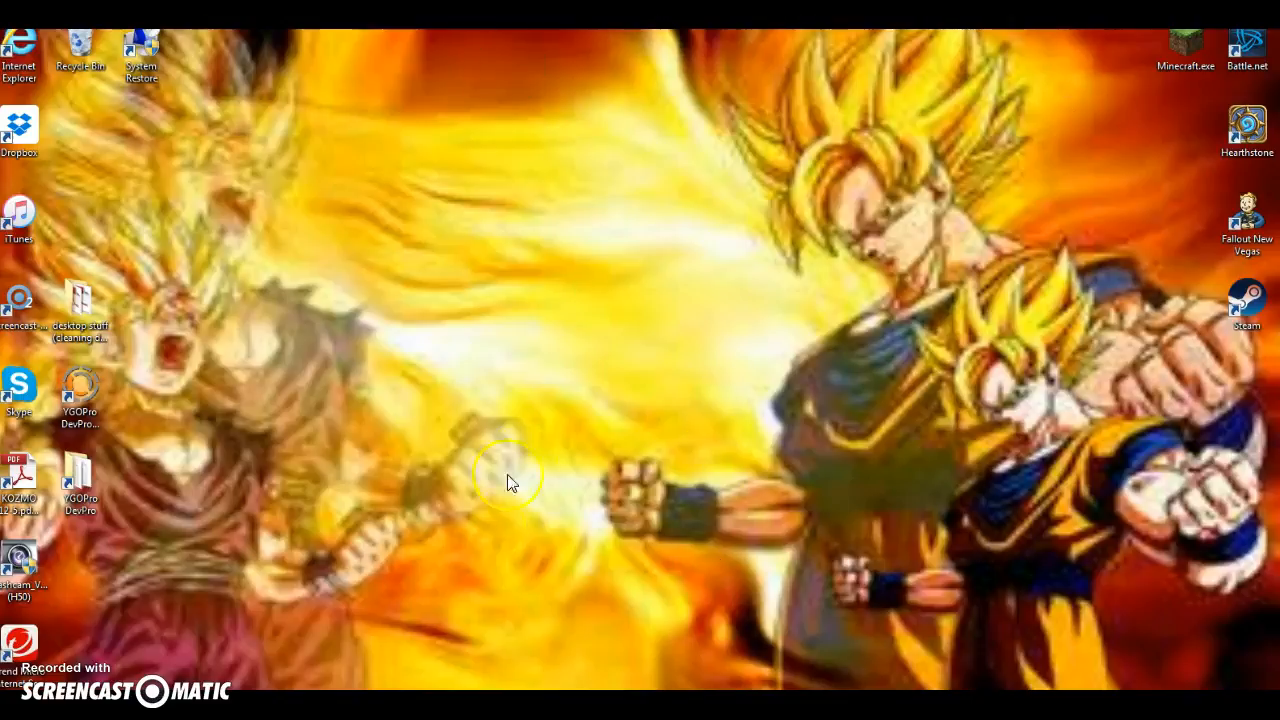
{"action": "mouse_move", "coordinate": [44, 190]}
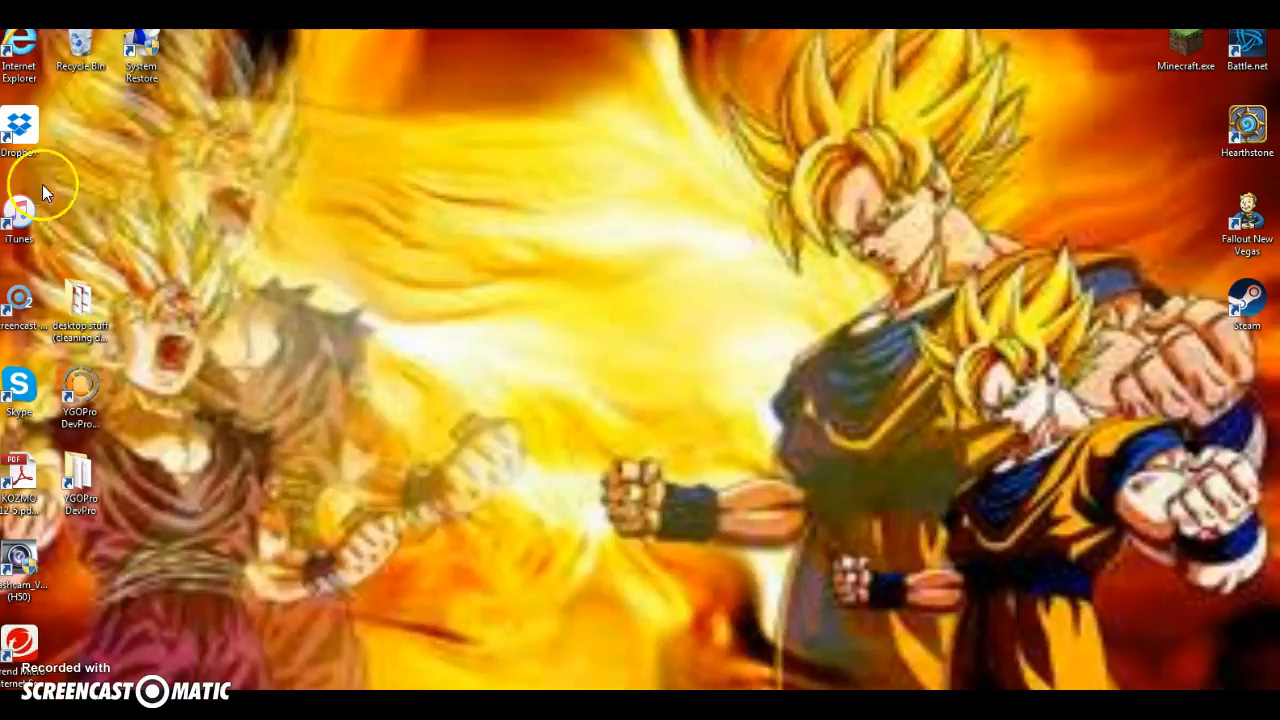
{"action": "mouse_move", "coordinate": [444, 76]}
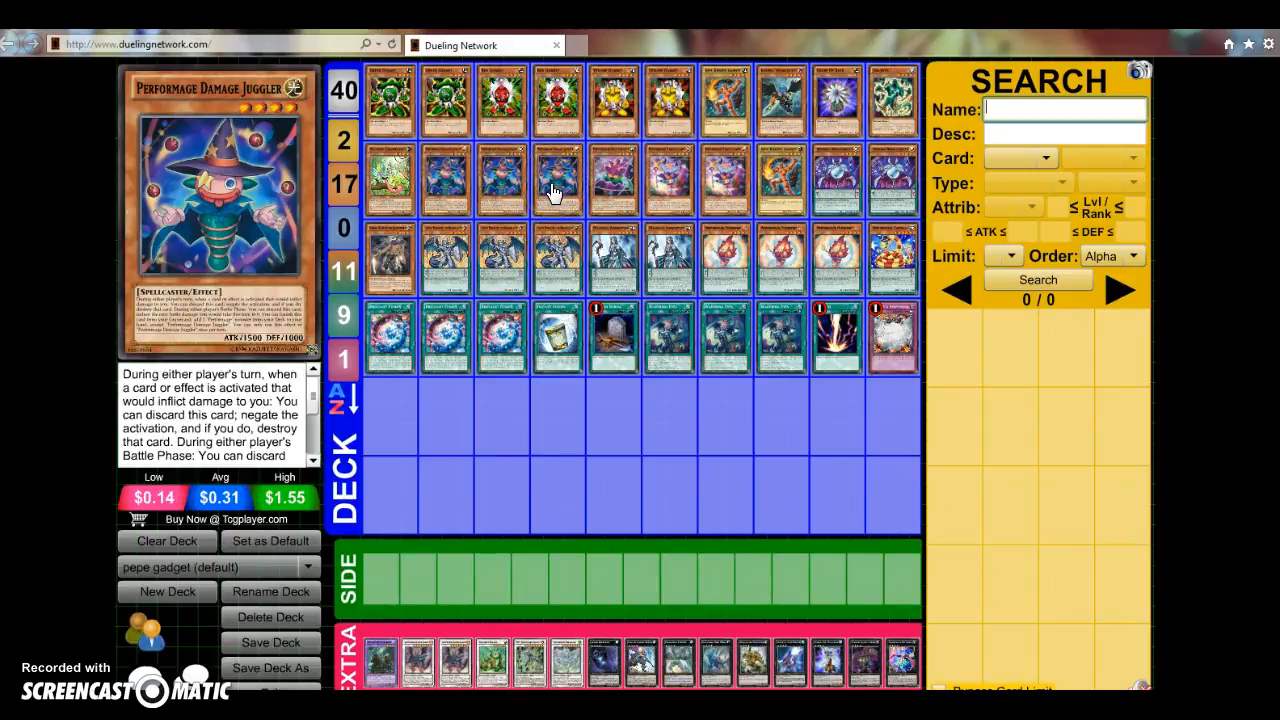
{"action": "mouse_move", "coordinate": [668, 260]}
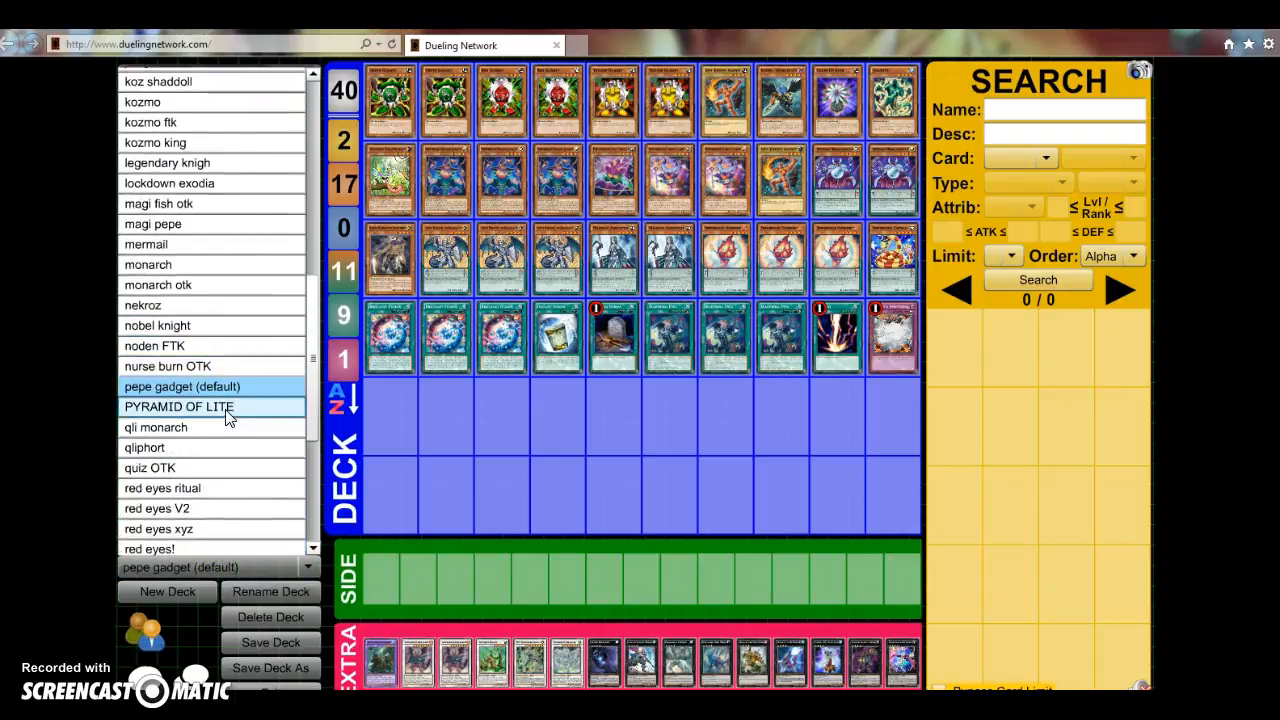
{"action": "mouse_move", "coordinate": [260, 458]}
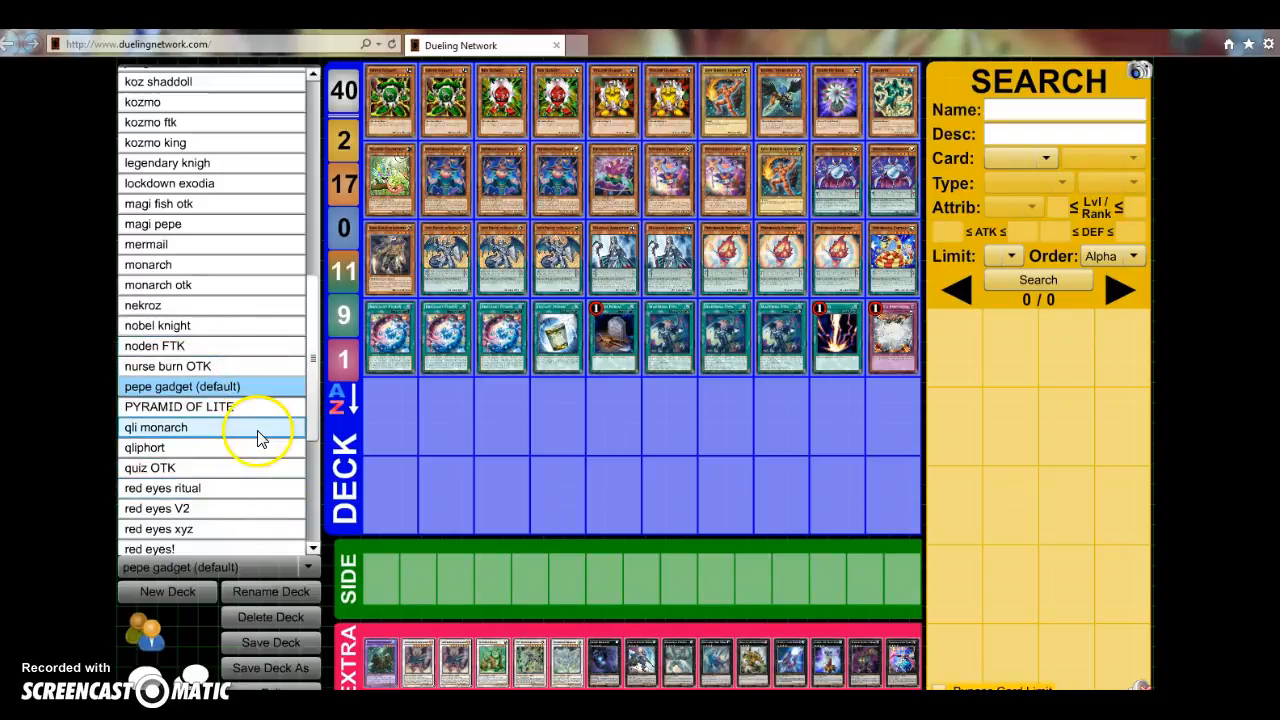
Load the saved PYRAMID OF LITE deck from the deck dropdown, showing 38 cards with Reckless Greed
{"action": "scroll", "scroll_direction": "down", "scroll_amount": 3}
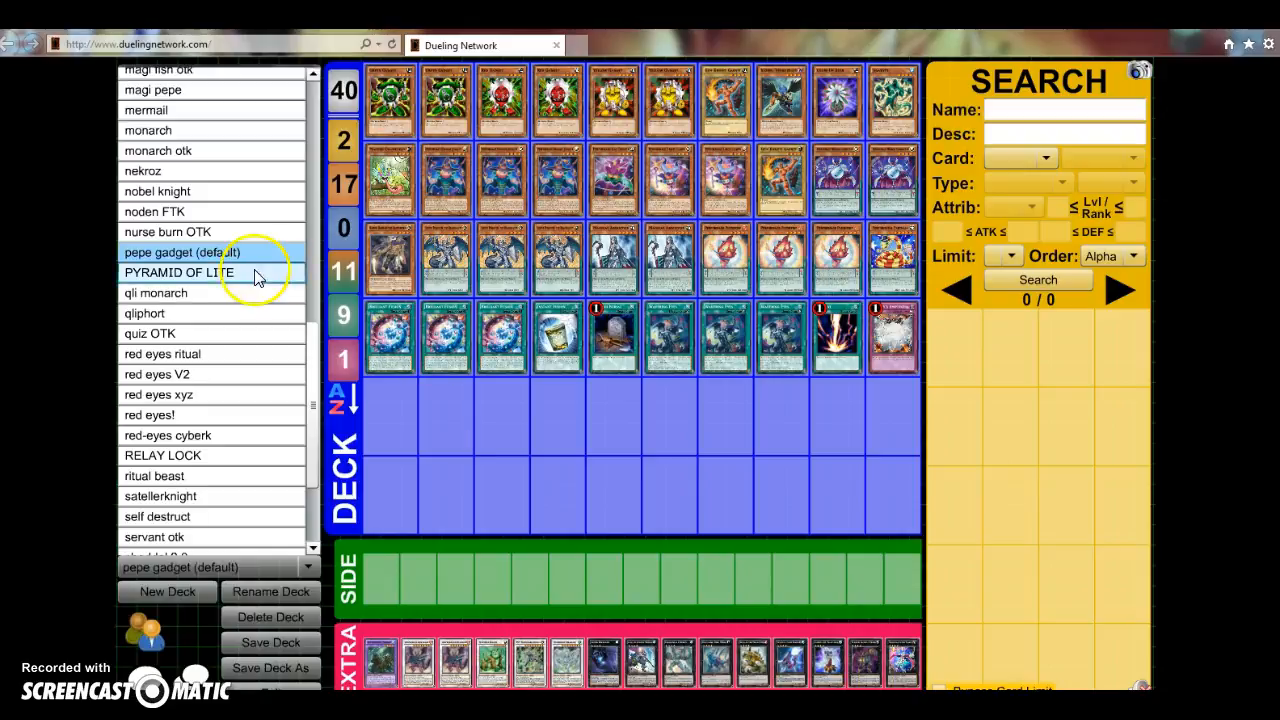
{"action": "left_click", "coordinate": [180, 272]}
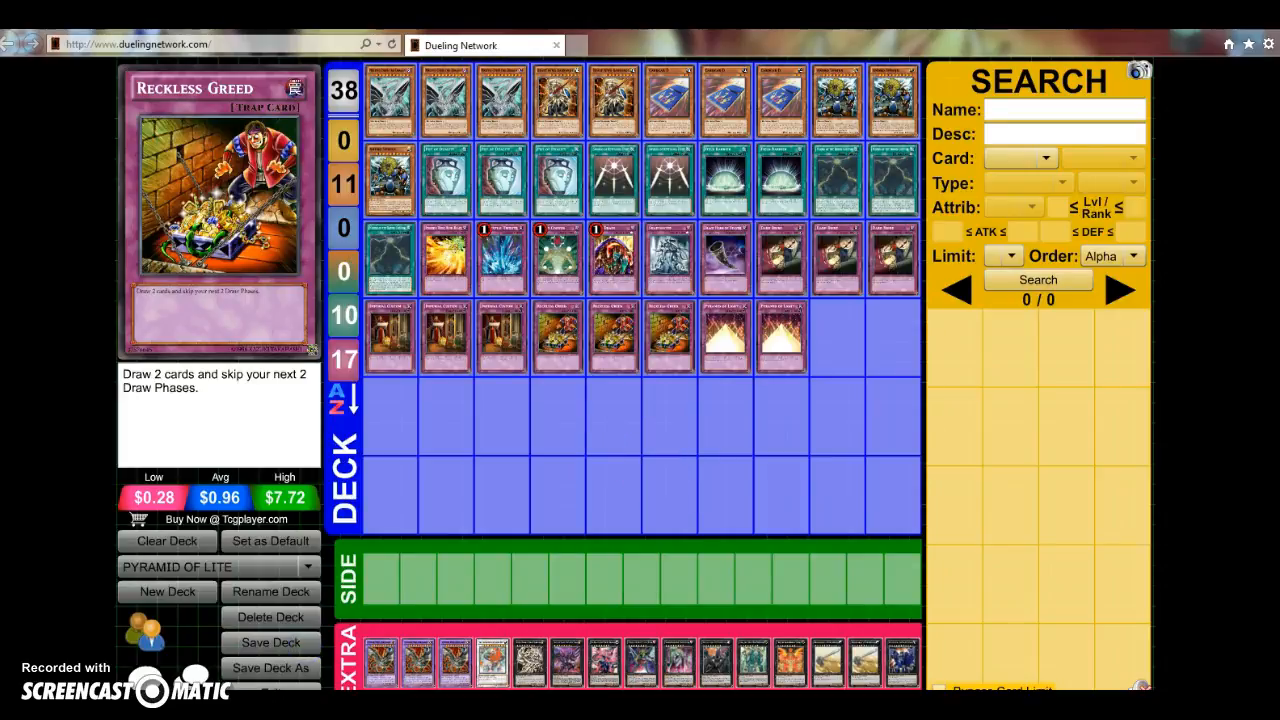
{"action": "mouse_move", "coordinate": [516, 104]}
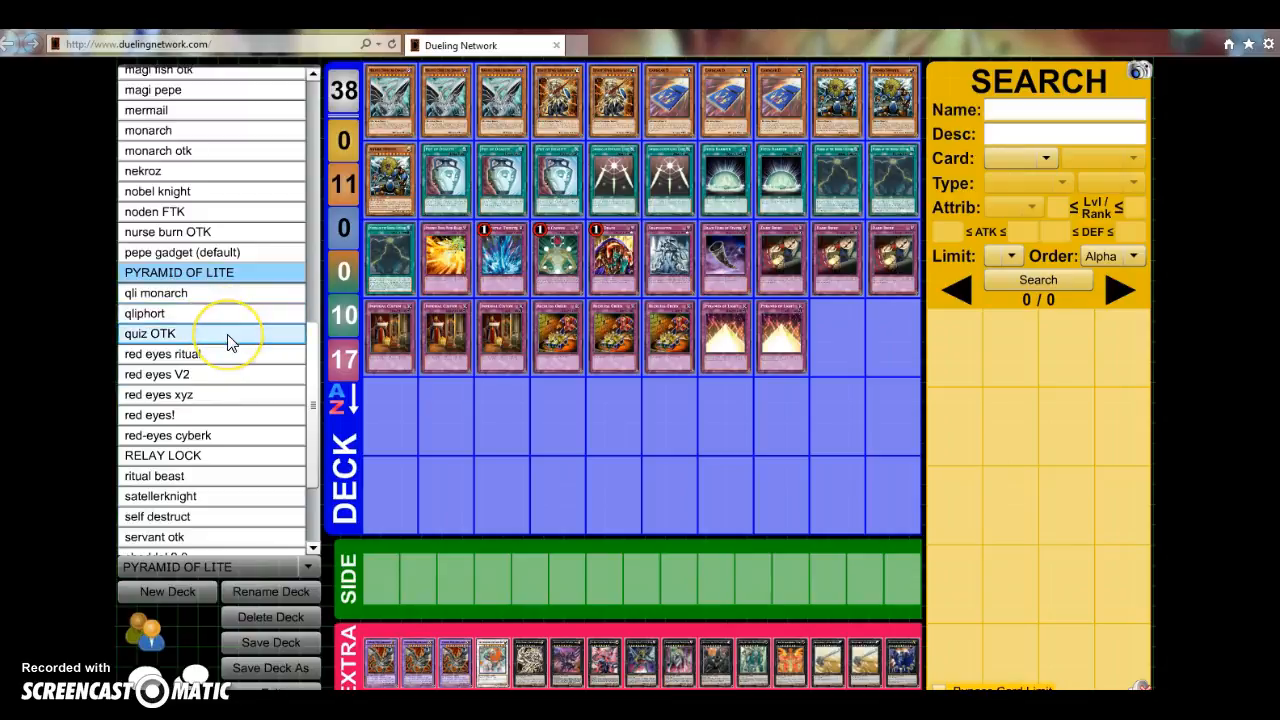
Load the quiz OTK deck, then the 40-card self destruct deck, and scroll the saved-deck list again
{"action": "left_click", "coordinate": [150, 332]}
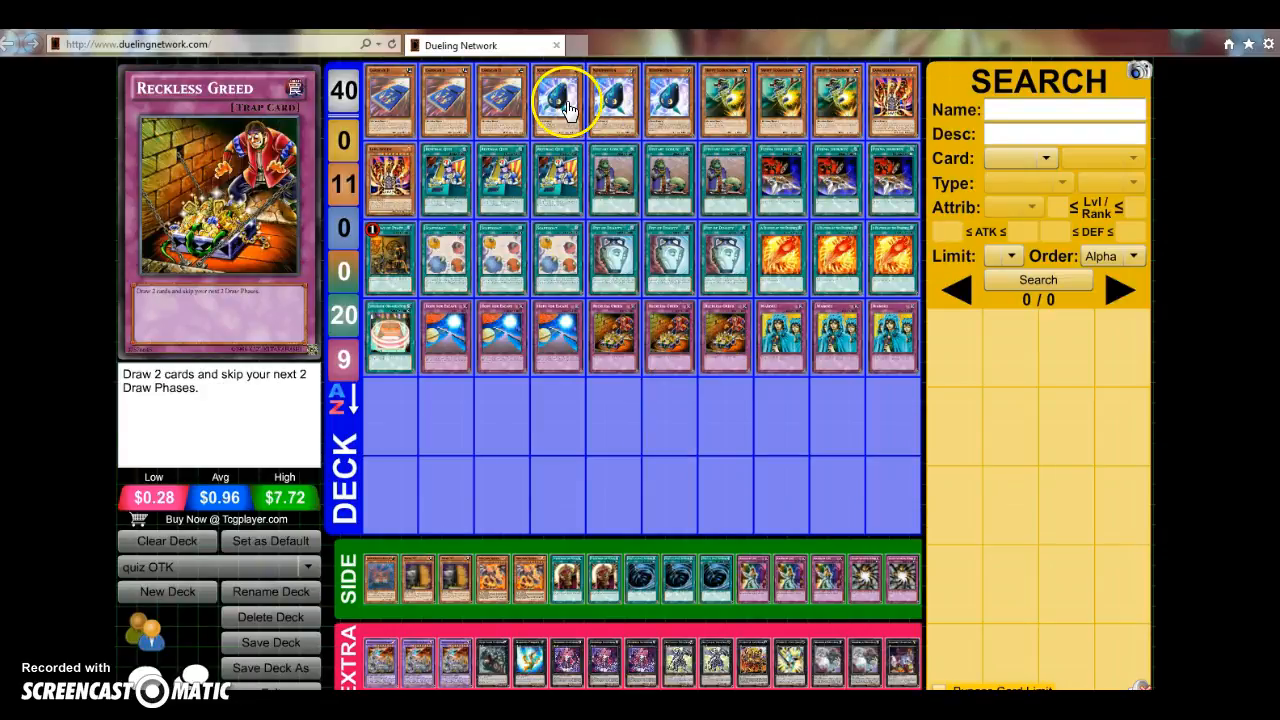
{"action": "mouse_move", "coordinate": [744, 100]}
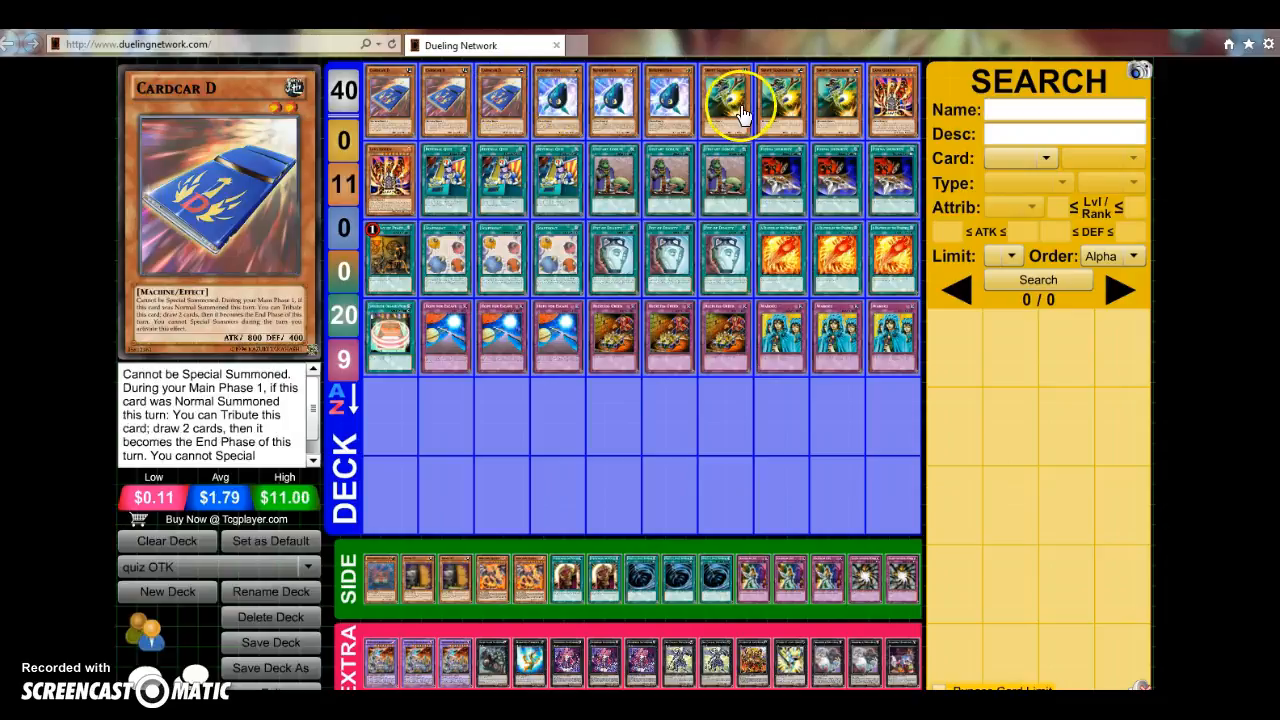
{"action": "mouse_move", "coordinate": [390, 260]}
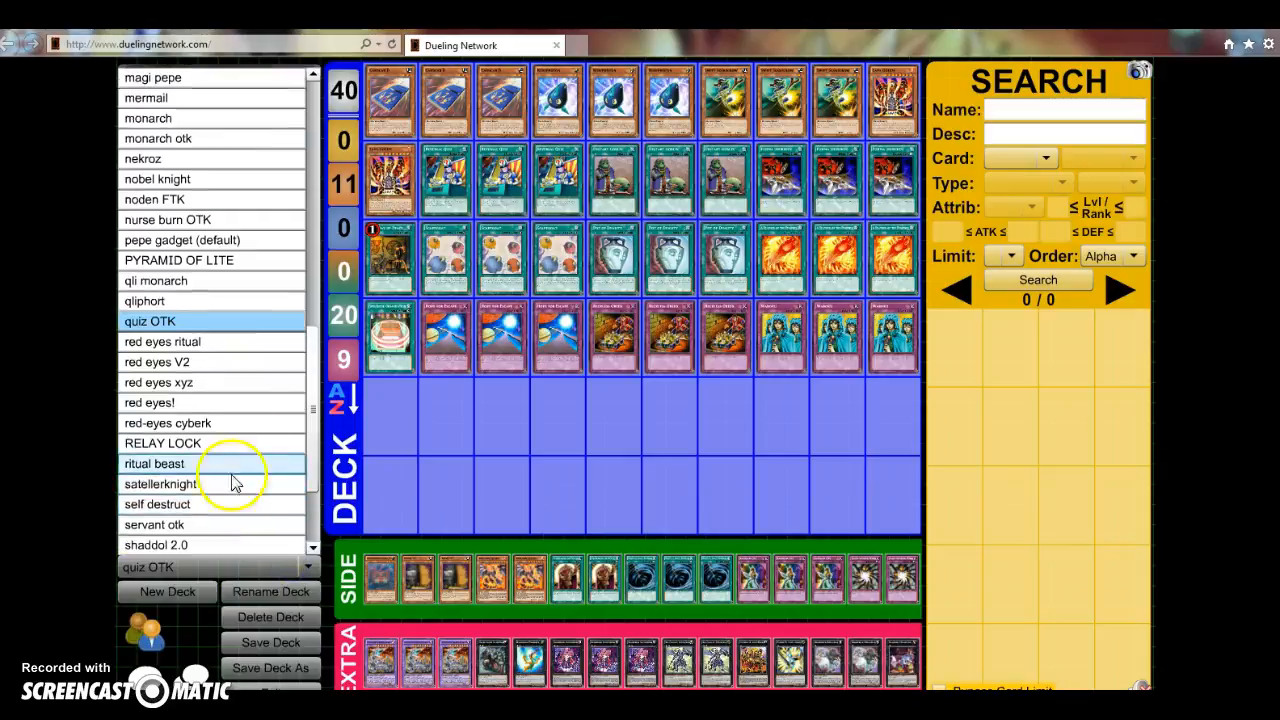
{"action": "scroll", "scroll_direction": "down", "scroll_amount": 3}
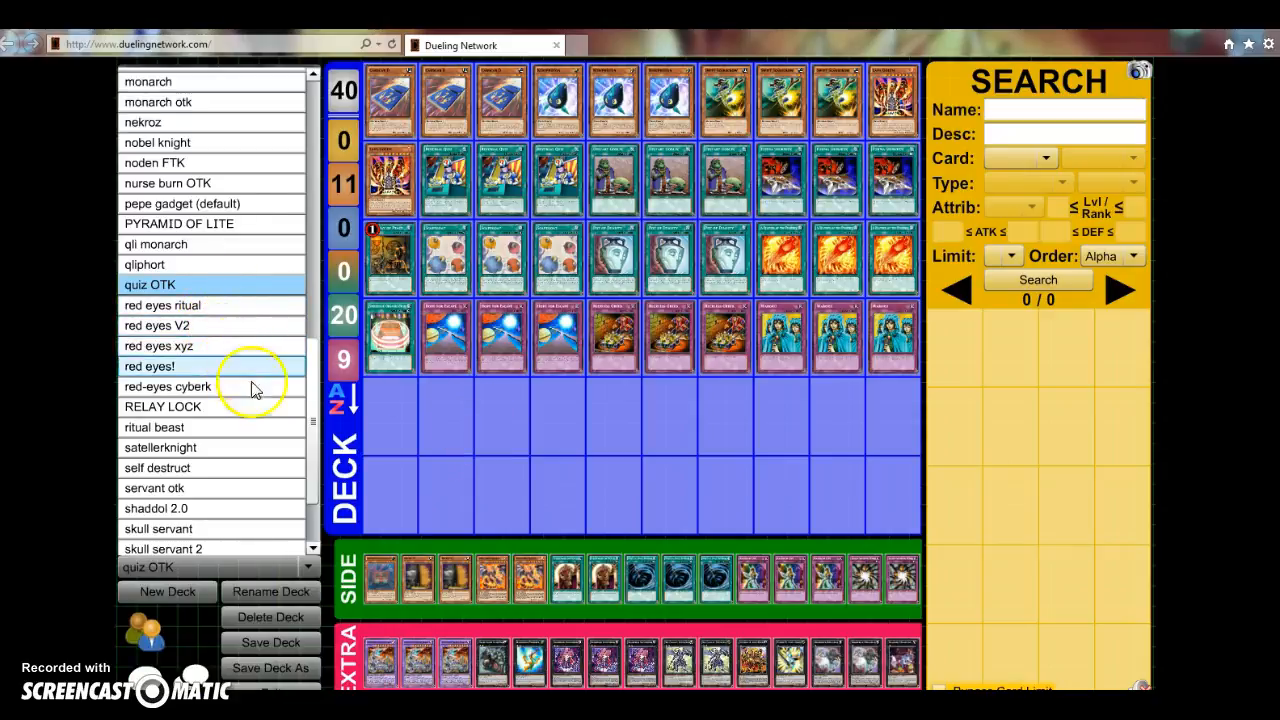
{"action": "mouse_move", "coordinate": [250, 304]}
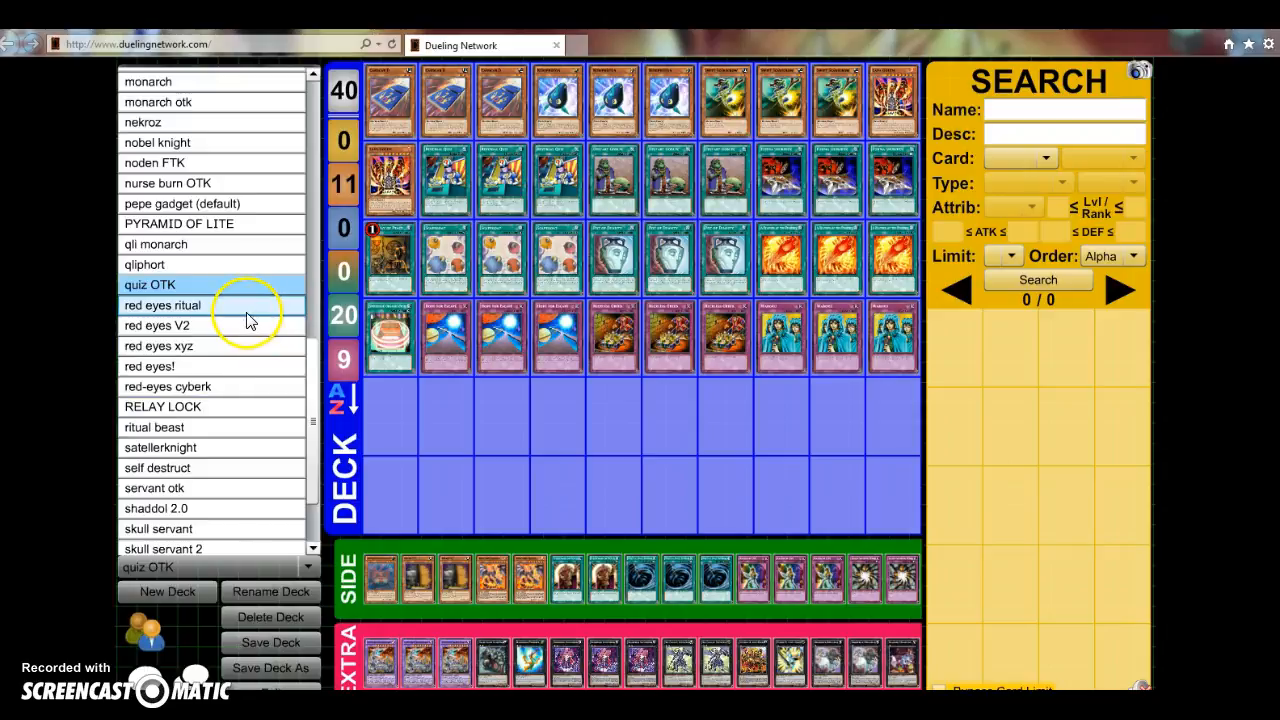
{"action": "left_click", "coordinate": [162, 406]}
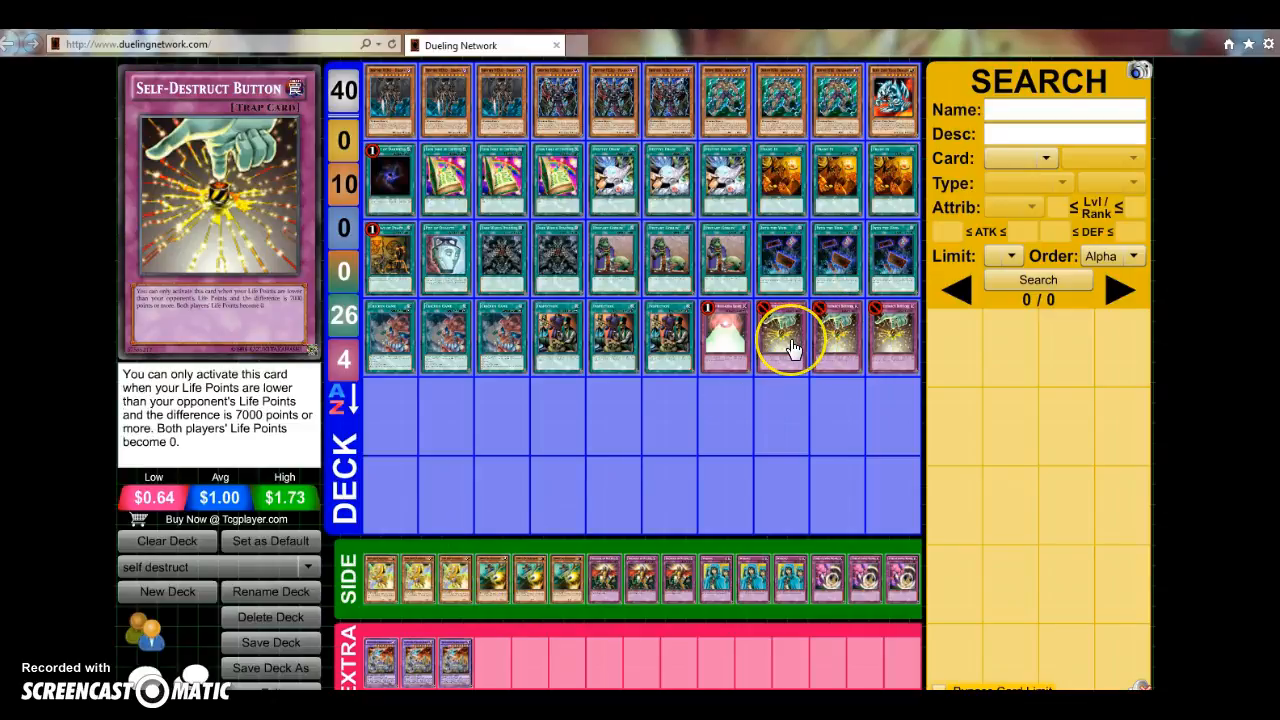
{"action": "mouse_move", "coordinate": [990, 378]}
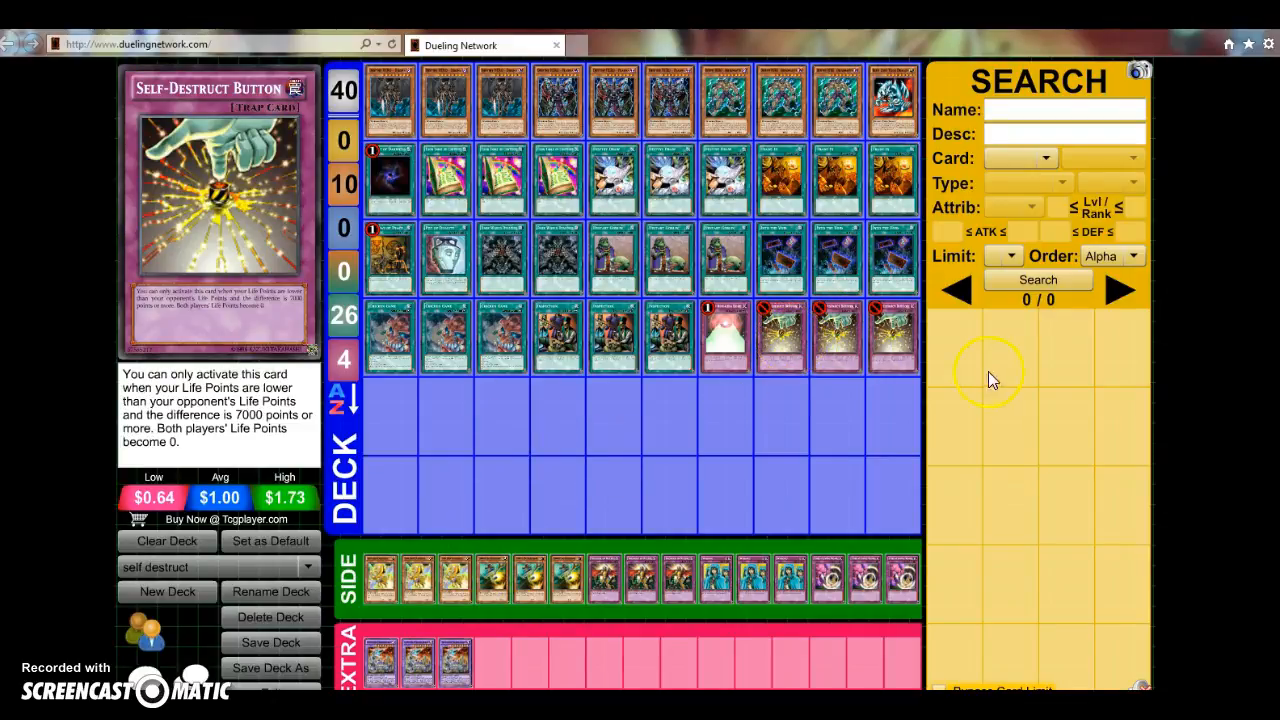
{"action": "mouse_move", "coordinate": [196, 584]}
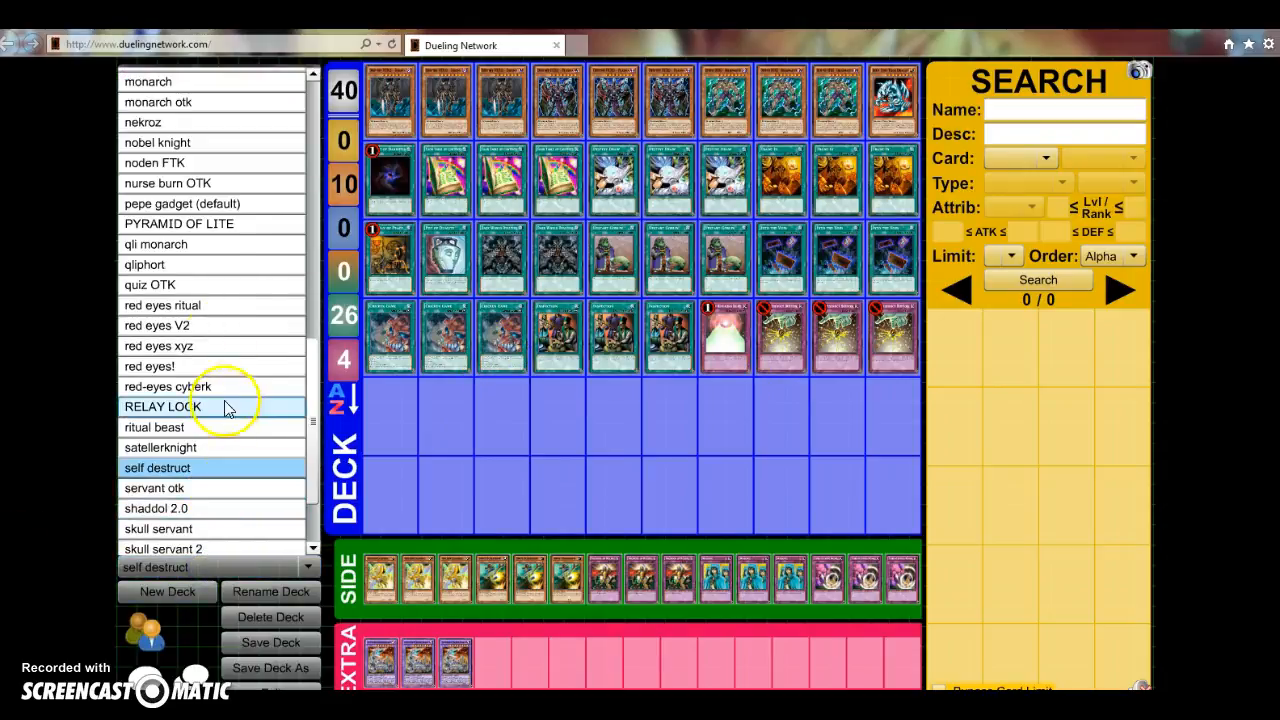
{"action": "mouse_move", "coordinate": [224, 164]}
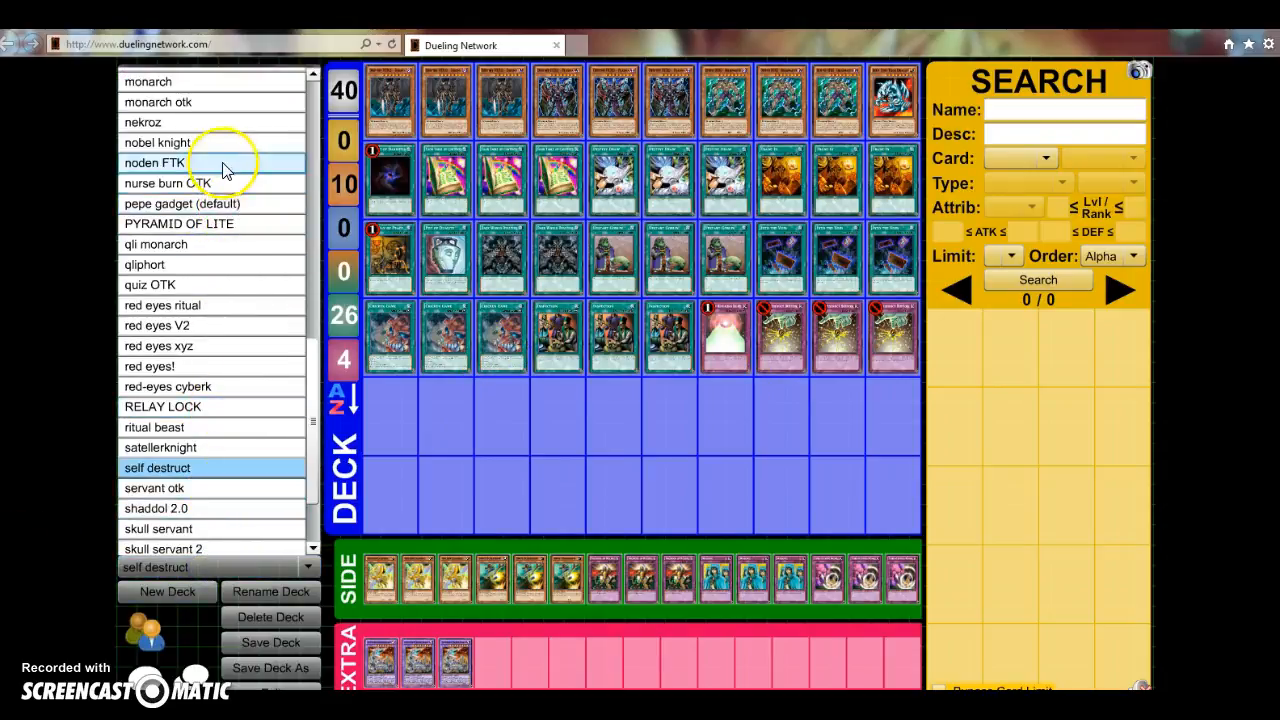
{"action": "scroll", "scroll_direction": "down", "scroll_amount": 3}
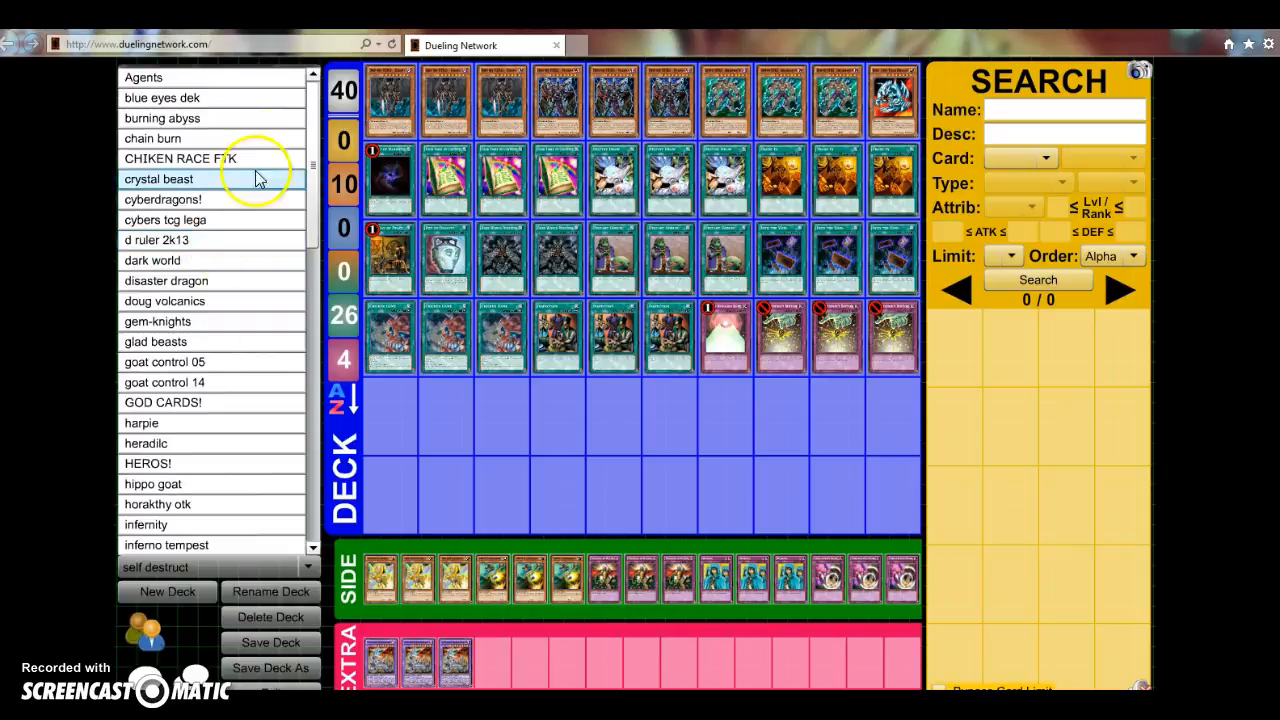
Load the saved CHIKEN RACE FTK deck with its 29-card main deck and Pseudo Space previewed
{"action": "left_click", "coordinate": [180, 158]}
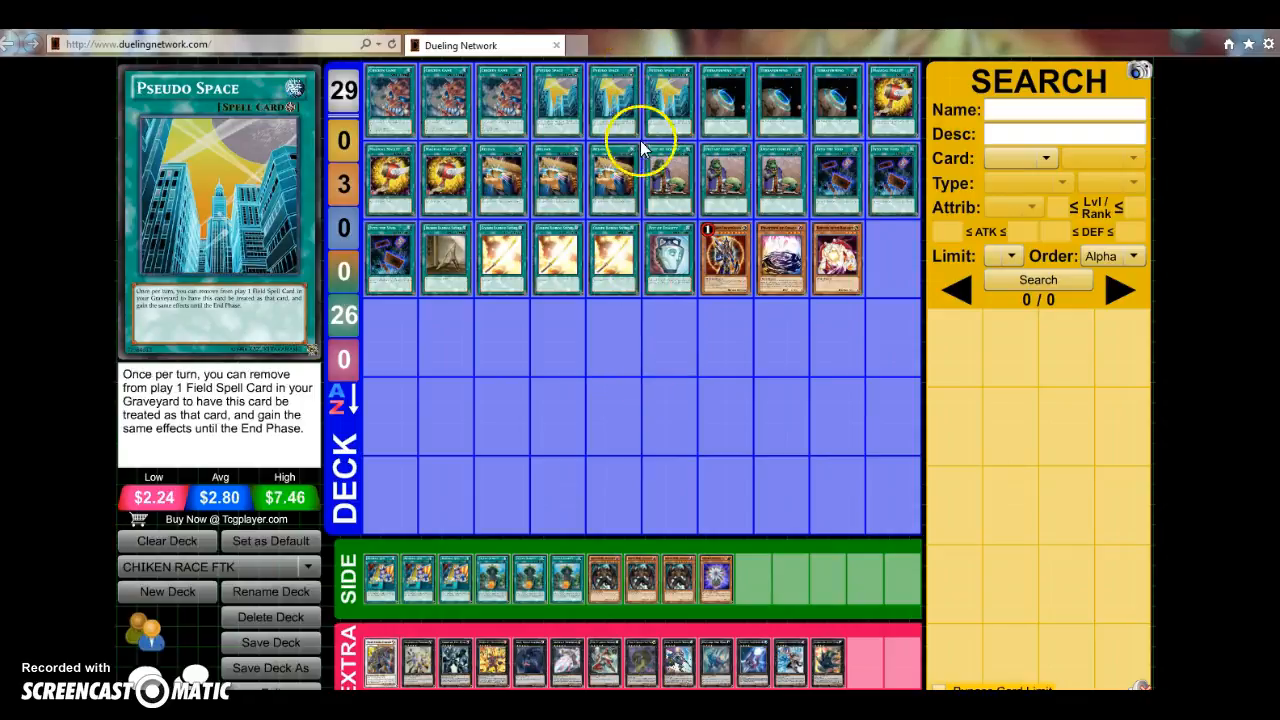
{"action": "mouse_move", "coordinate": [640, 404]}
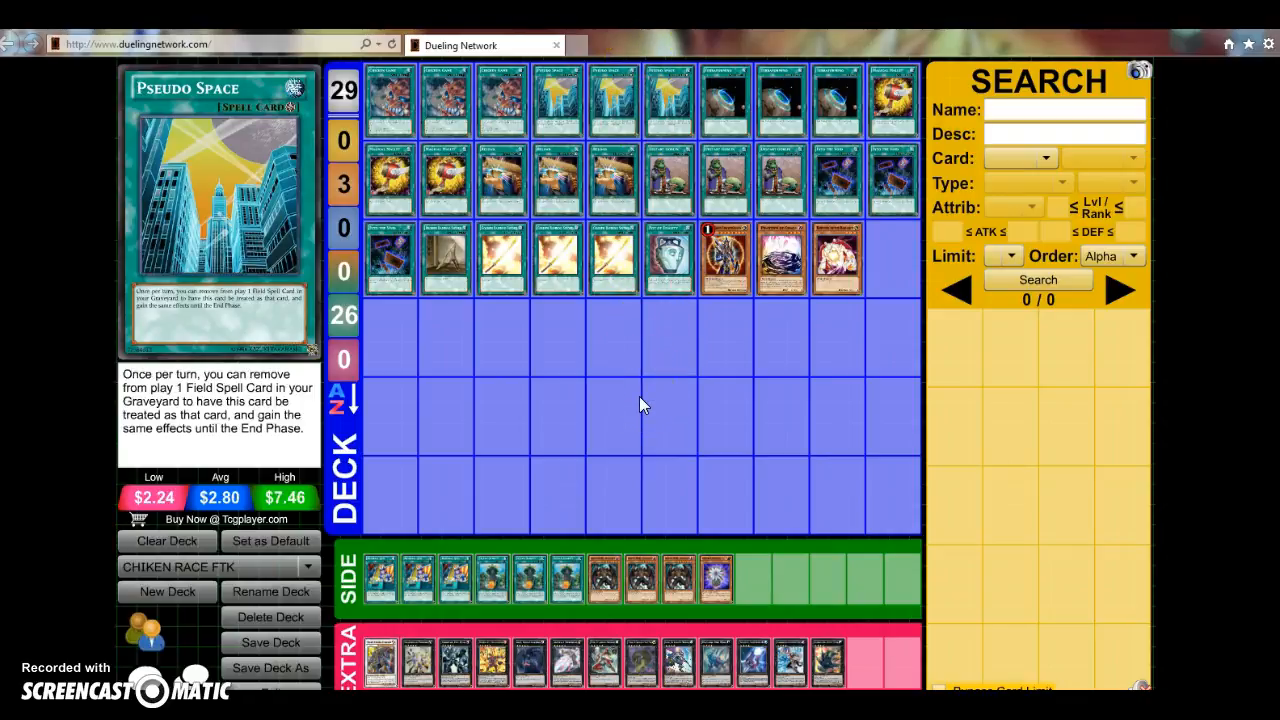